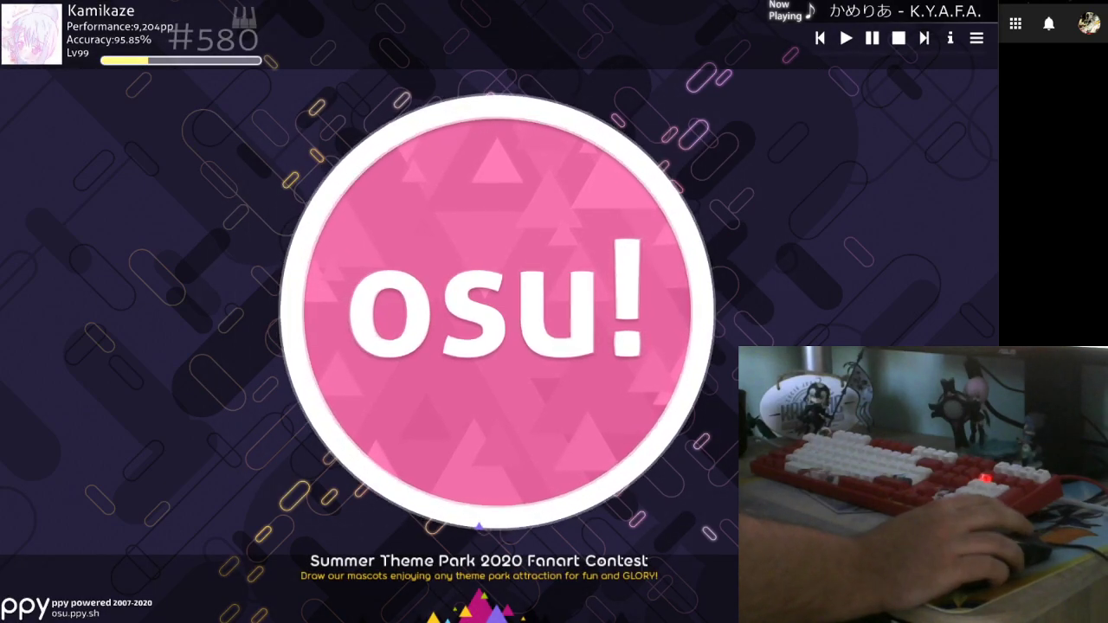
mouse_move(948, 196)
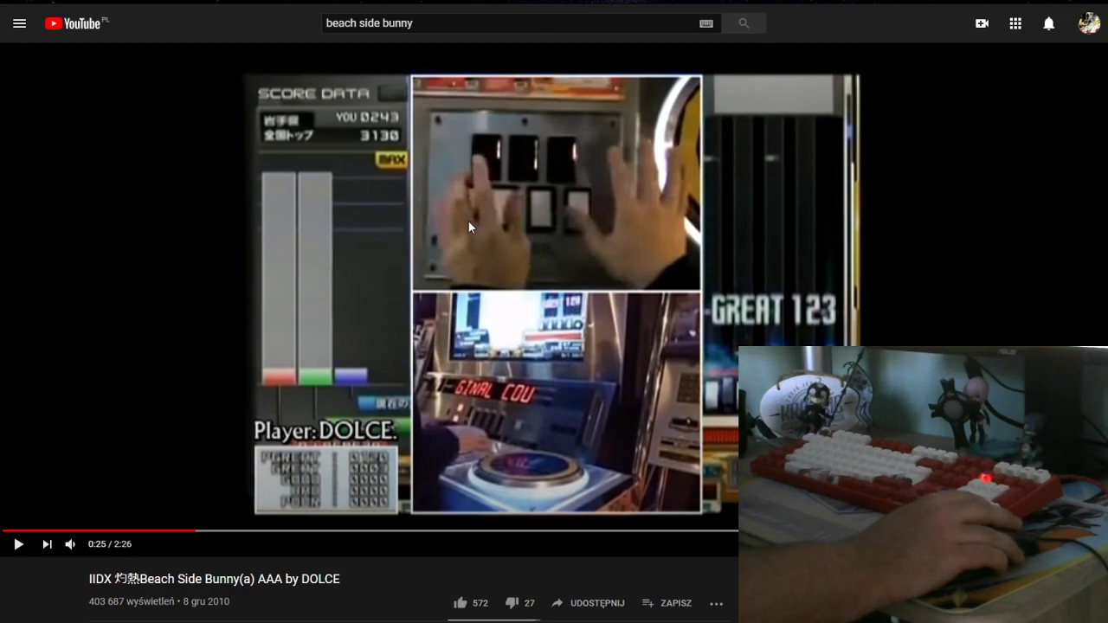
mouse_move(376, 377)
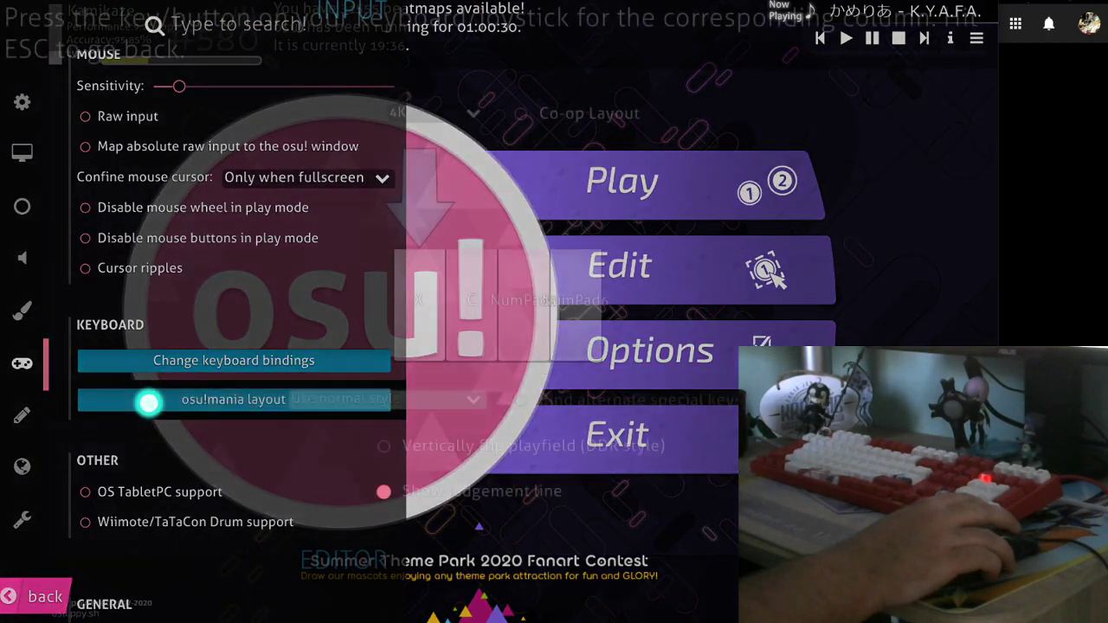
Pick the 8K osu!mania layout and switch its special style from right to left.
left_click(433, 113)
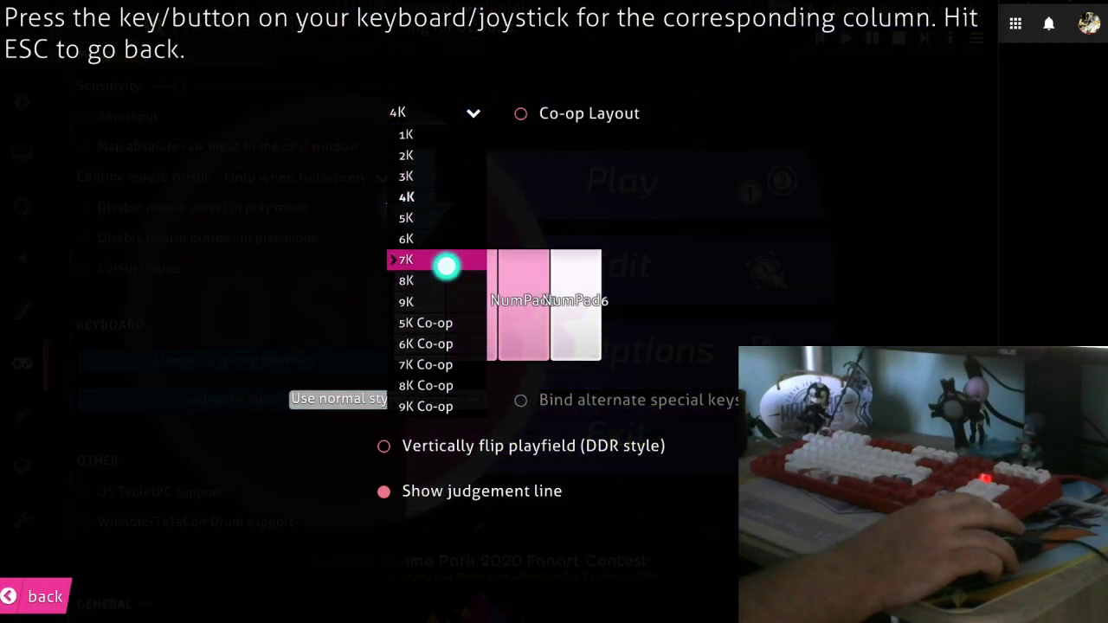
left_click(406, 280)
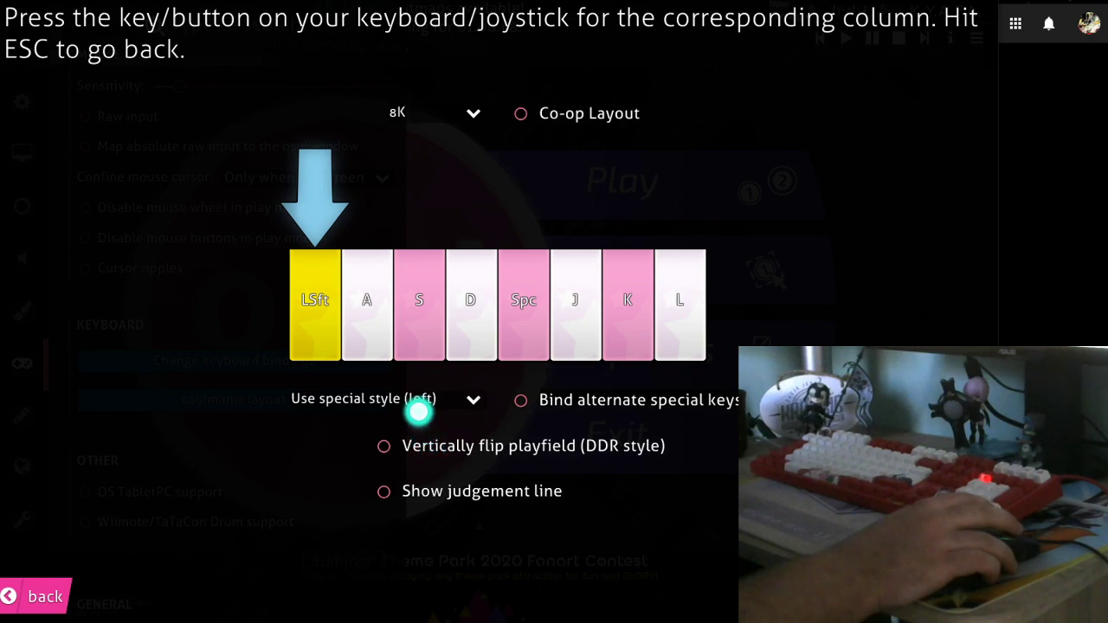
left_click(385, 399)
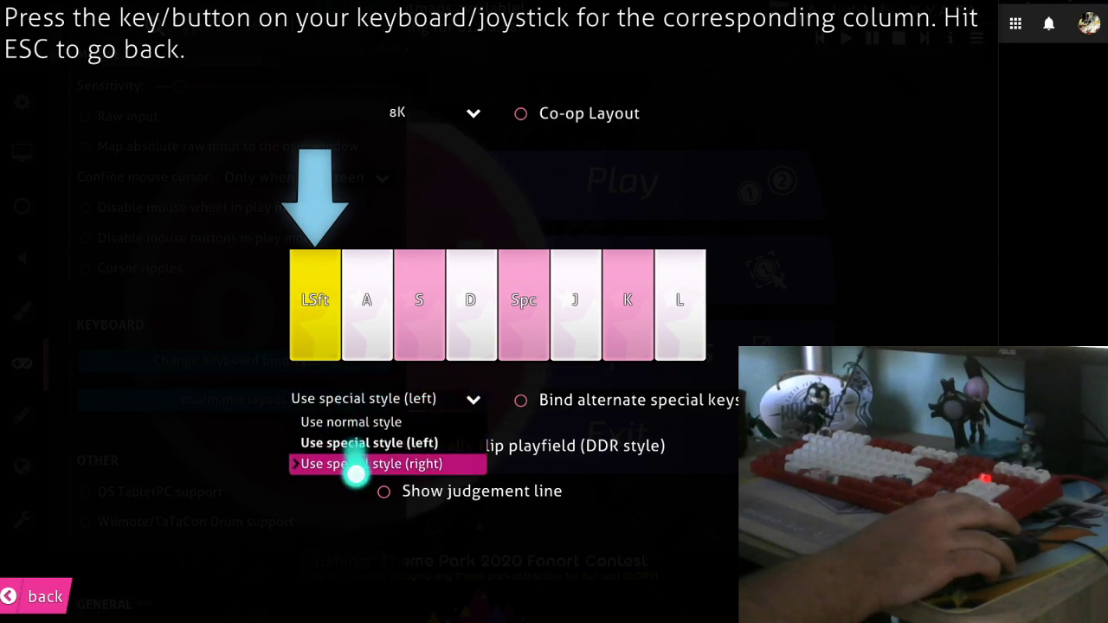
left_click(387, 463)
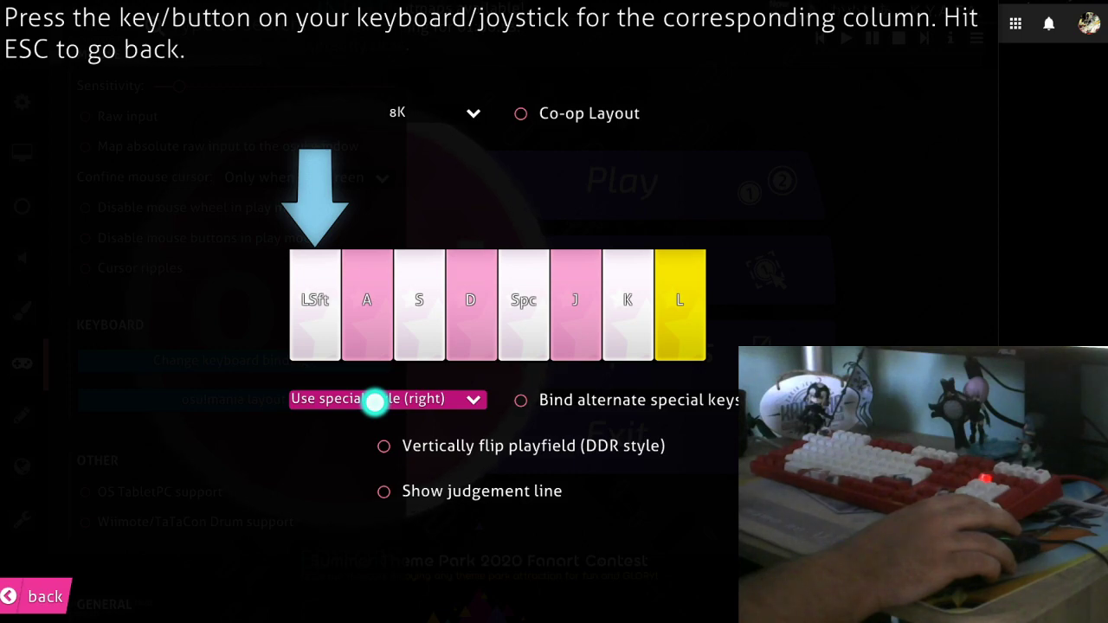
left_click(387, 400)
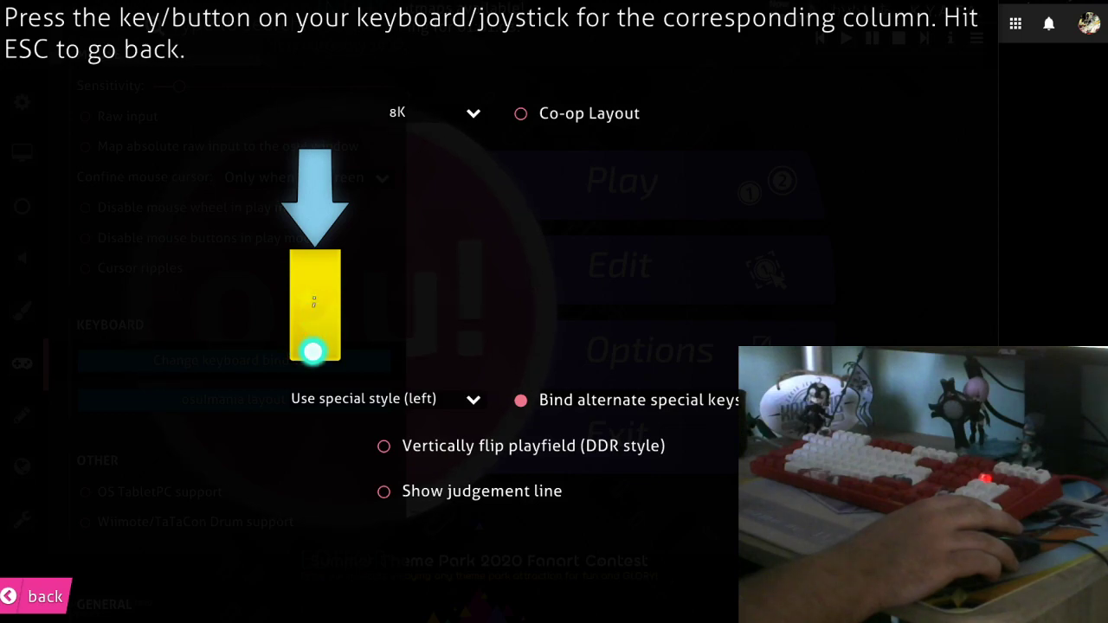
Toggle Bind alternate special keys, then leave the 8K layout screen.
left_click(519, 399)
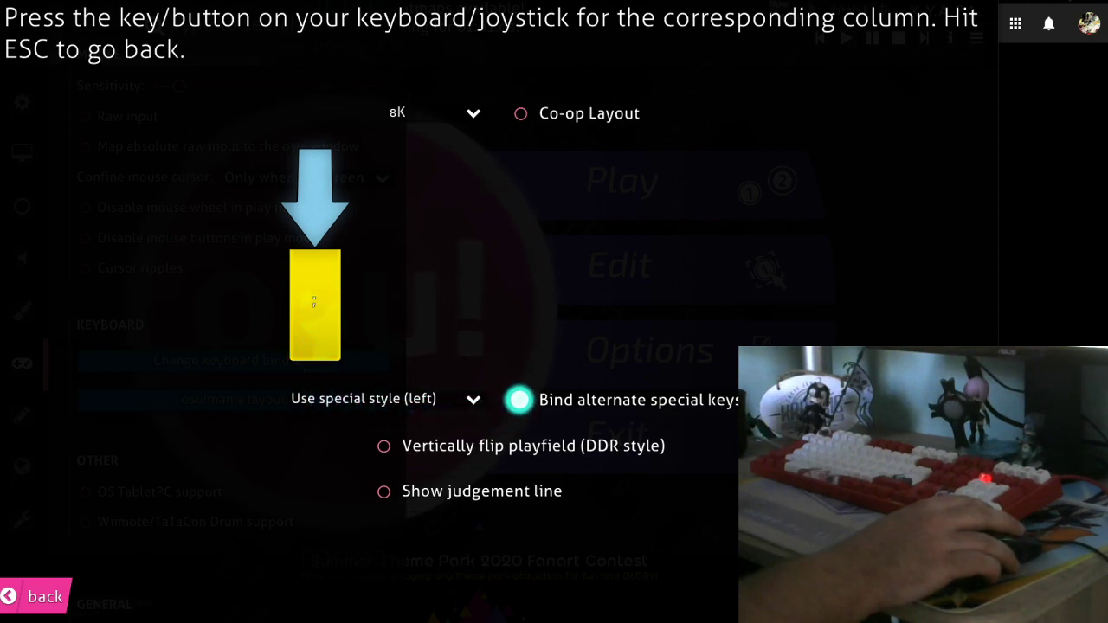
key("shift")
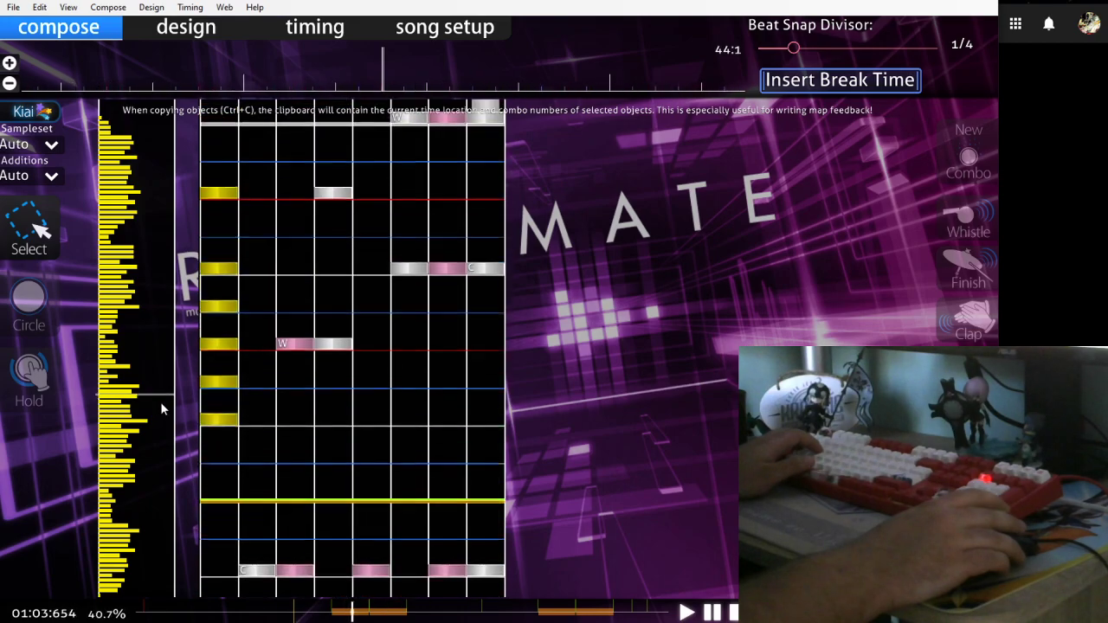
scroll("down", 3)
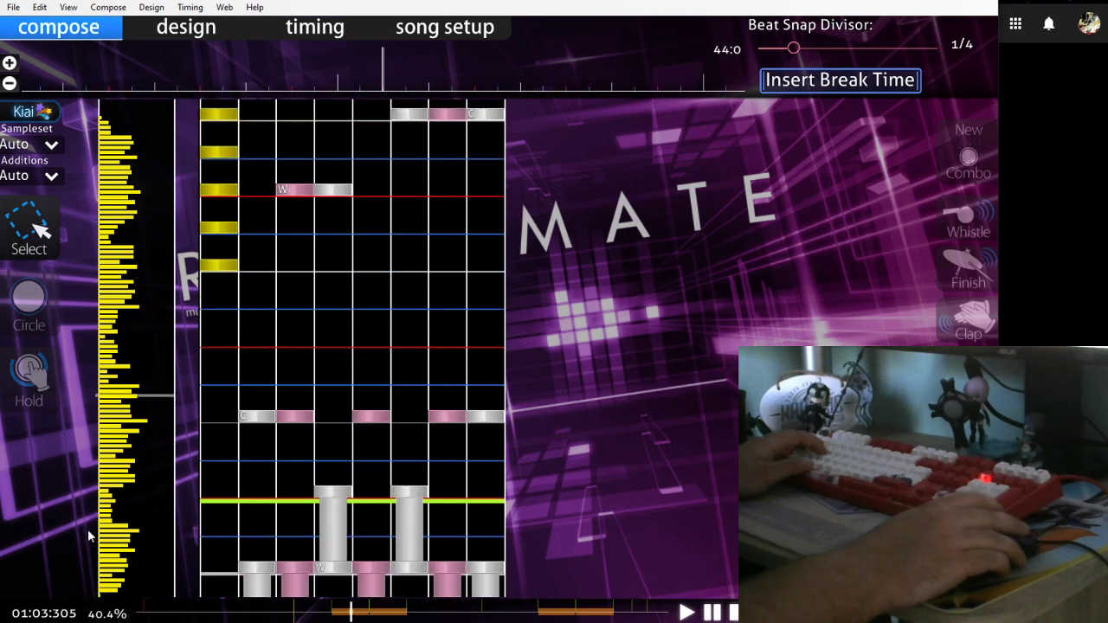
scroll("down", 3)
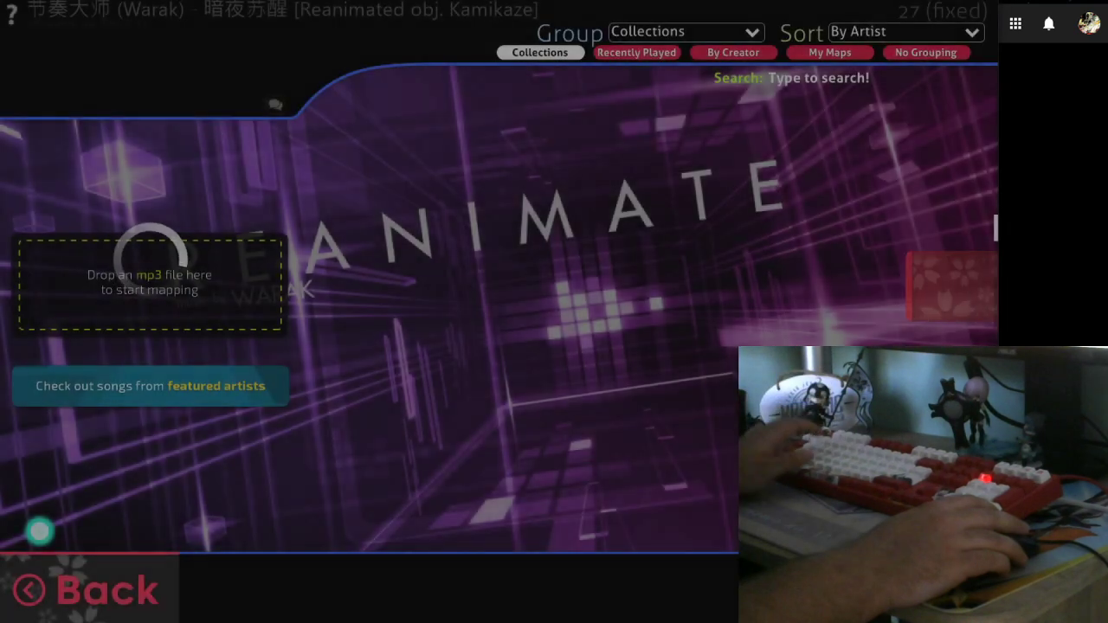
Leave the editor for song select and scroll the beatmap list.
left_click(29, 590)
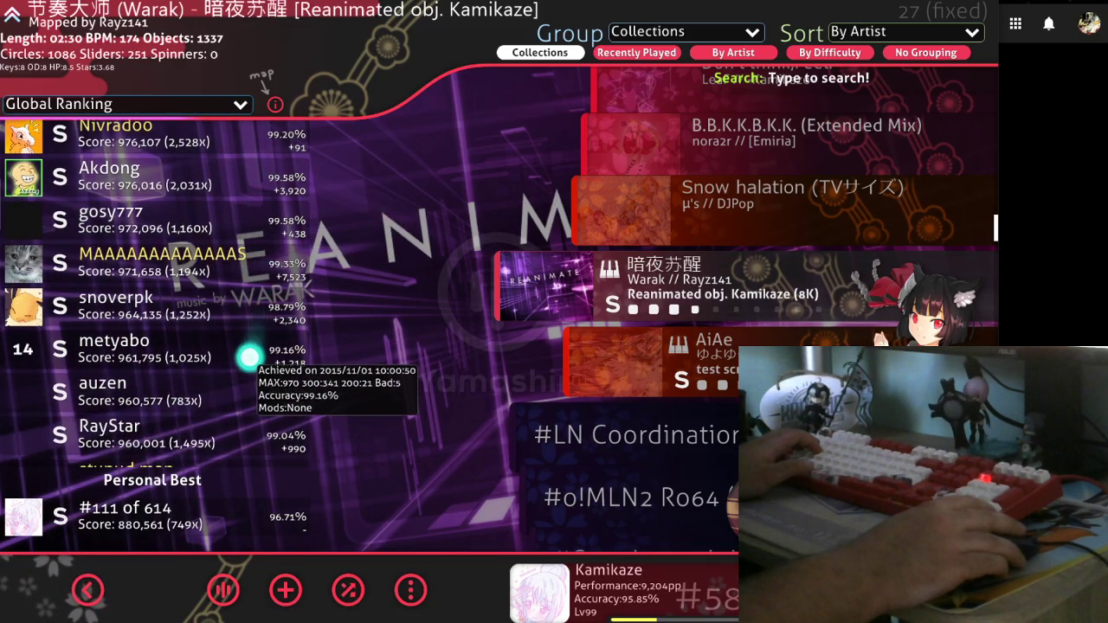
scroll("down", 3)
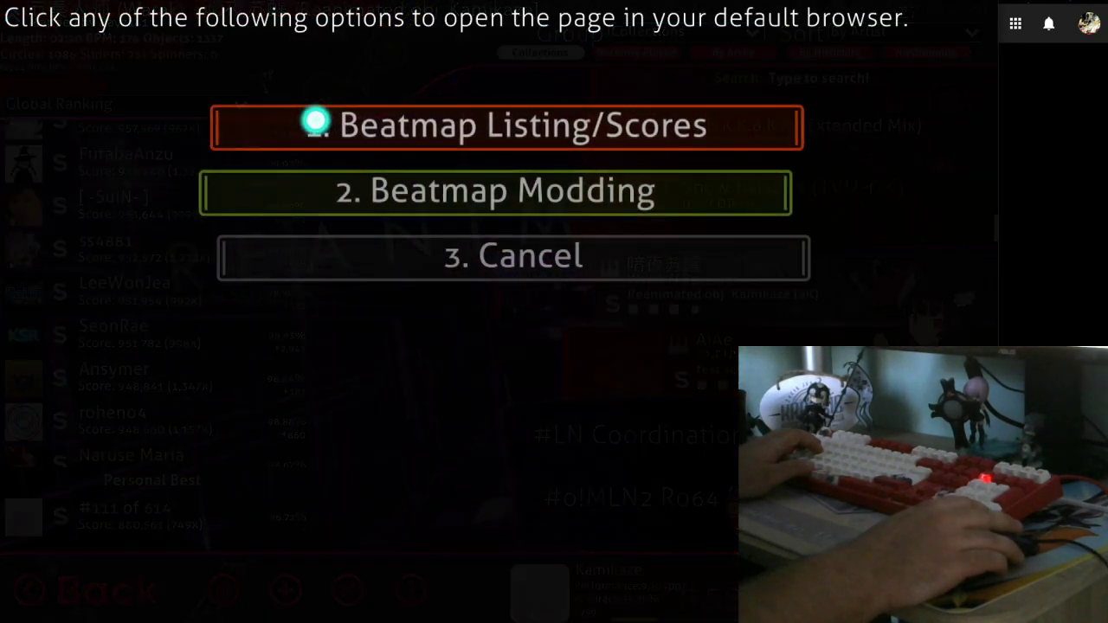
left_click(507, 126)
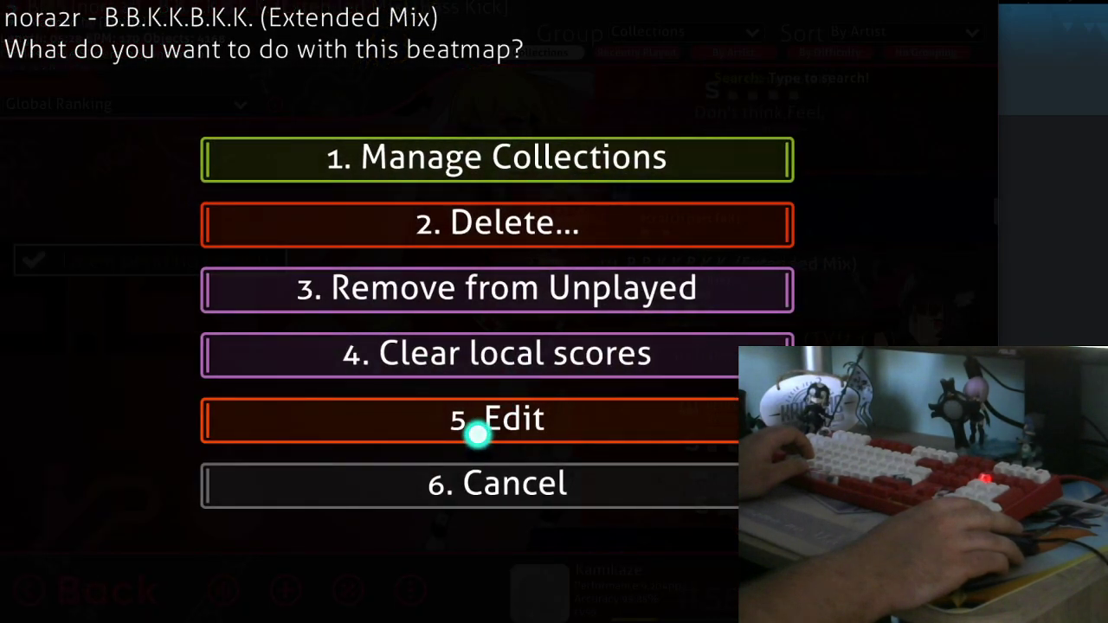
left_click(497, 418)
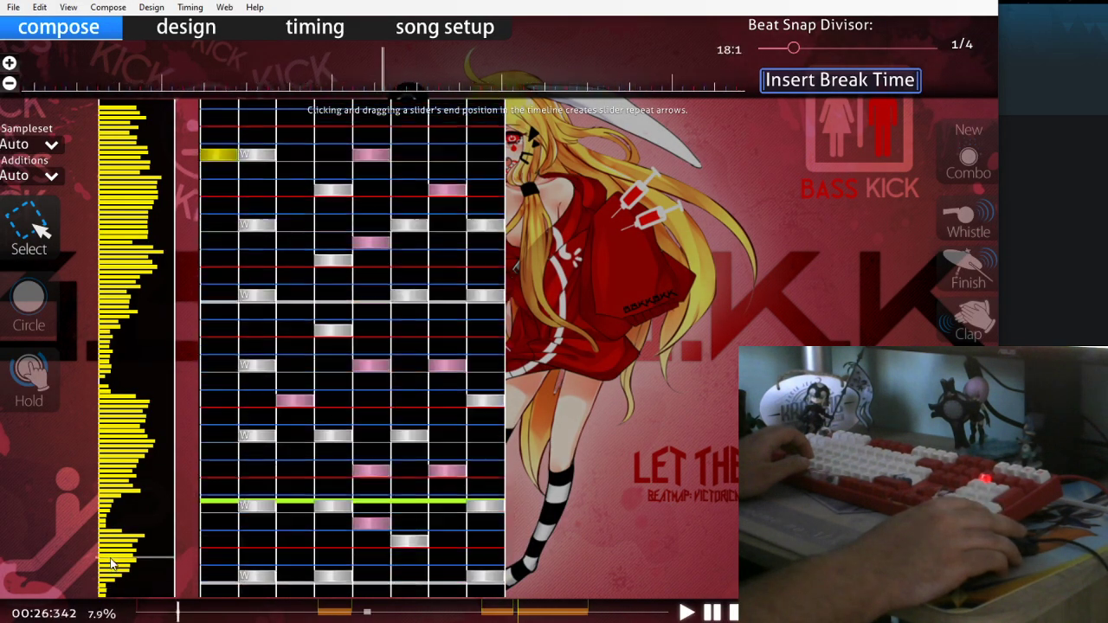
scroll("down", 3)
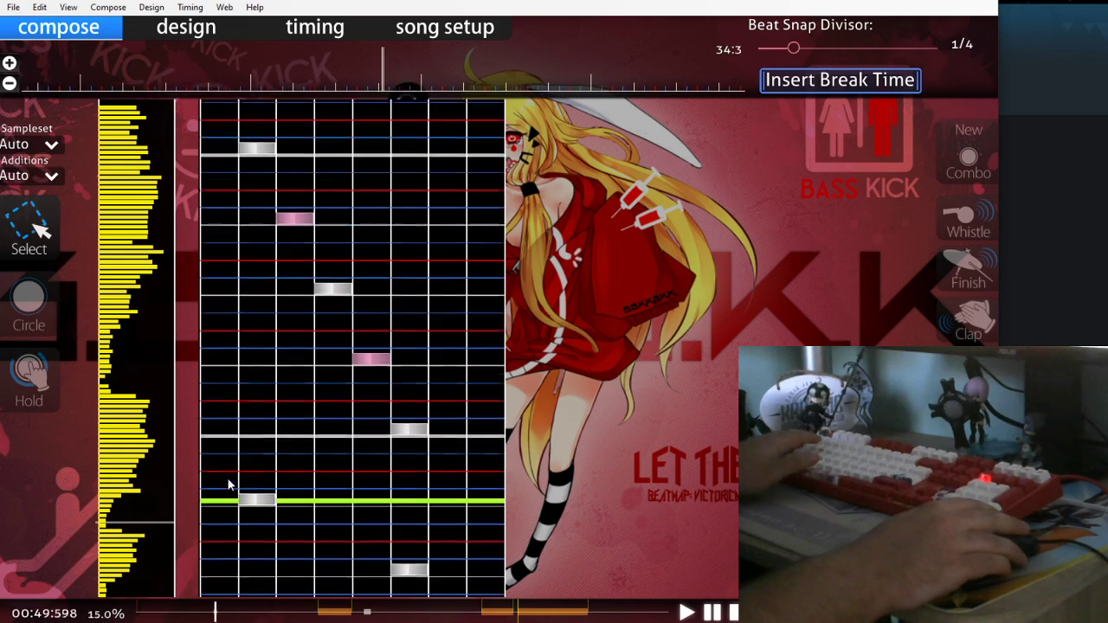
scroll("down", 3)
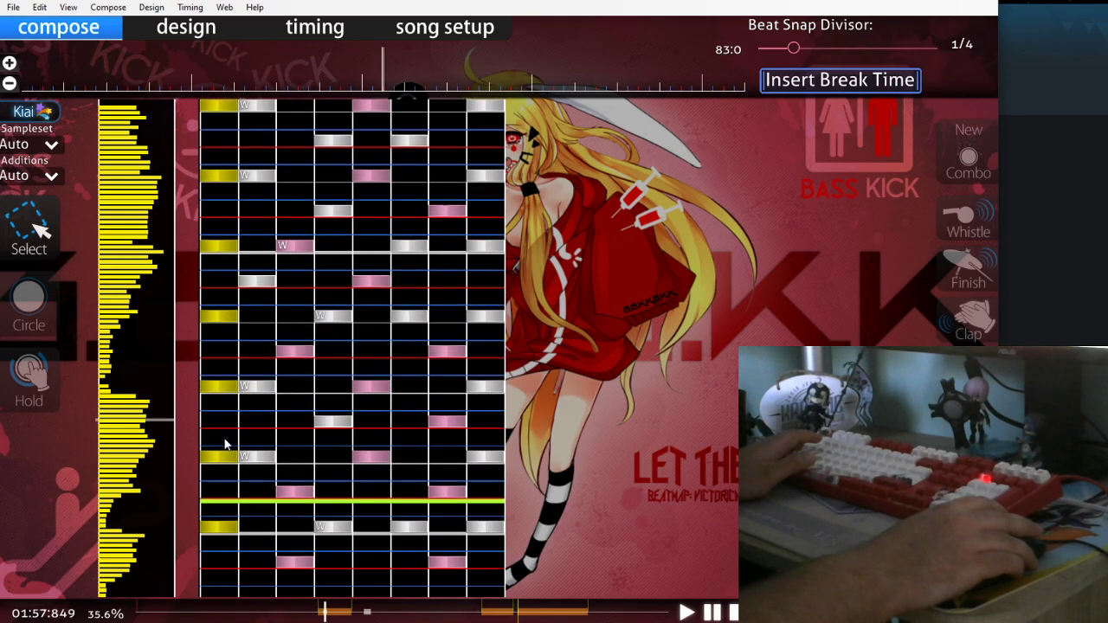
scroll("down", 3)
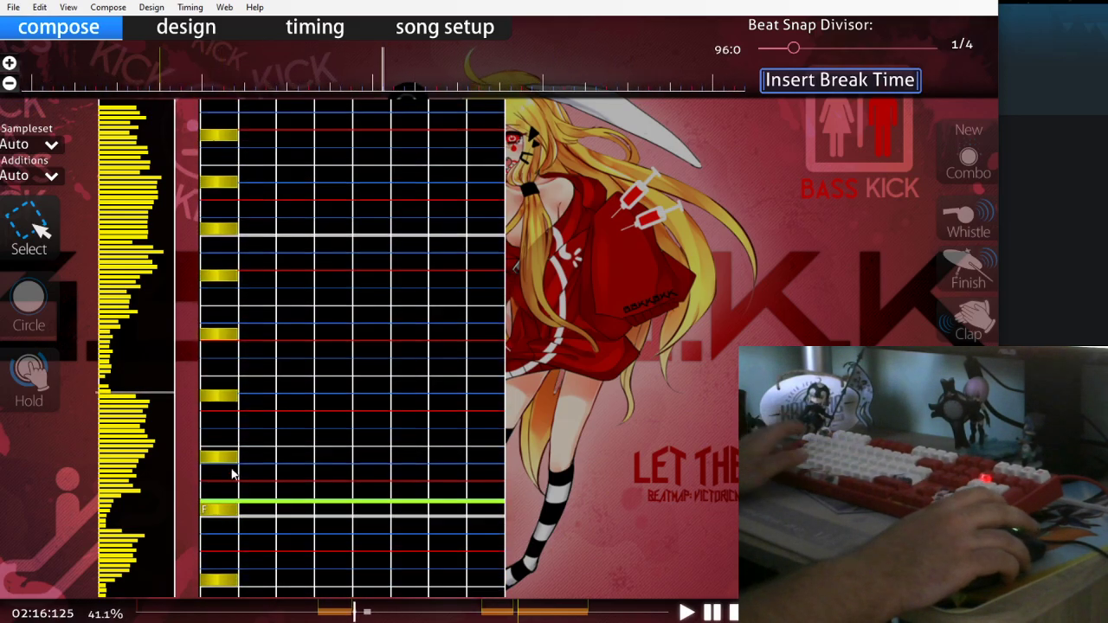
scroll("down", 3)
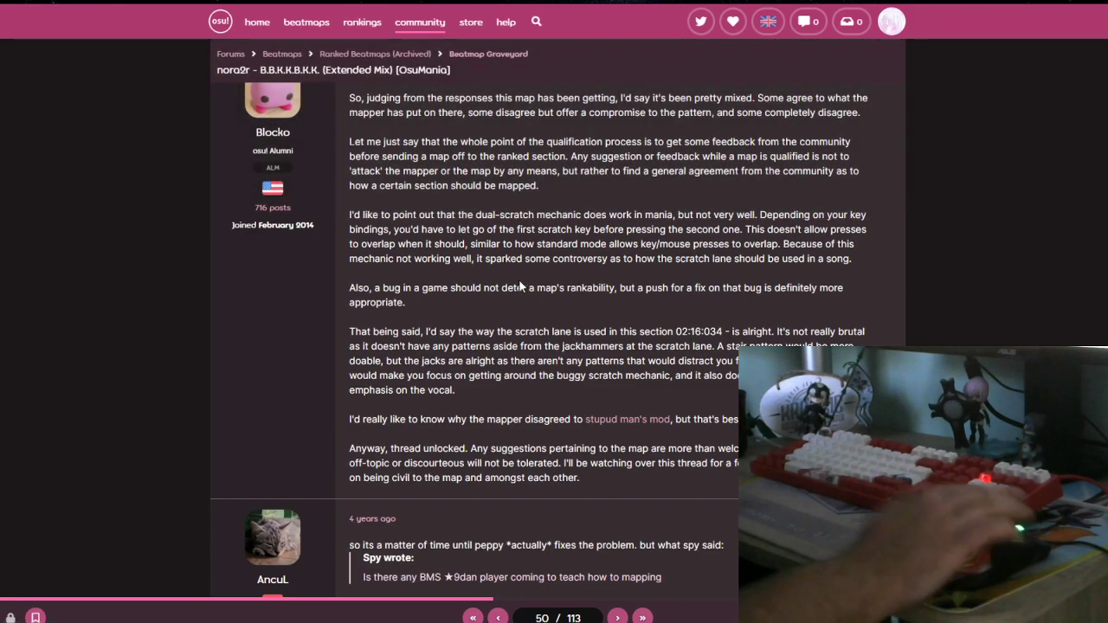
Switch pages in the B.B.K.K.B.K.K. discussion thread.
left_click(498, 618)
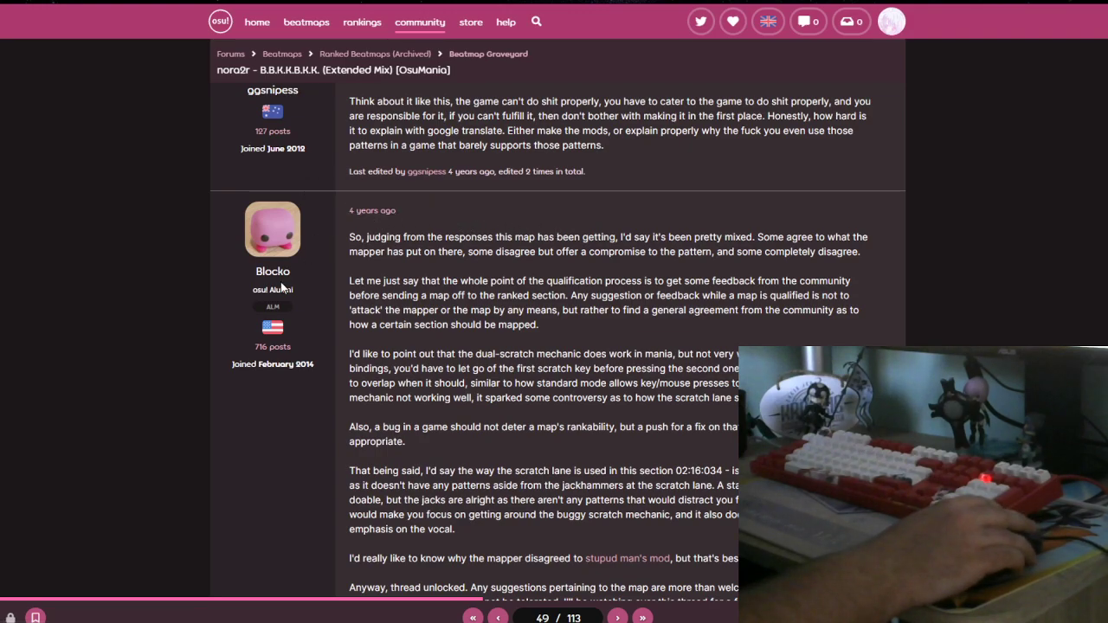
mouse_move(609, 192)
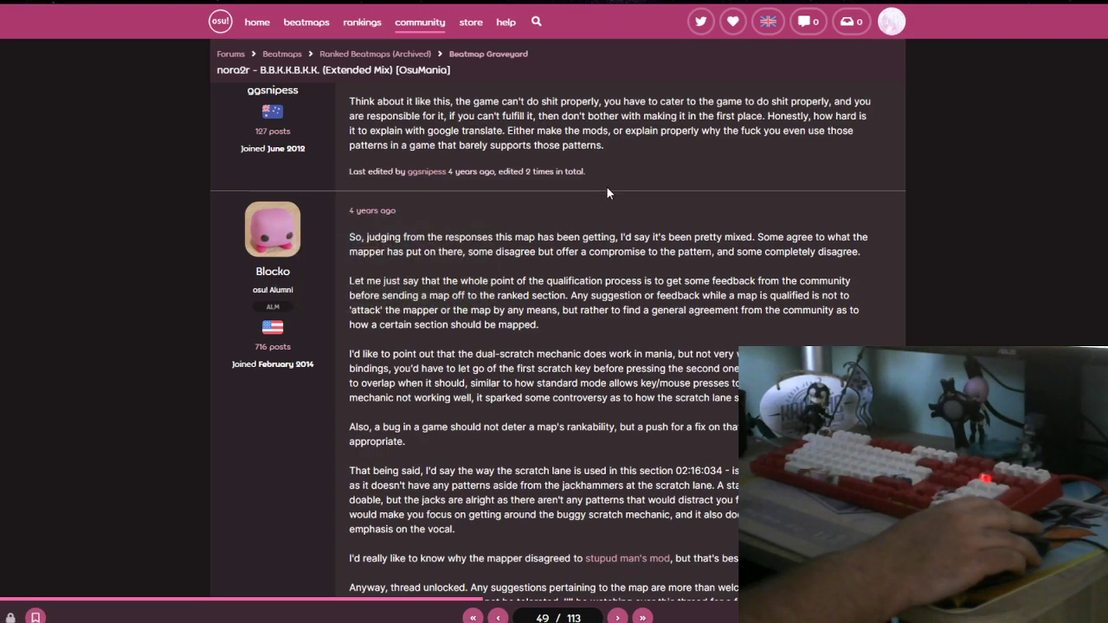
mouse_move(595, 187)
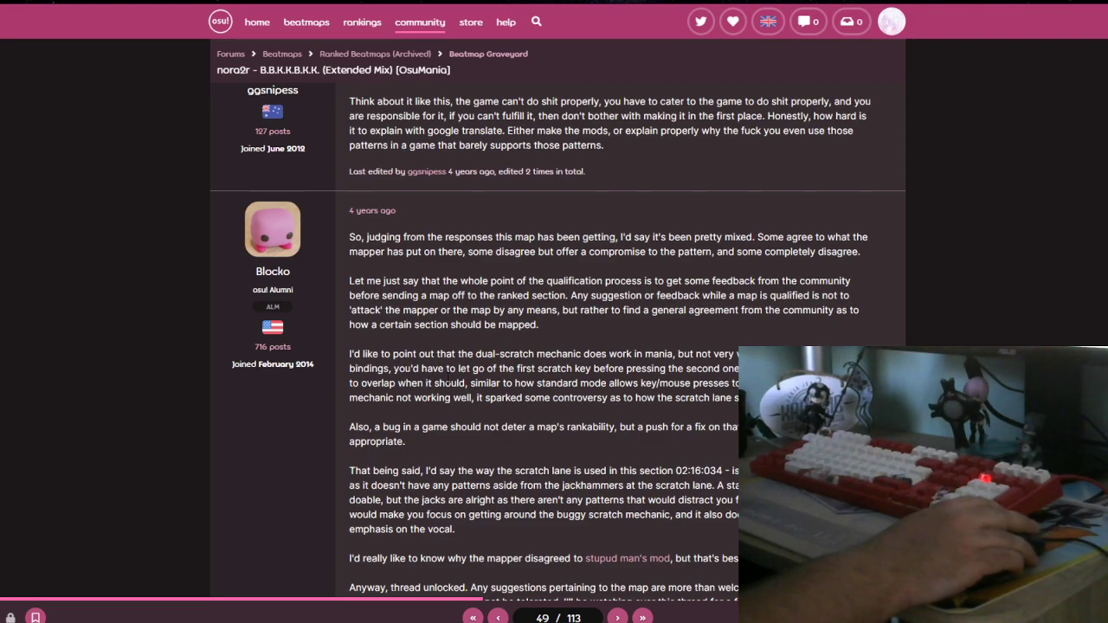
mouse_move(645, 381)
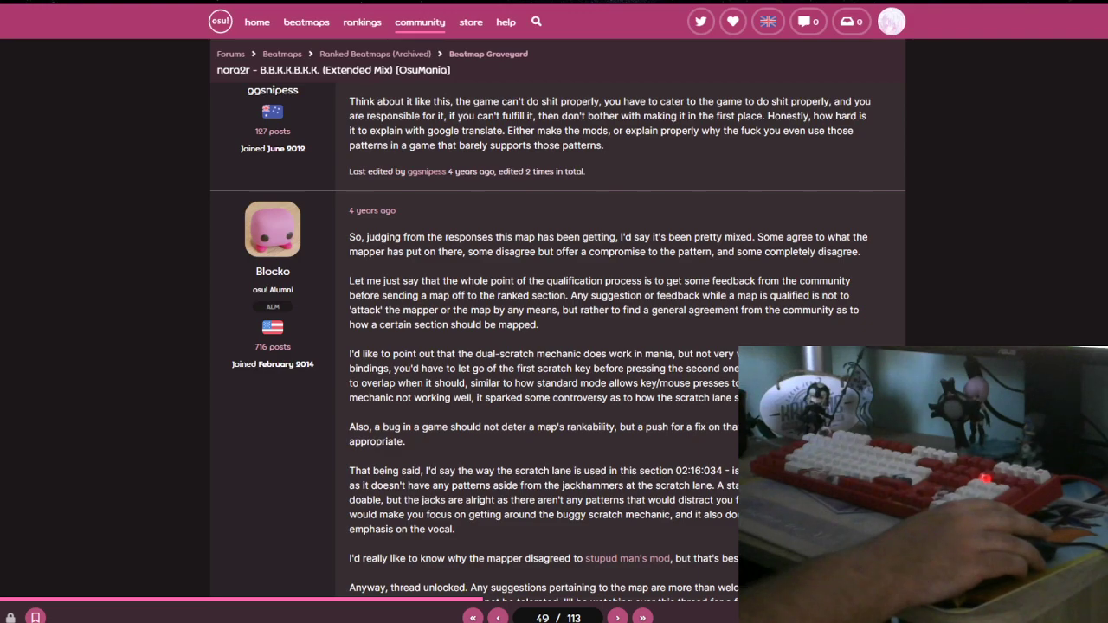
mouse_move(411, 412)
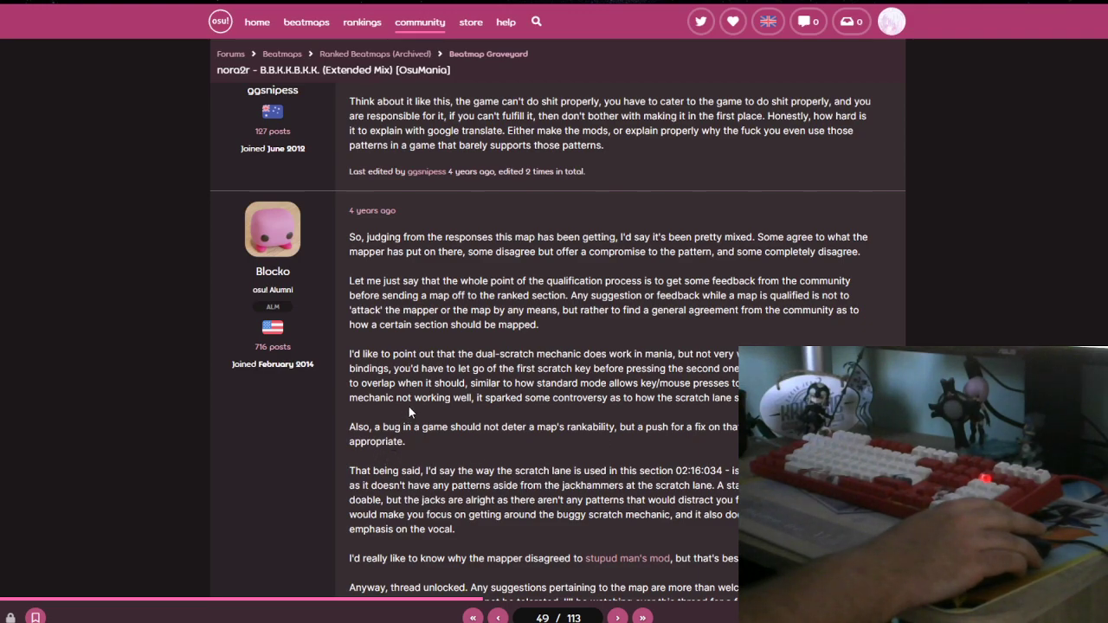
mouse_move(431, 421)
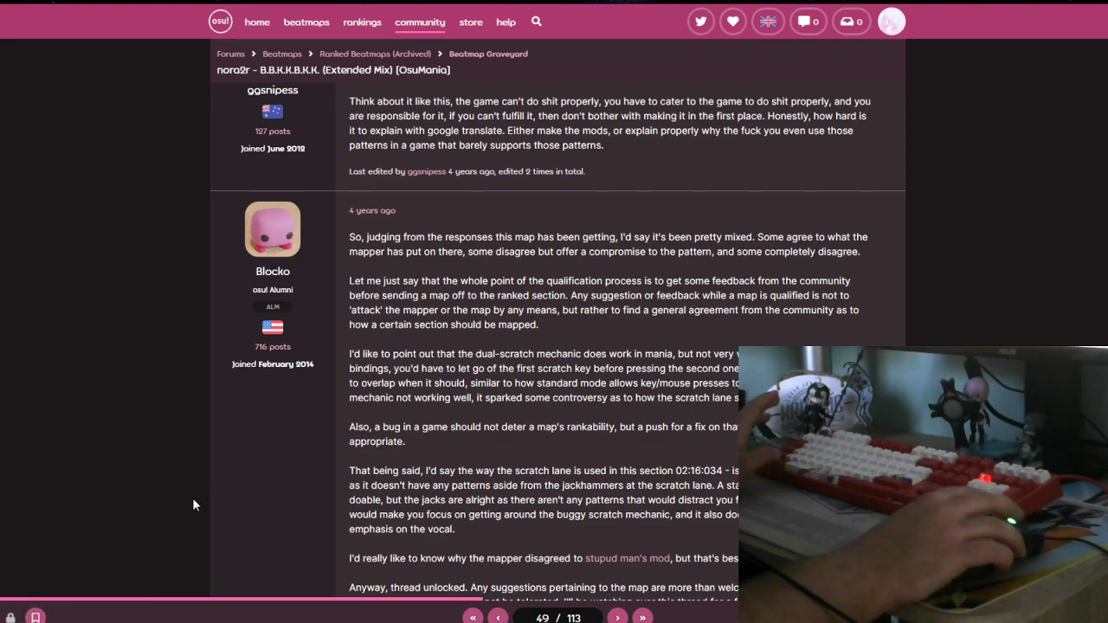
mouse_move(197, 482)
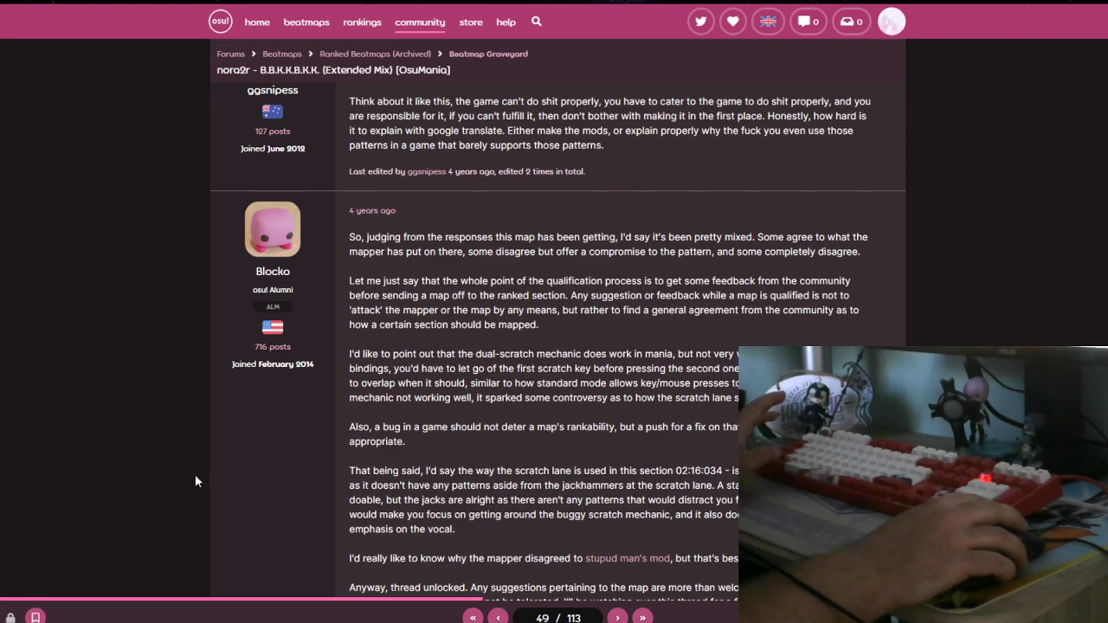
mouse_move(241, 481)
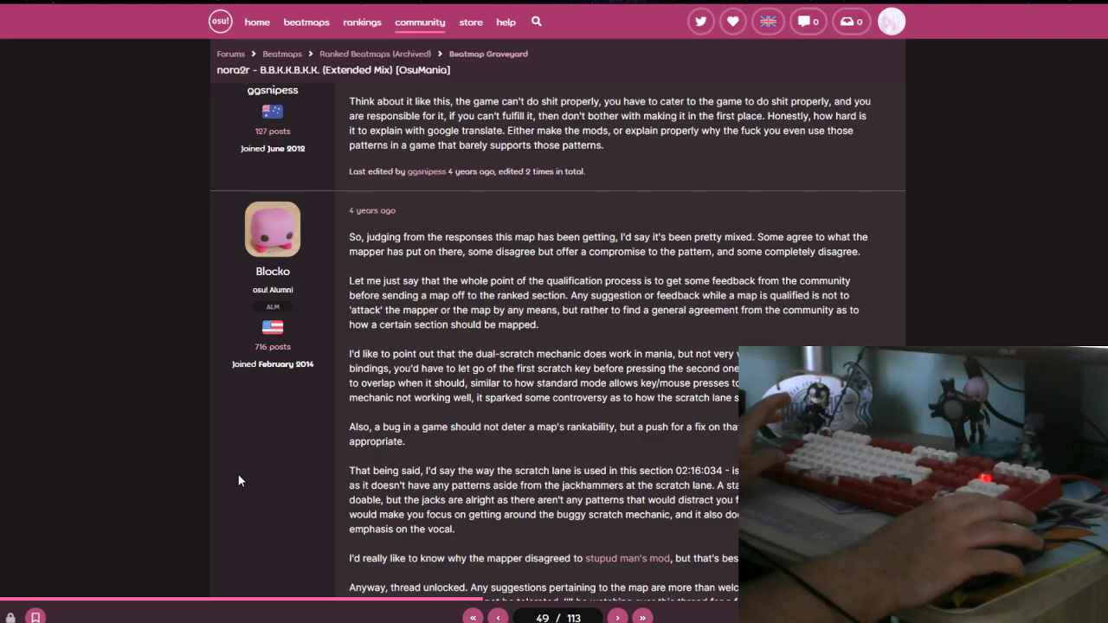
mouse_move(207, 528)
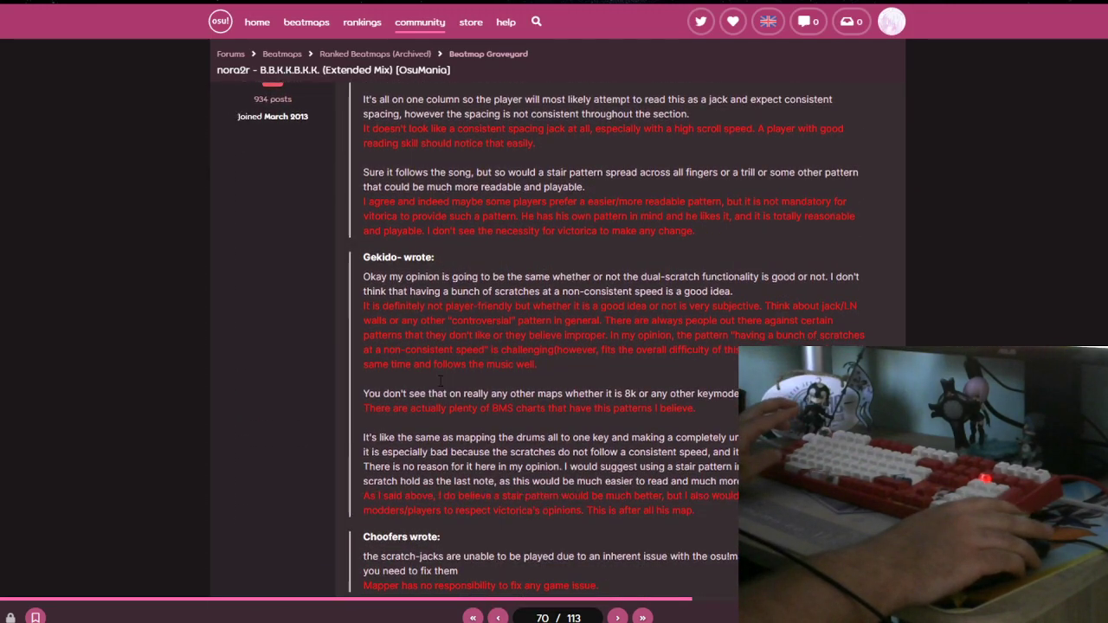
Scroll down Blocko's disqualification post and drag across part of its text.
scroll("down", 3)
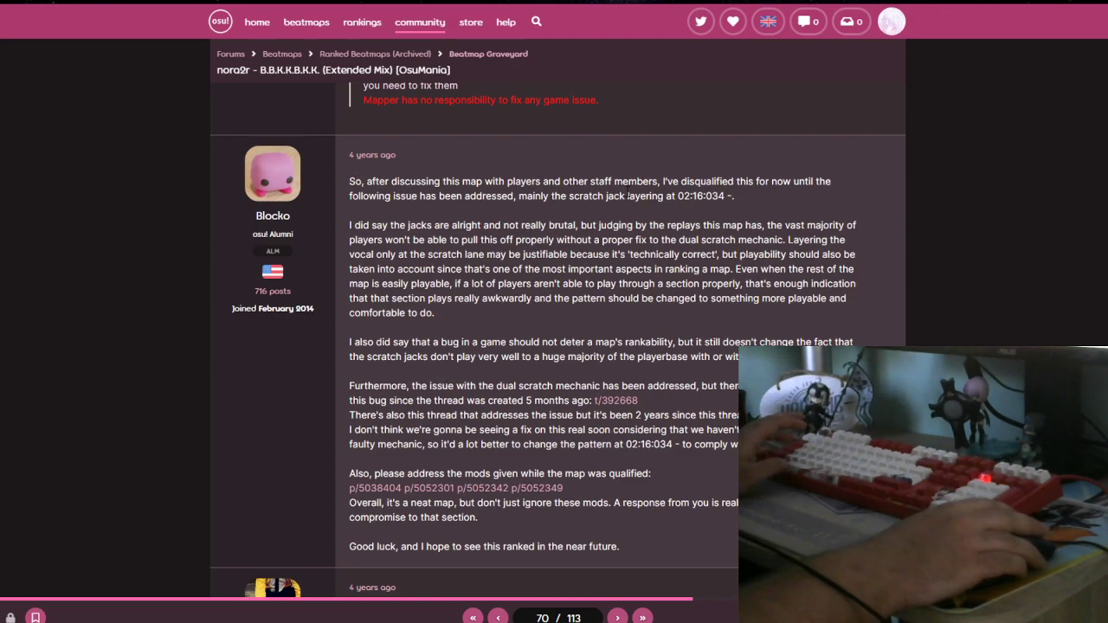
mouse_move(525, 207)
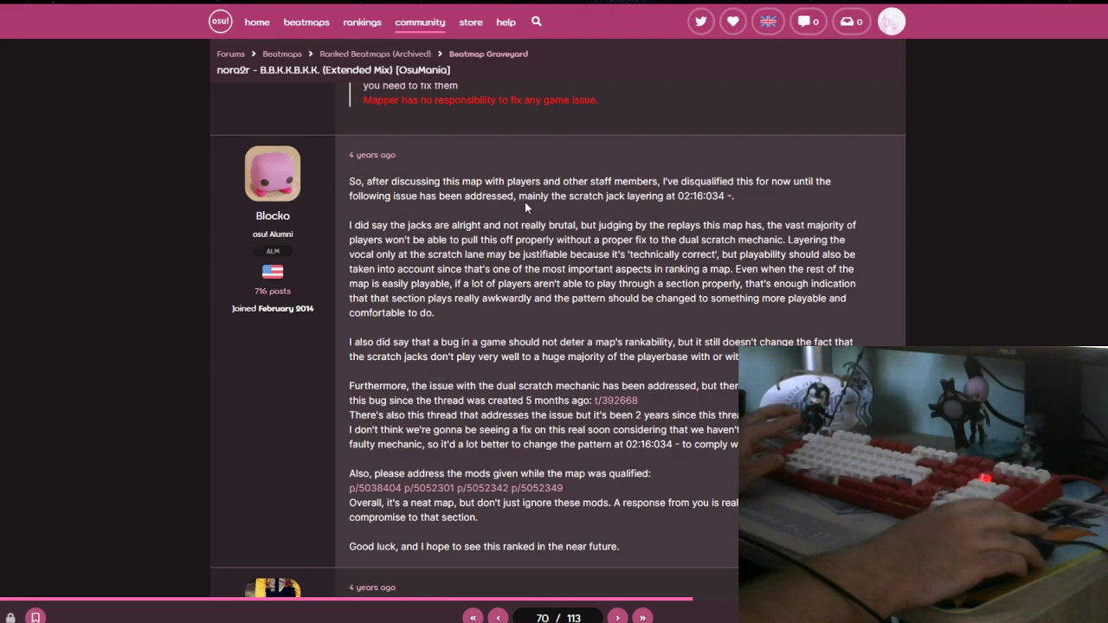
left_click_drag(522, 196, 734, 196)
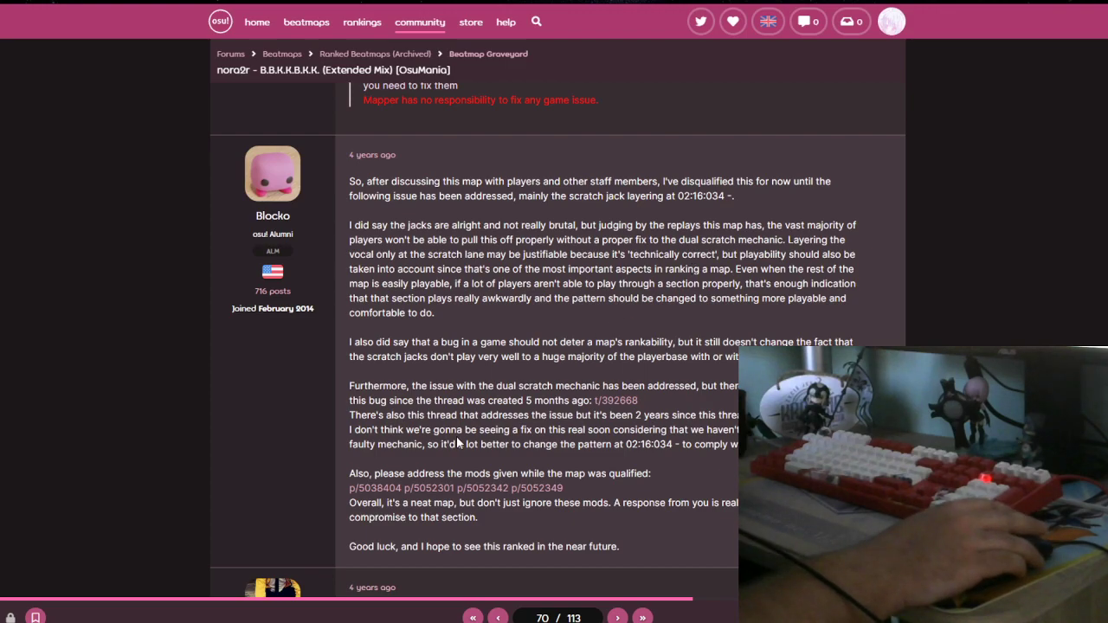
mouse_move(463, 433)
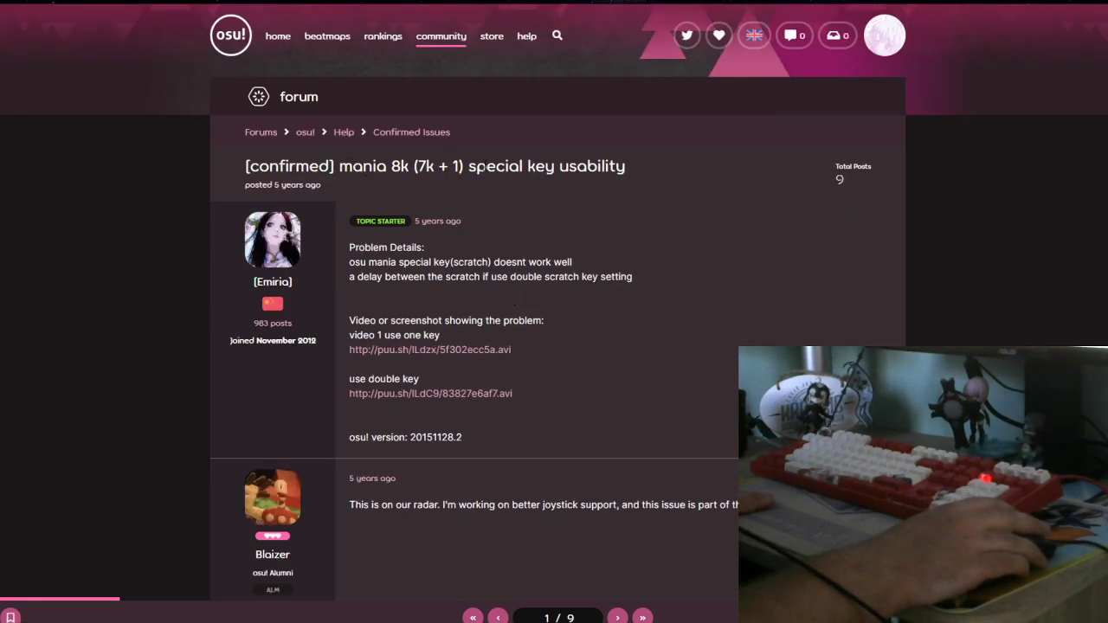
Scroll the confirmed 8K special-key thread to its last replies, then return to page 70.
scroll("down", 3)
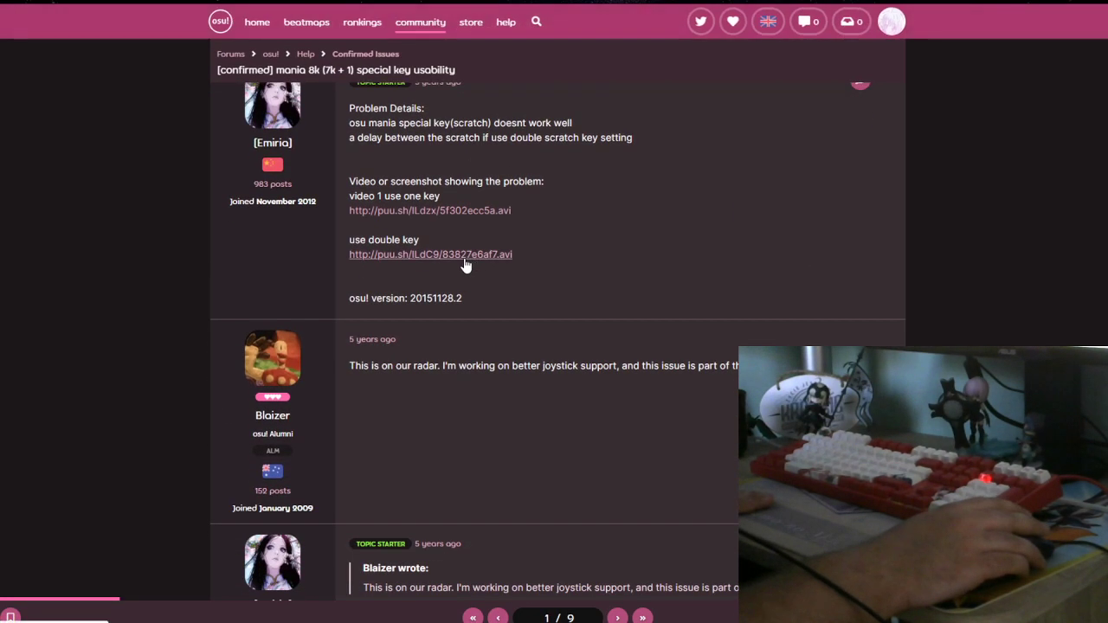
scroll("down", 3)
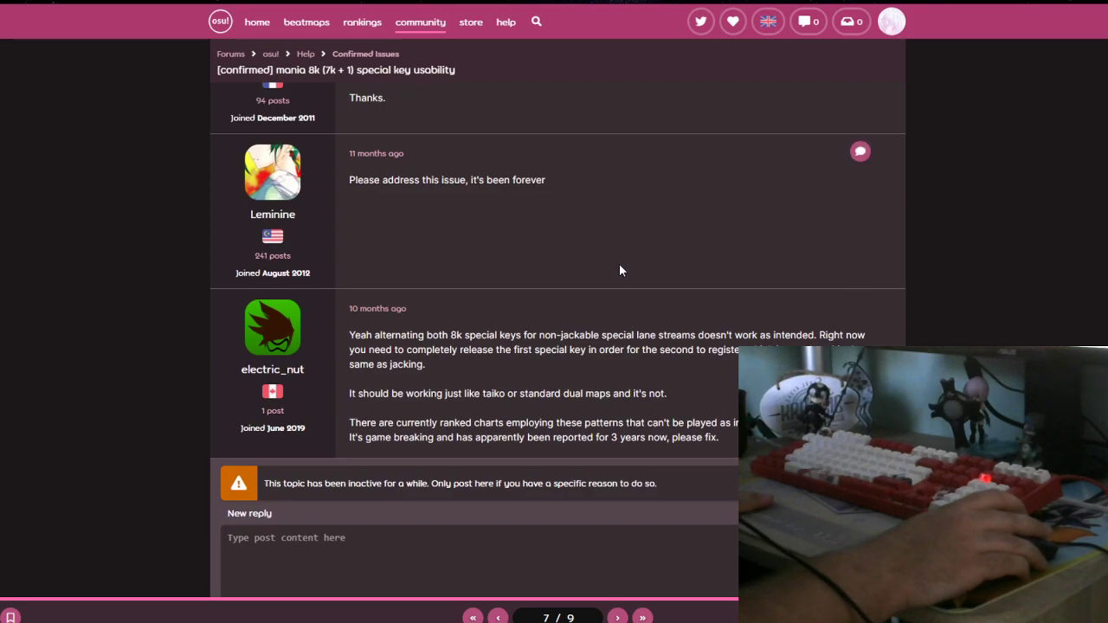
left_click(498, 618)
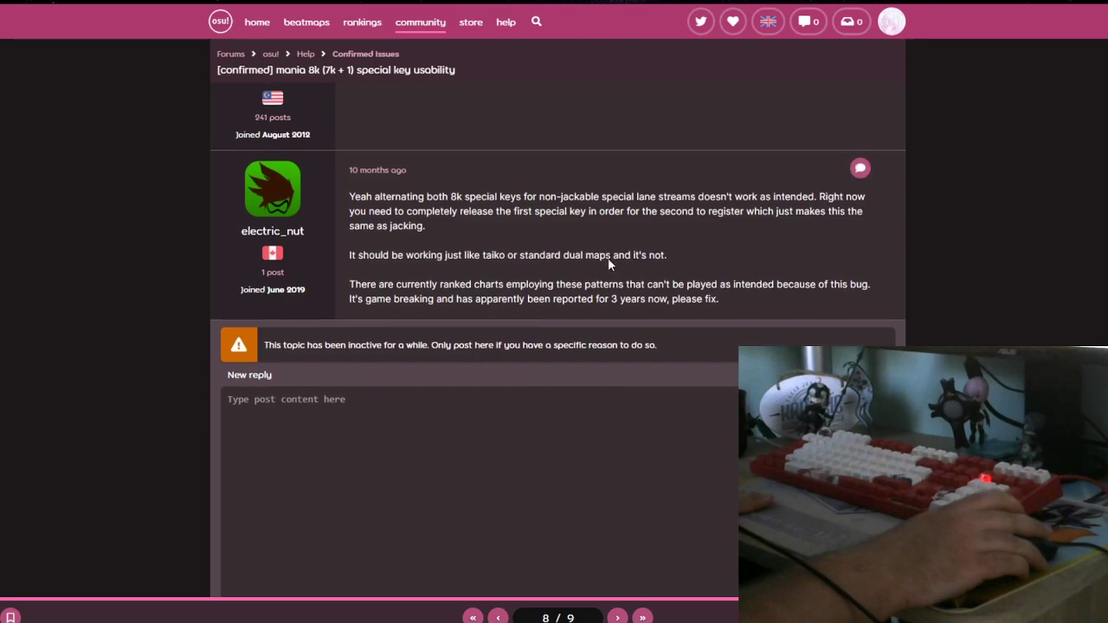
left_click(498, 617)
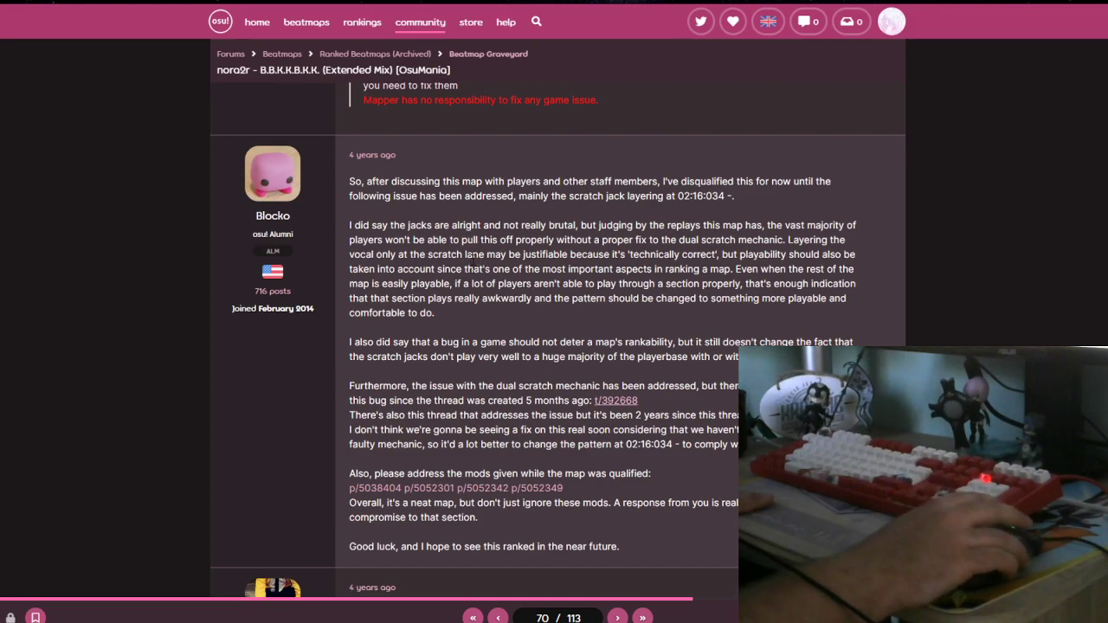
mouse_move(490, 312)
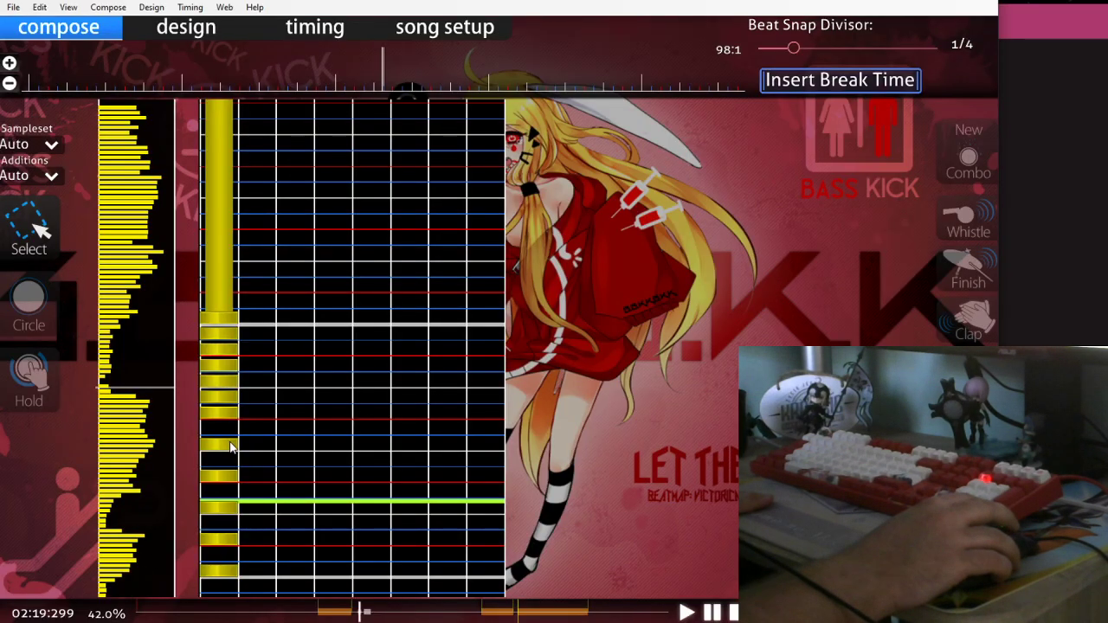
mouse_move(248, 446)
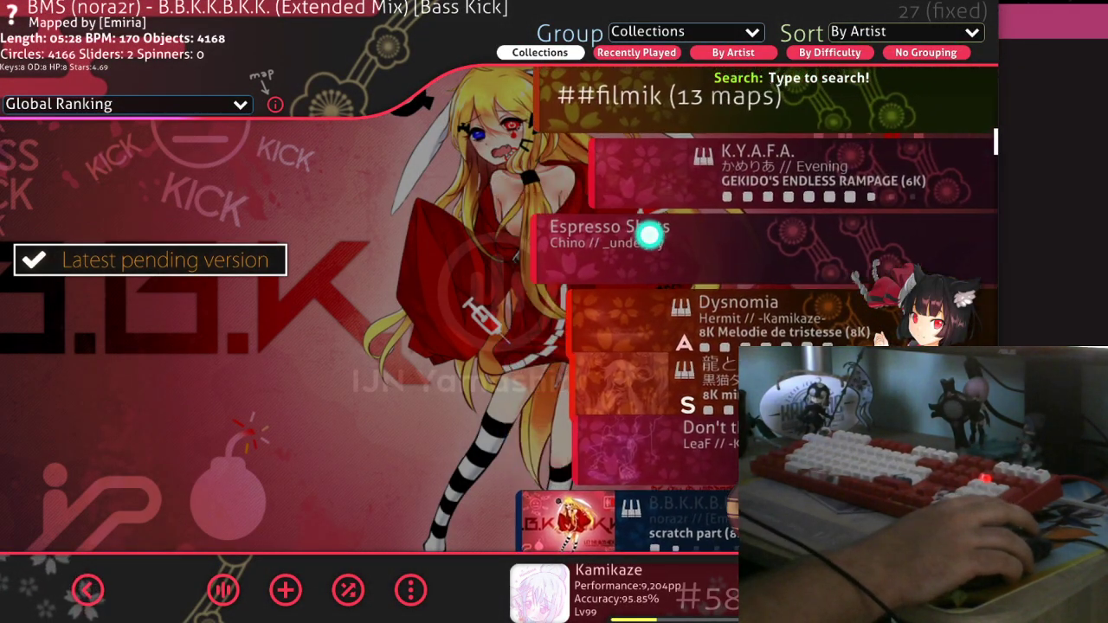
Select the Espresso Shots 8K beatmap and open it in the editor.
left_click(658, 234)
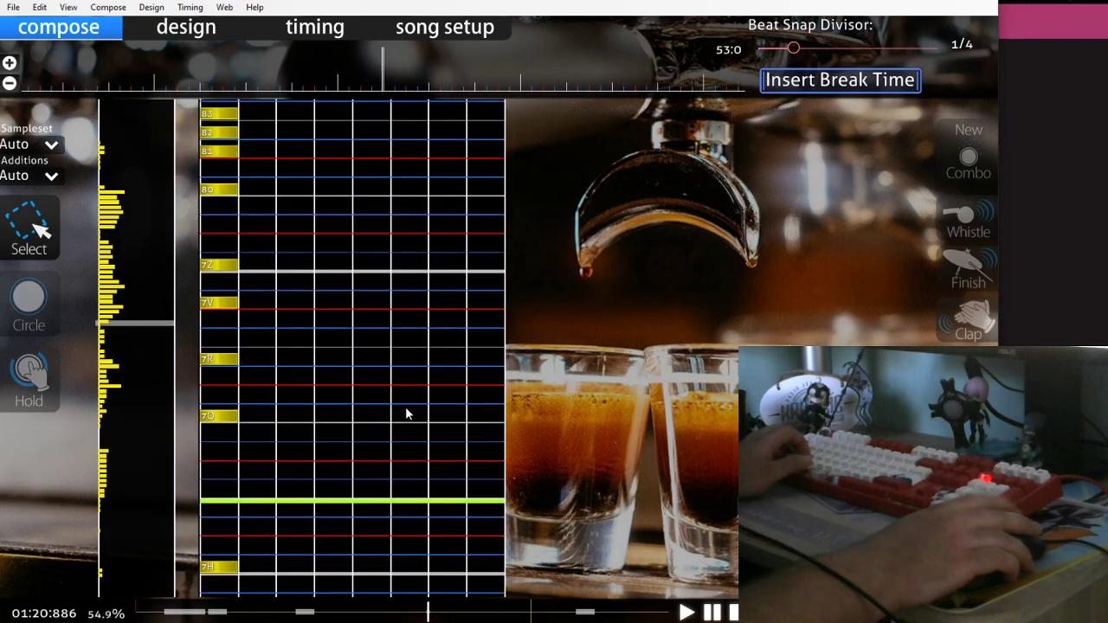
scroll("down", 3)
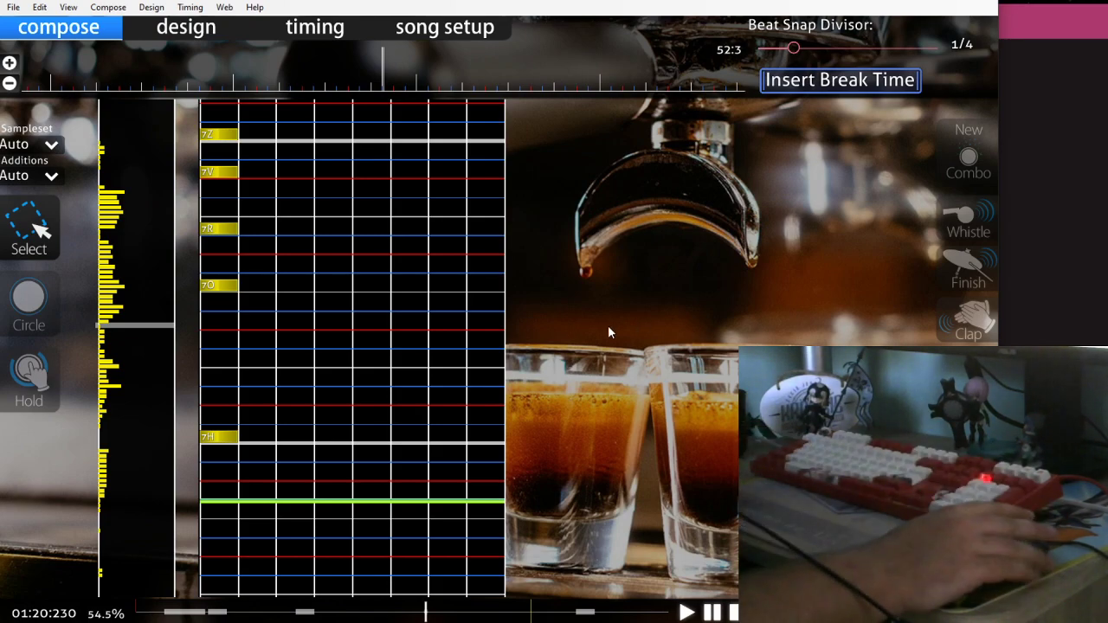
mouse_move(74, 444)
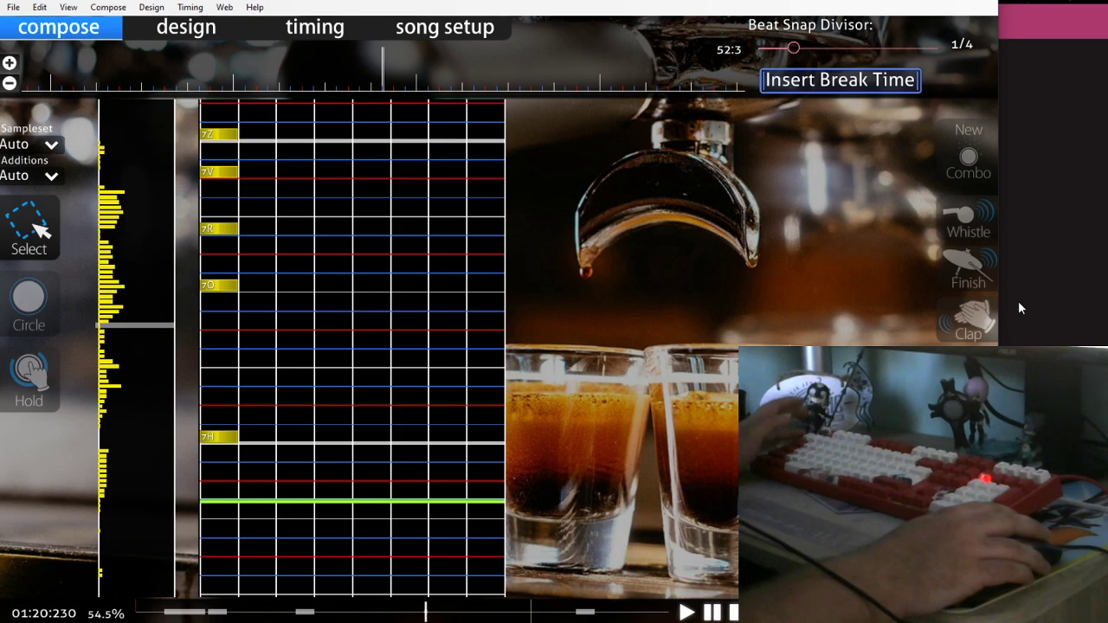
mouse_move(1016, 309)
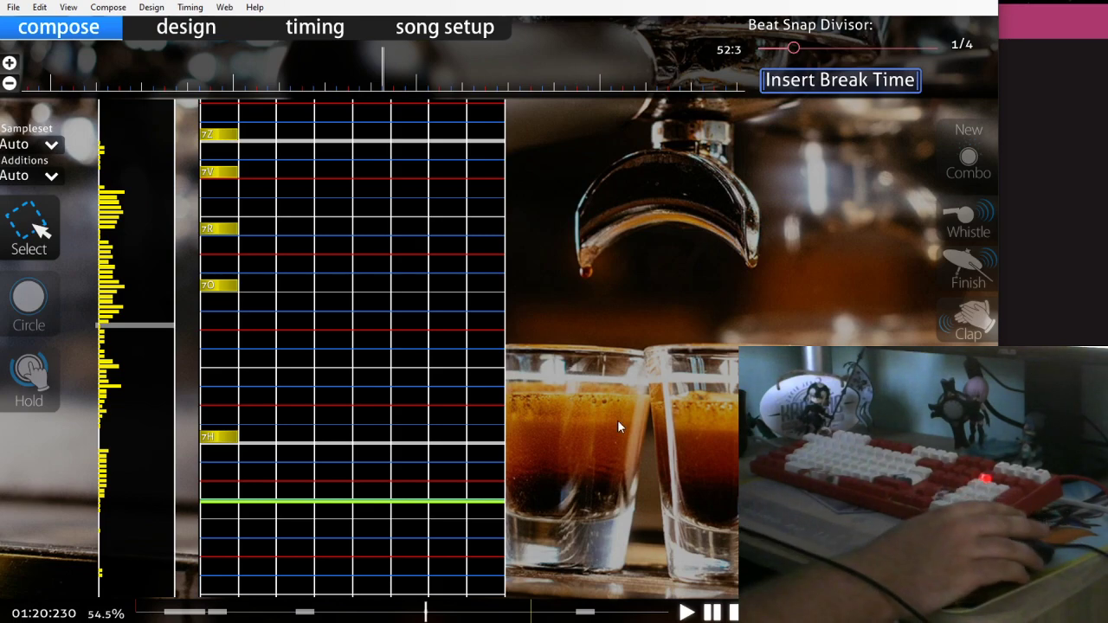
mouse_move(567, 338)
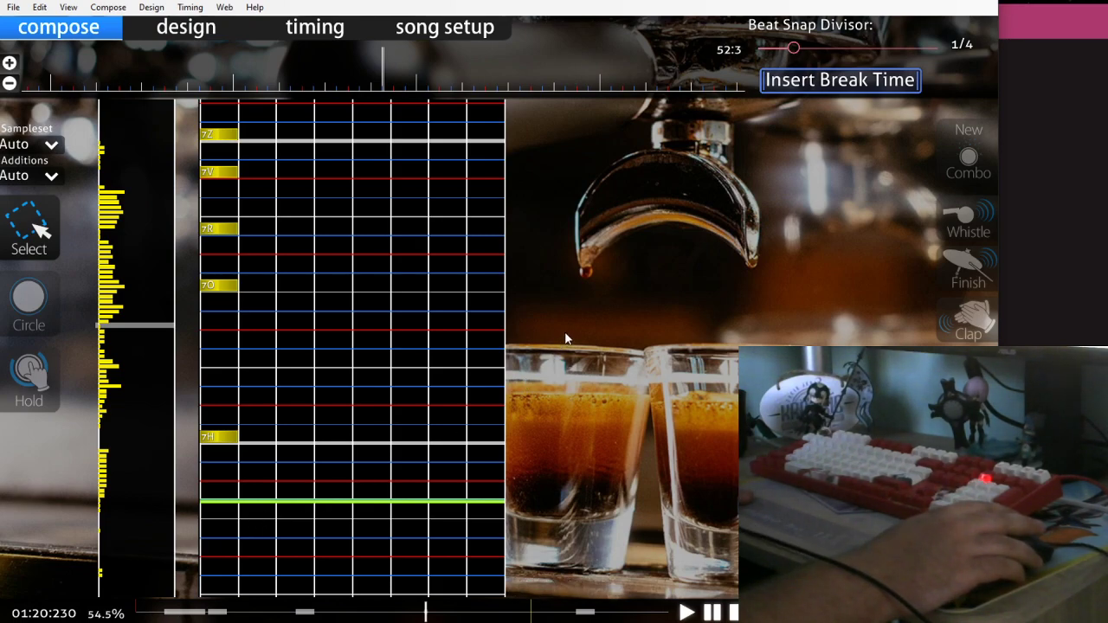
mouse_move(572, 333)
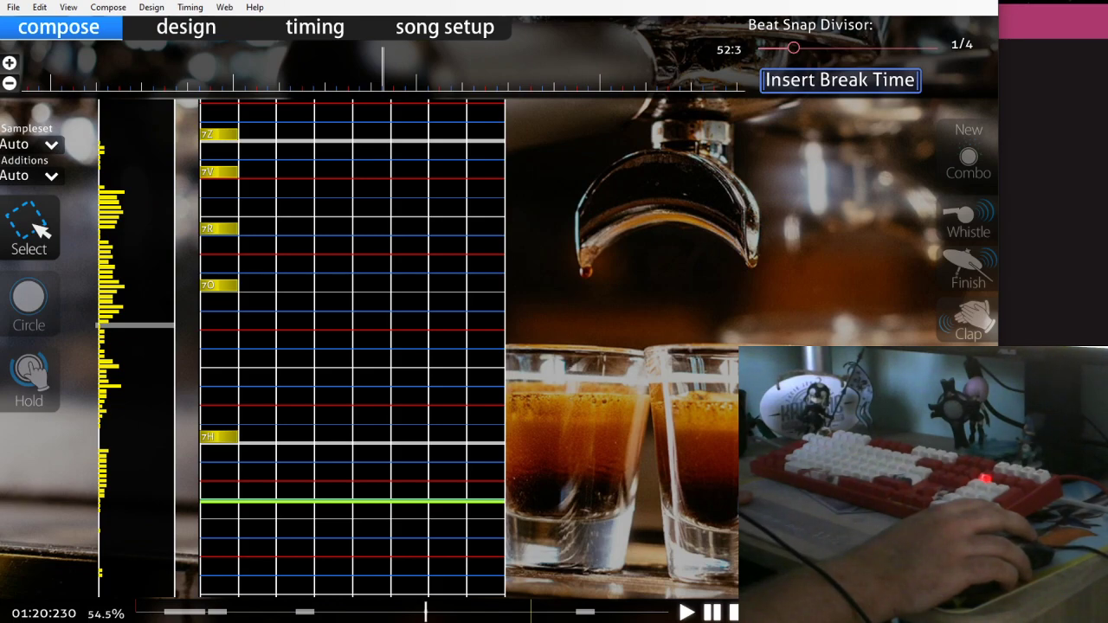
mouse_move(717, 328)
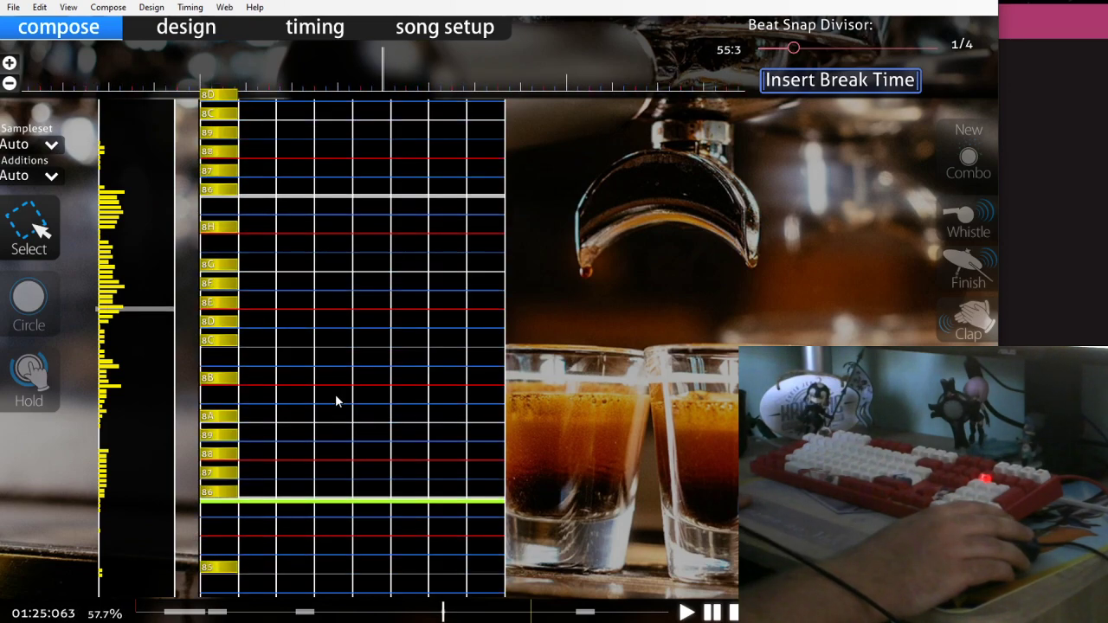
mouse_move(338, 432)
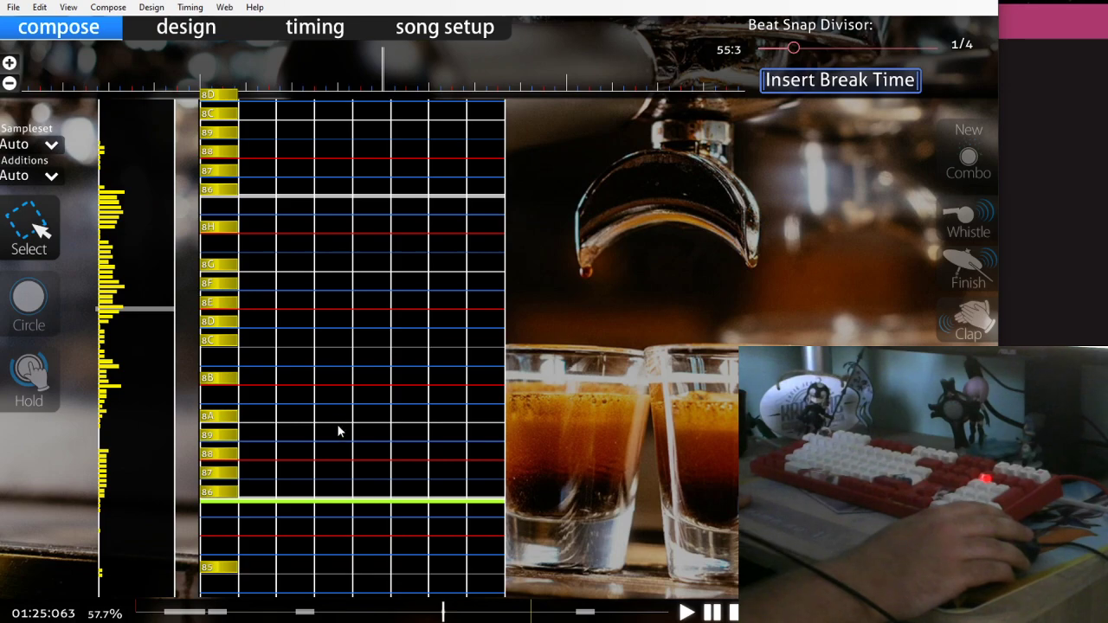
mouse_move(326, 317)
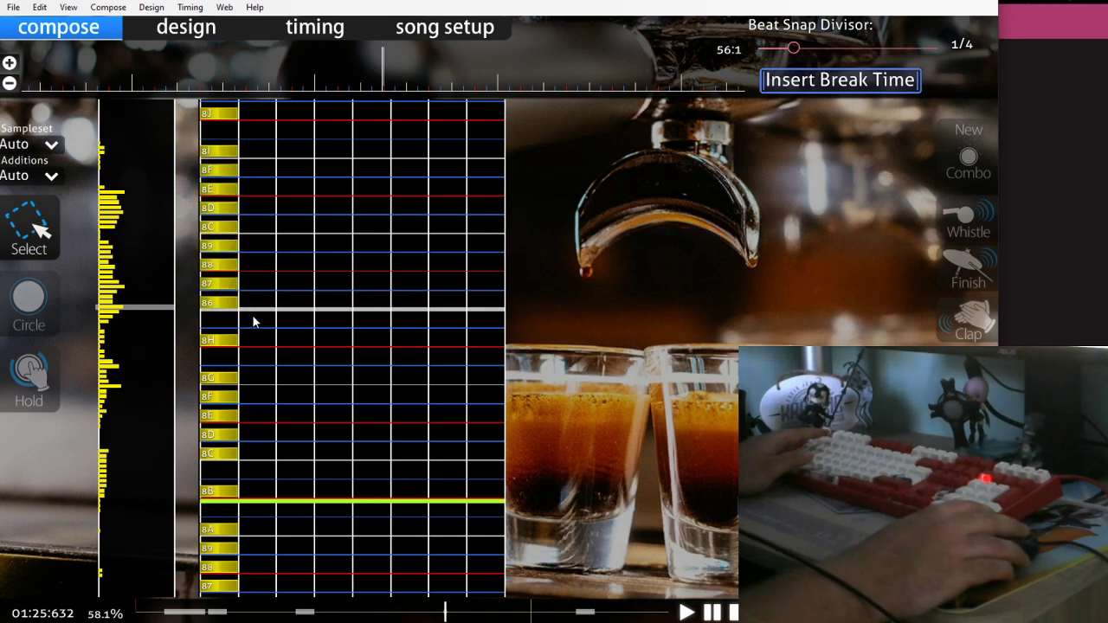
mouse_move(199, 143)
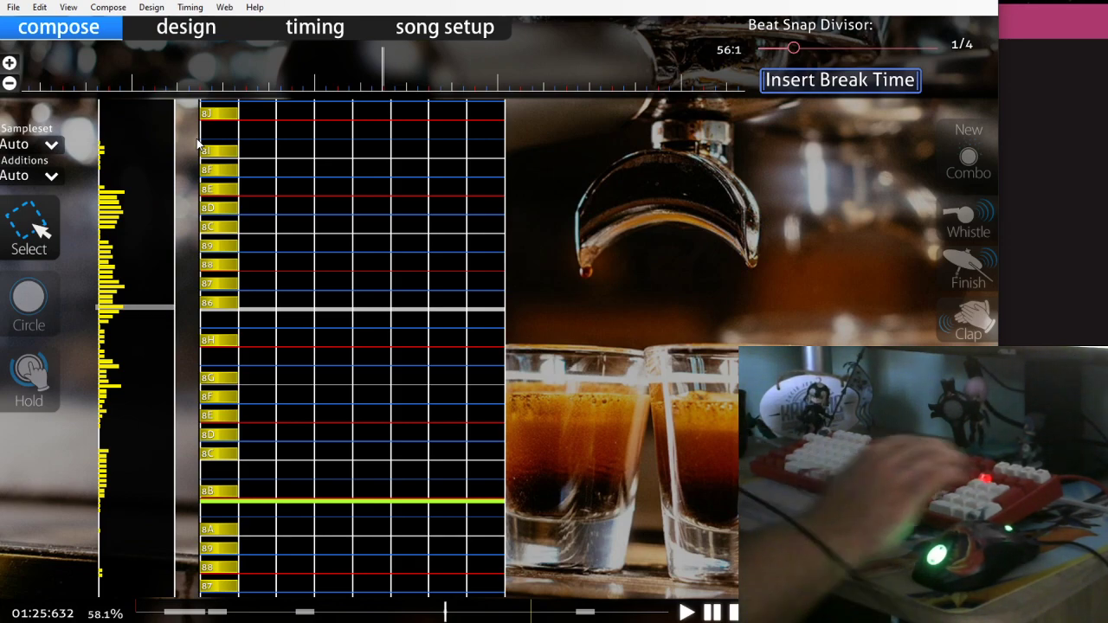
mouse_move(98, 546)
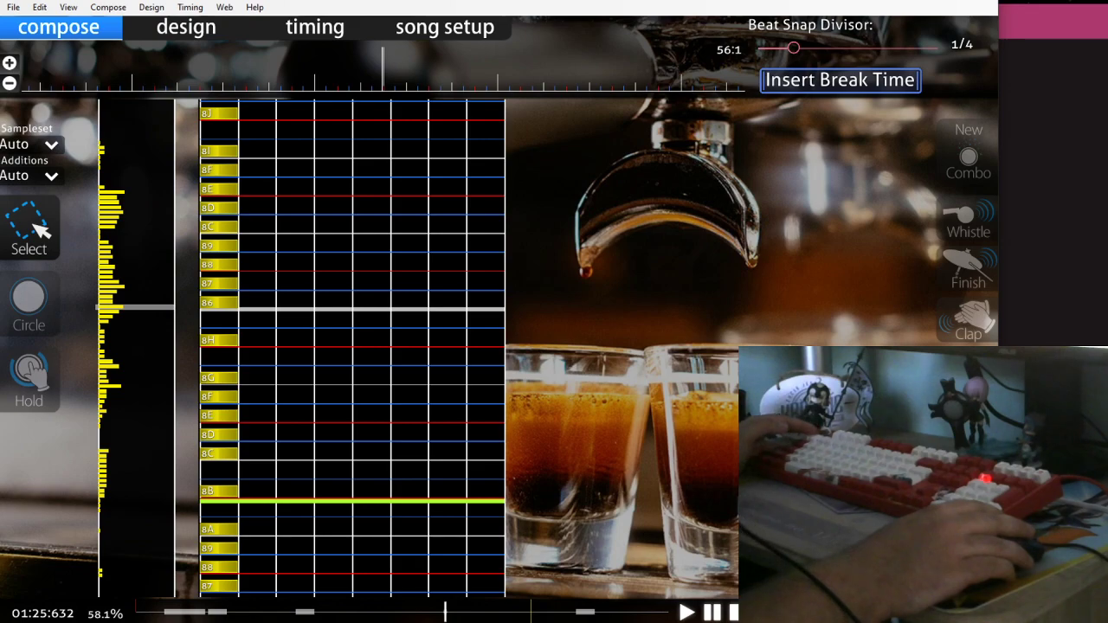
mouse_move(303, 317)
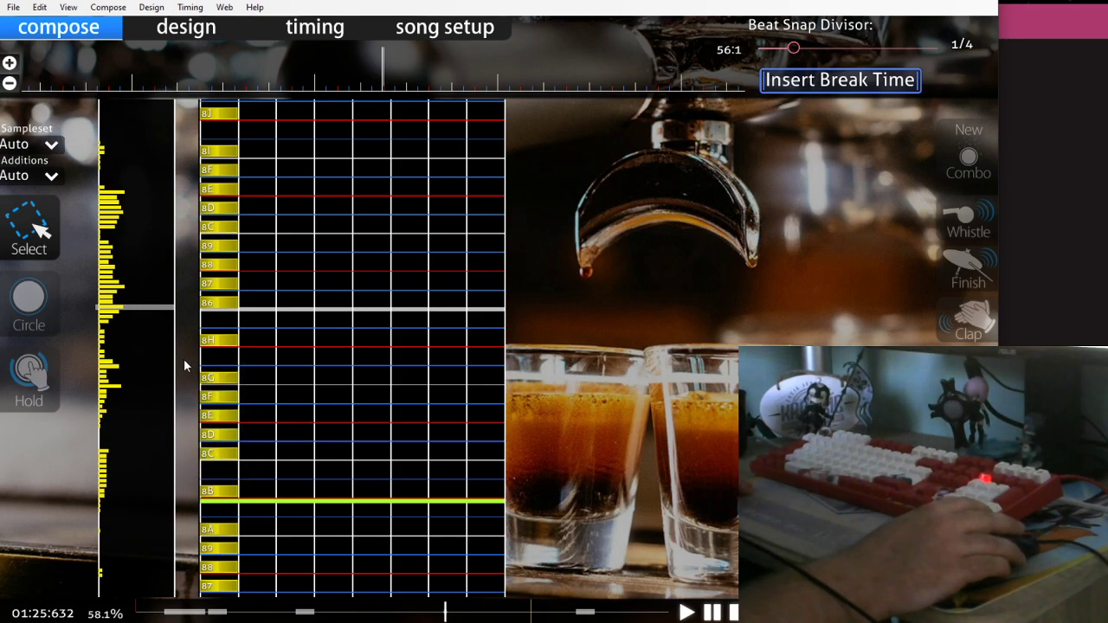
mouse_move(192, 372)
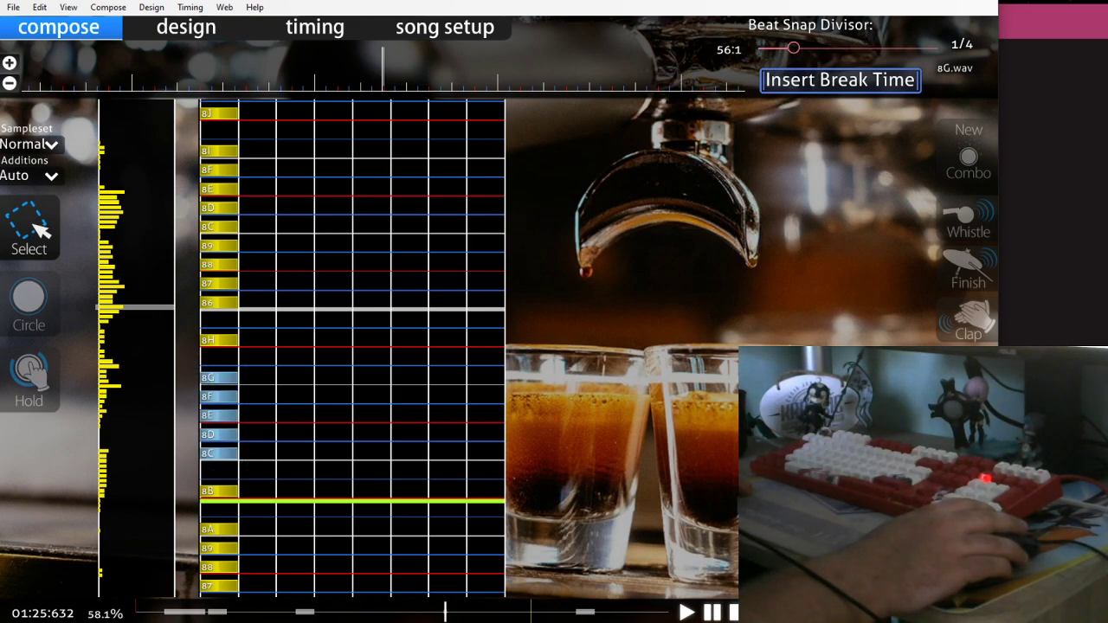
mouse_move(226, 167)
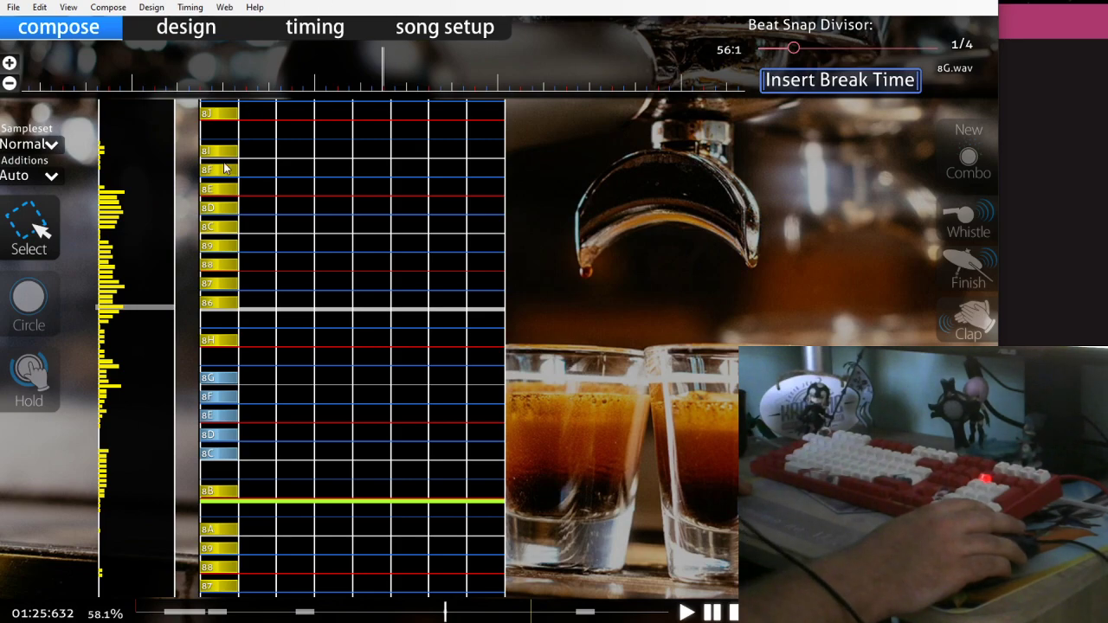
mouse_move(571, 212)
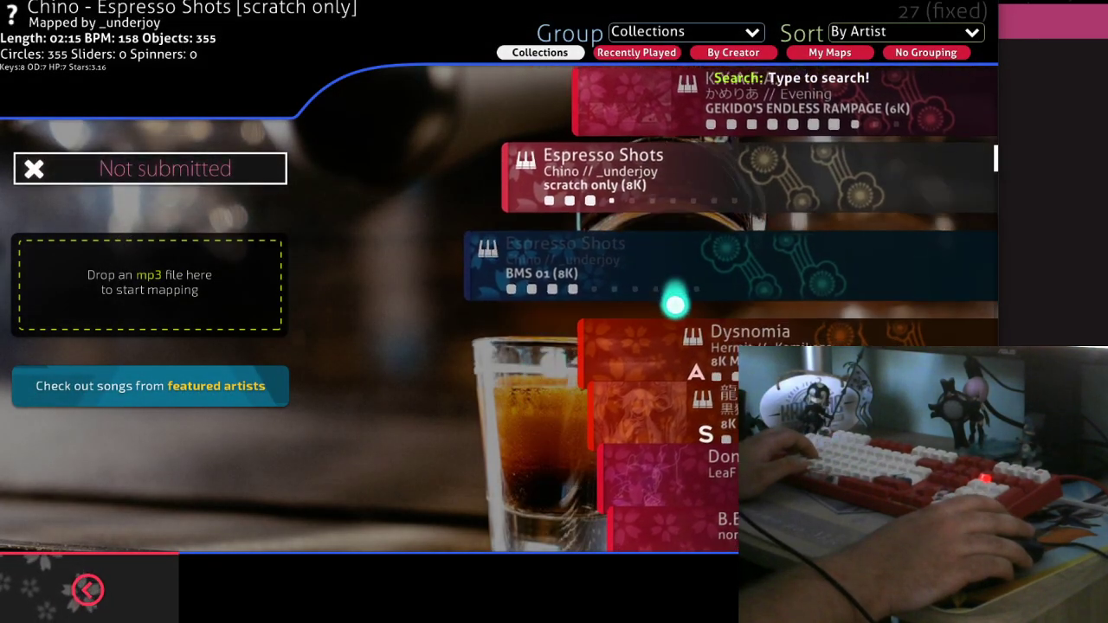
Scroll song select to the AiAe [test scratch] 8K map, then resume the paused play.
scroll("down", 3)
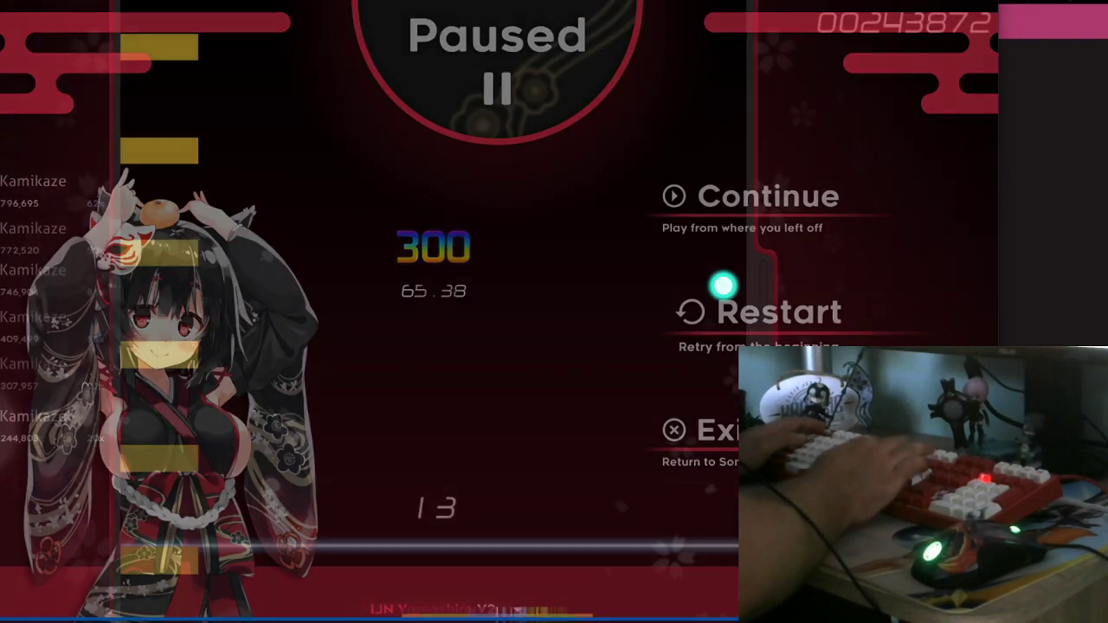
left_click(778, 313)
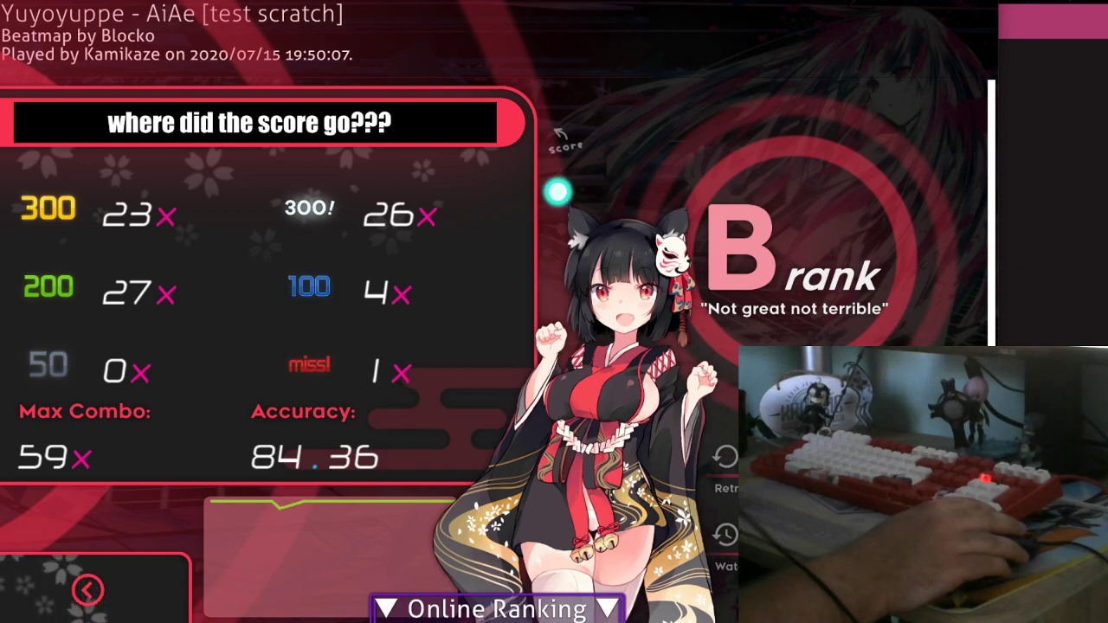
mouse_move(87, 589)
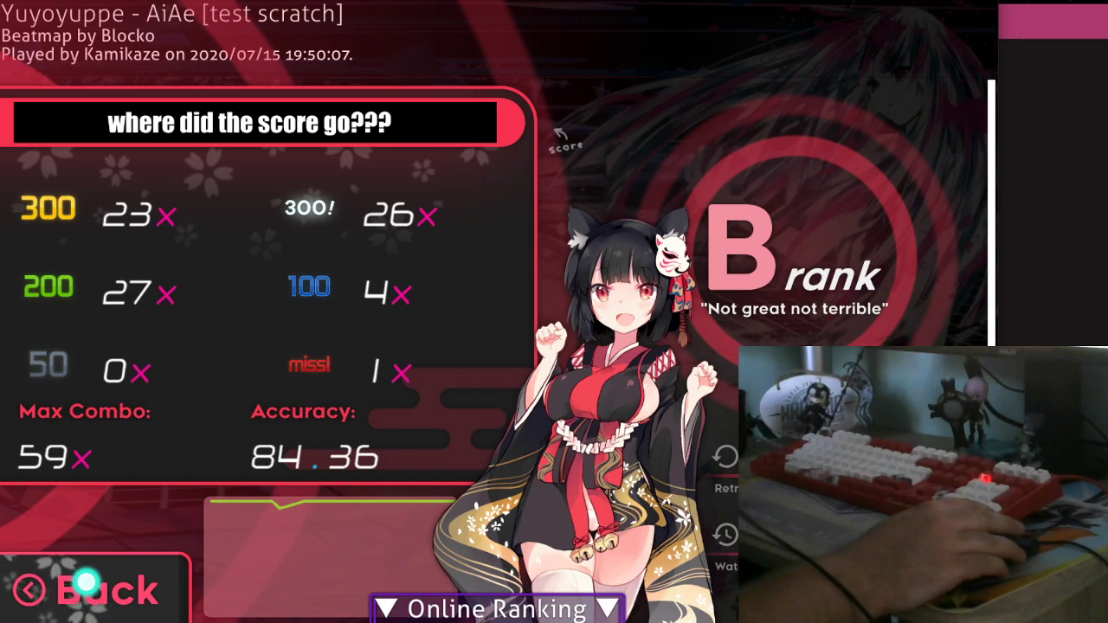
Leave the B-rank AiAe [test scratch] results screen for song selection.
left_click(87, 589)
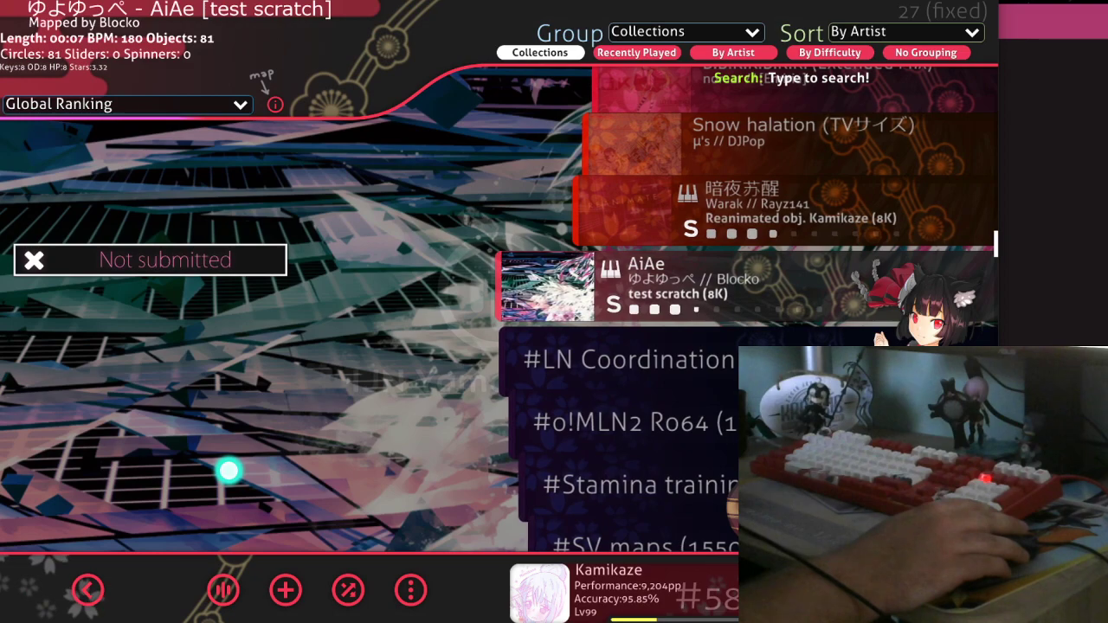
mouse_move(87, 590)
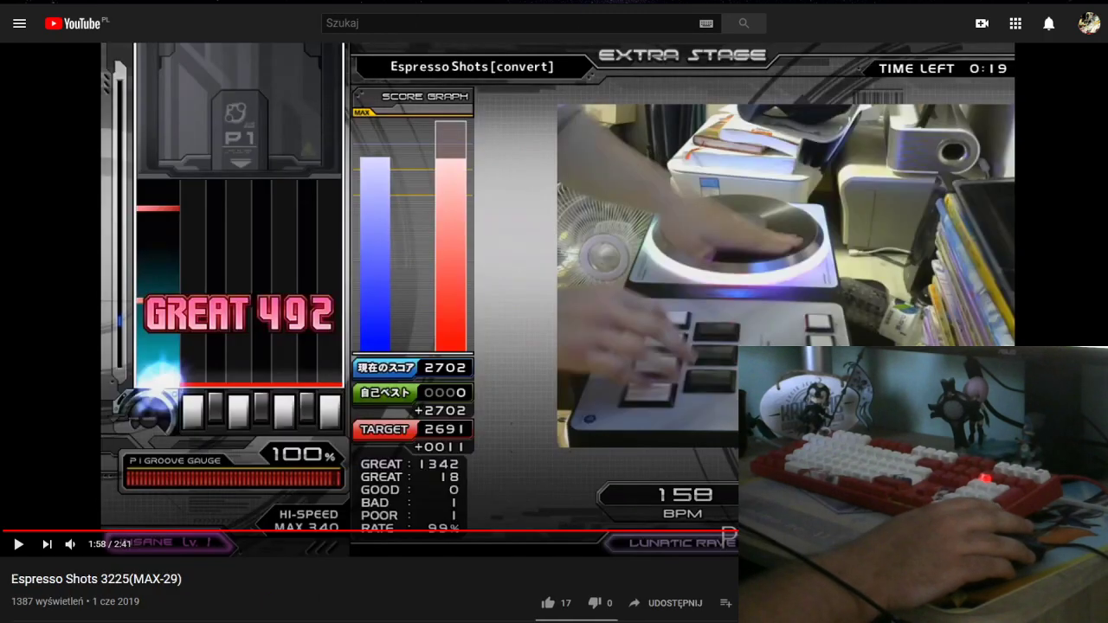
mouse_move(136, 531)
type("here we go bms")
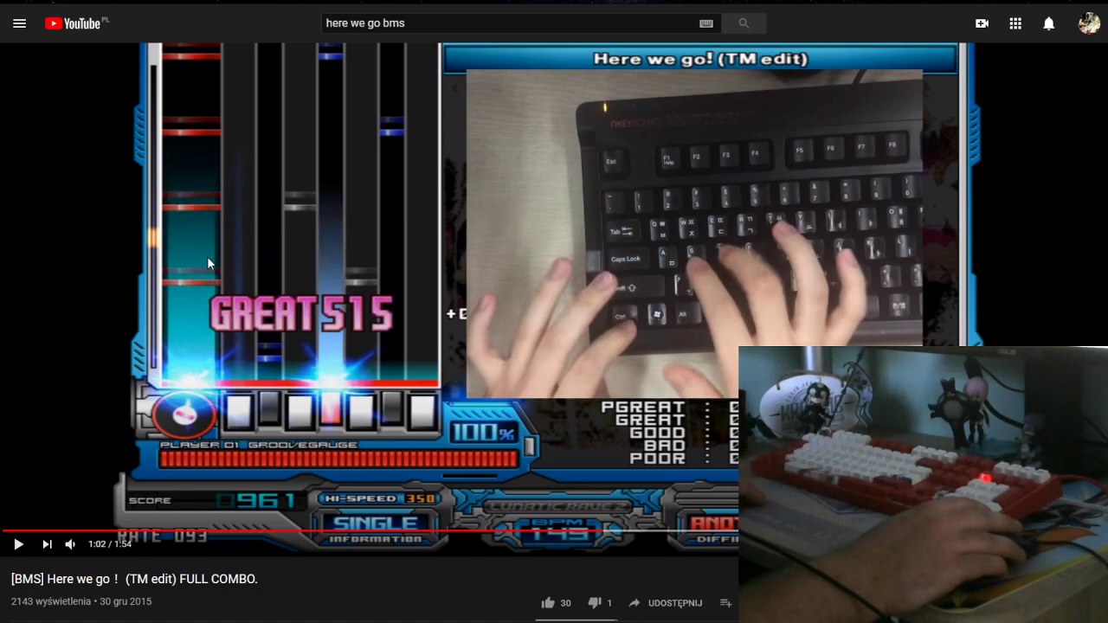
mouse_move(184, 71)
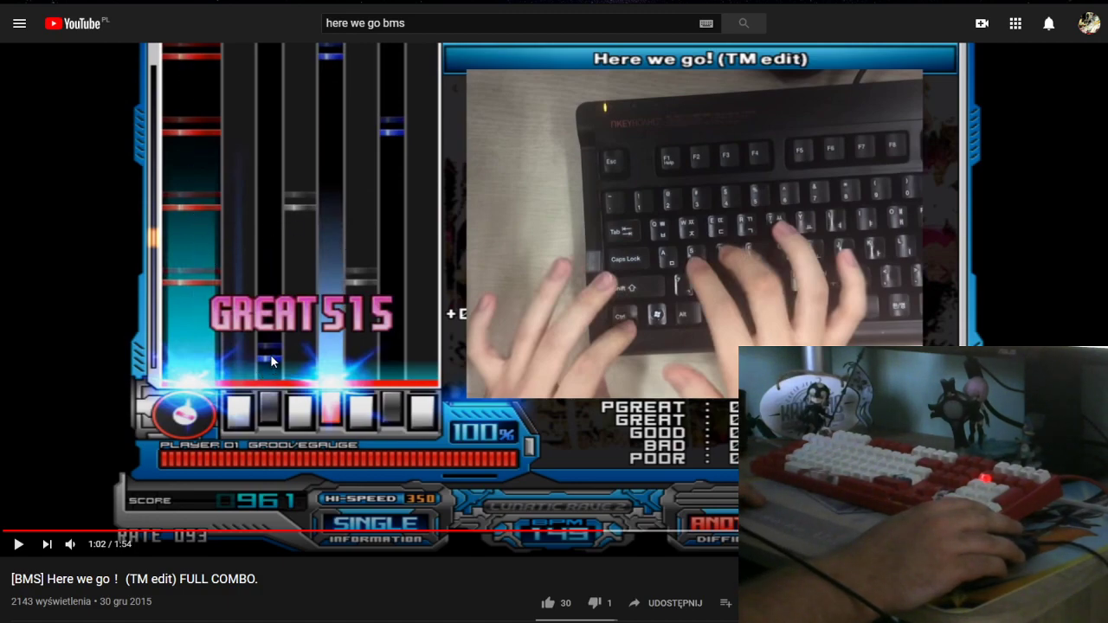
mouse_move(290, 349)
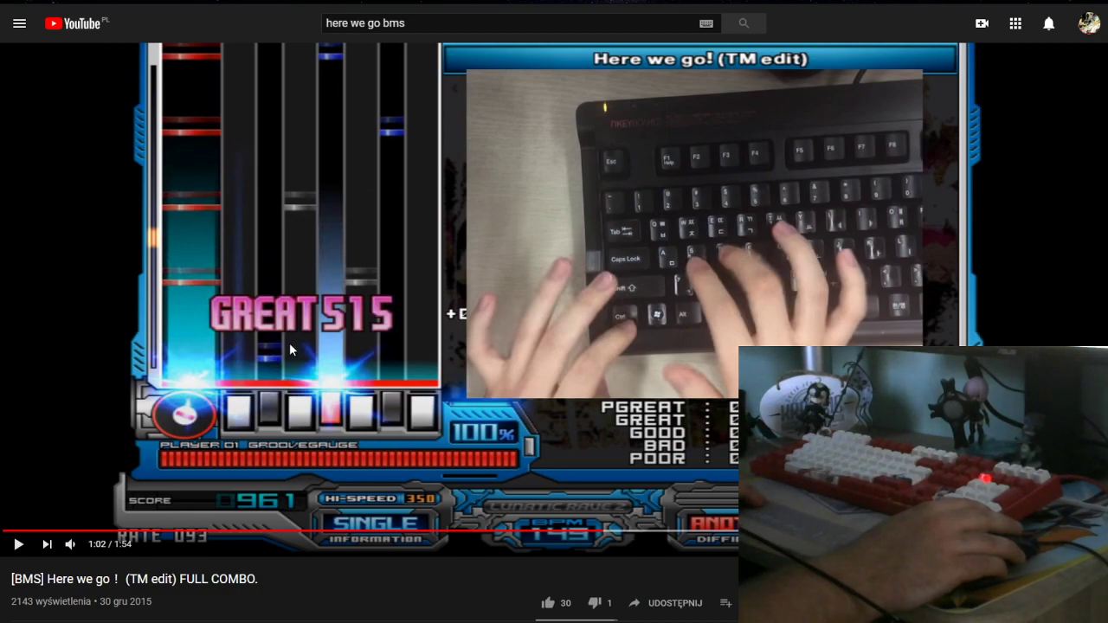
mouse_move(264, 352)
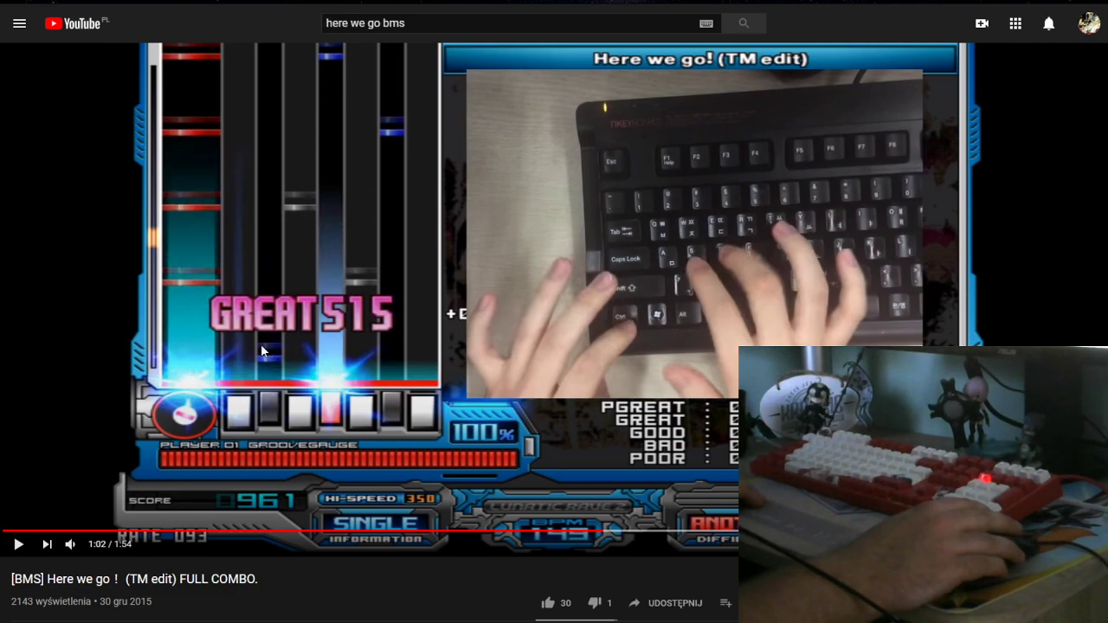
mouse_move(372, 290)
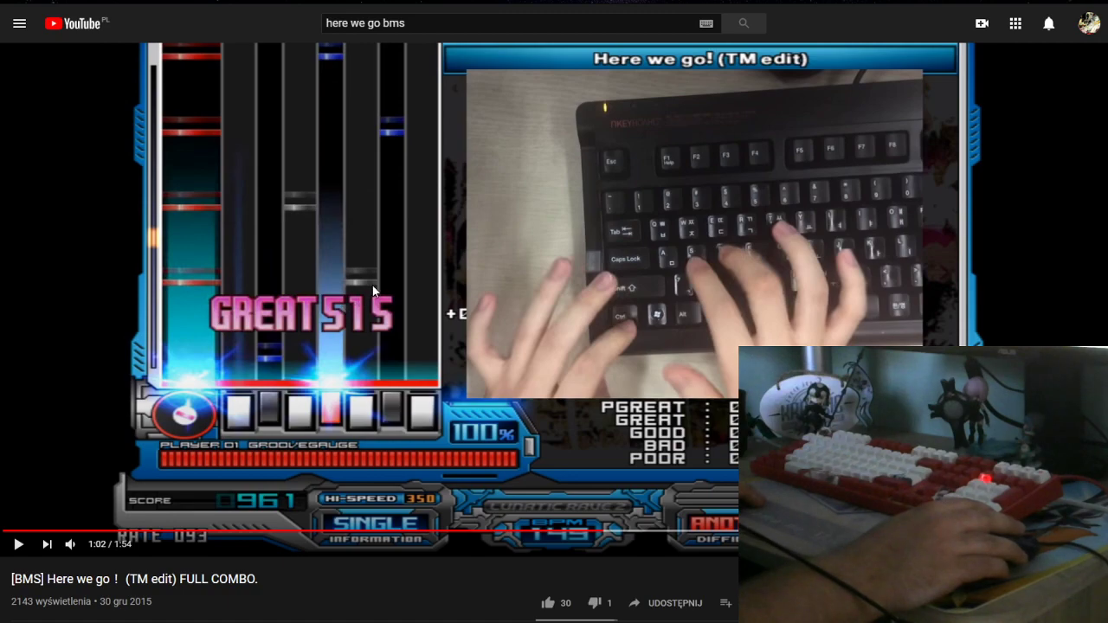
mouse_move(336, 71)
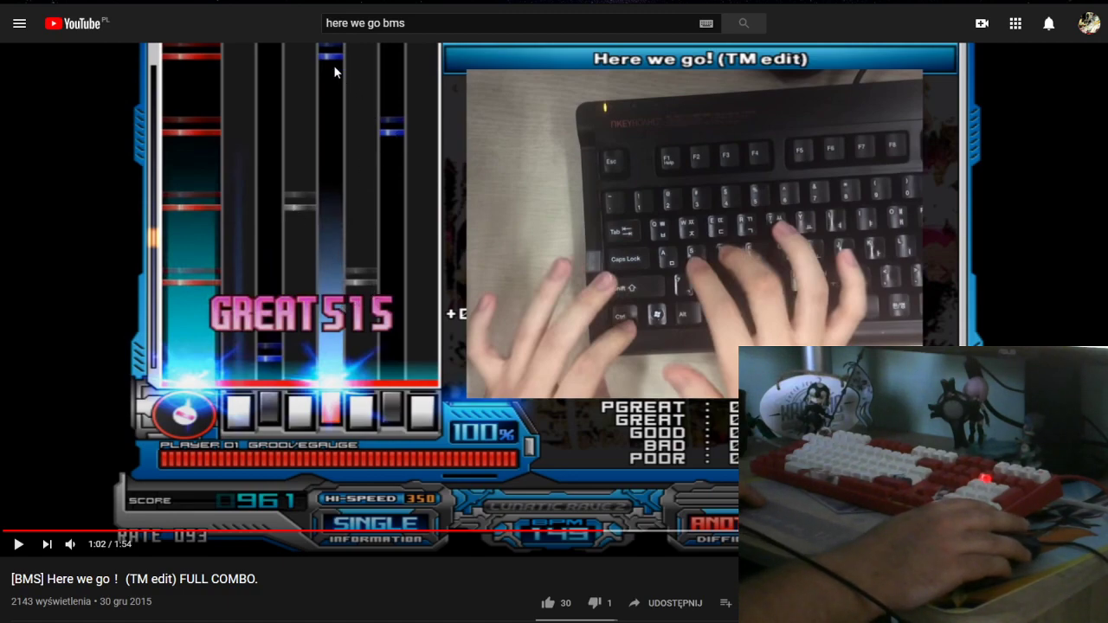
mouse_move(328, 61)
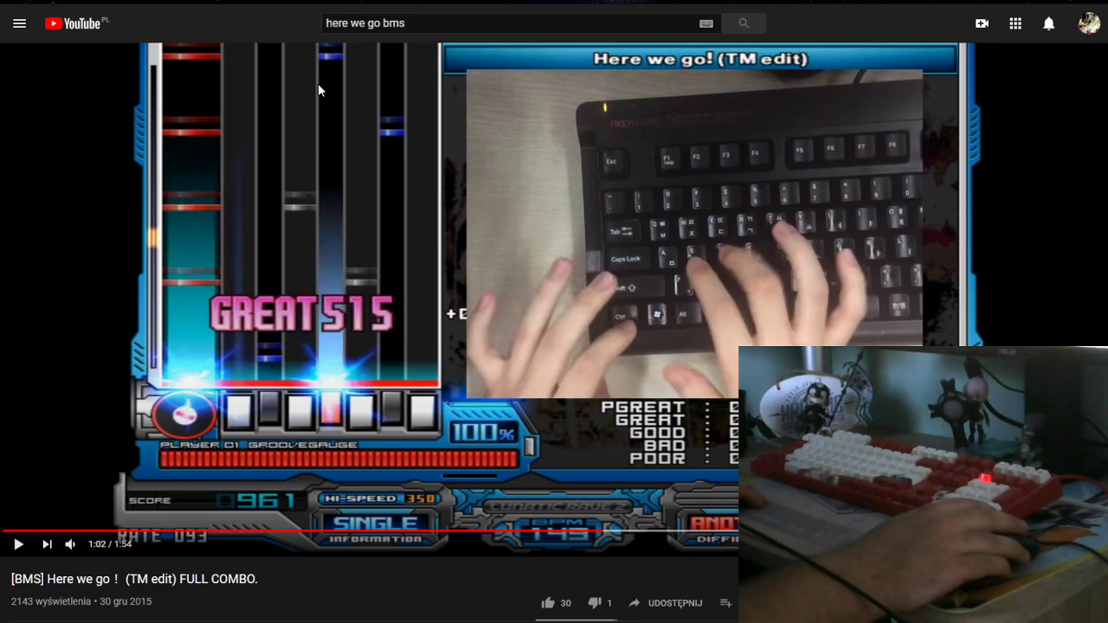
mouse_move(329, 170)
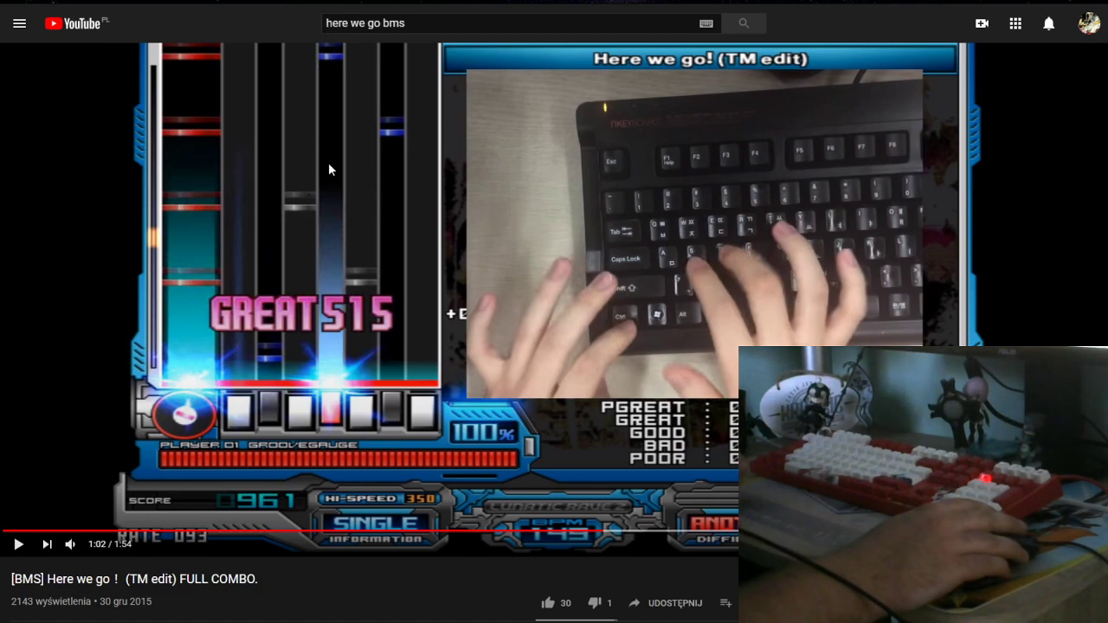
mouse_move(182, 136)
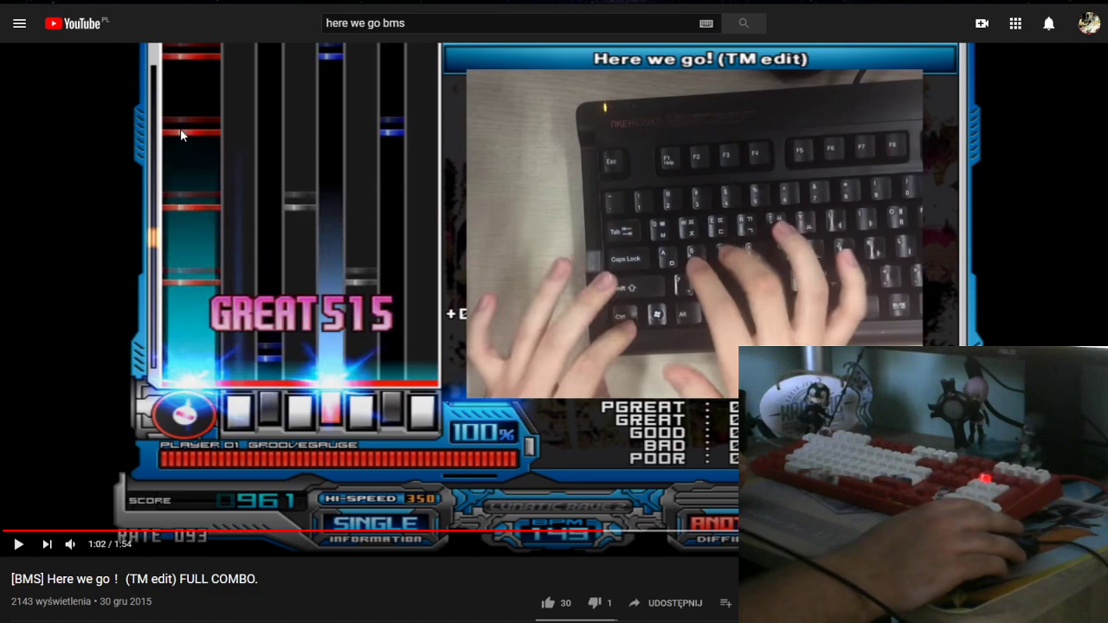
mouse_move(206, 235)
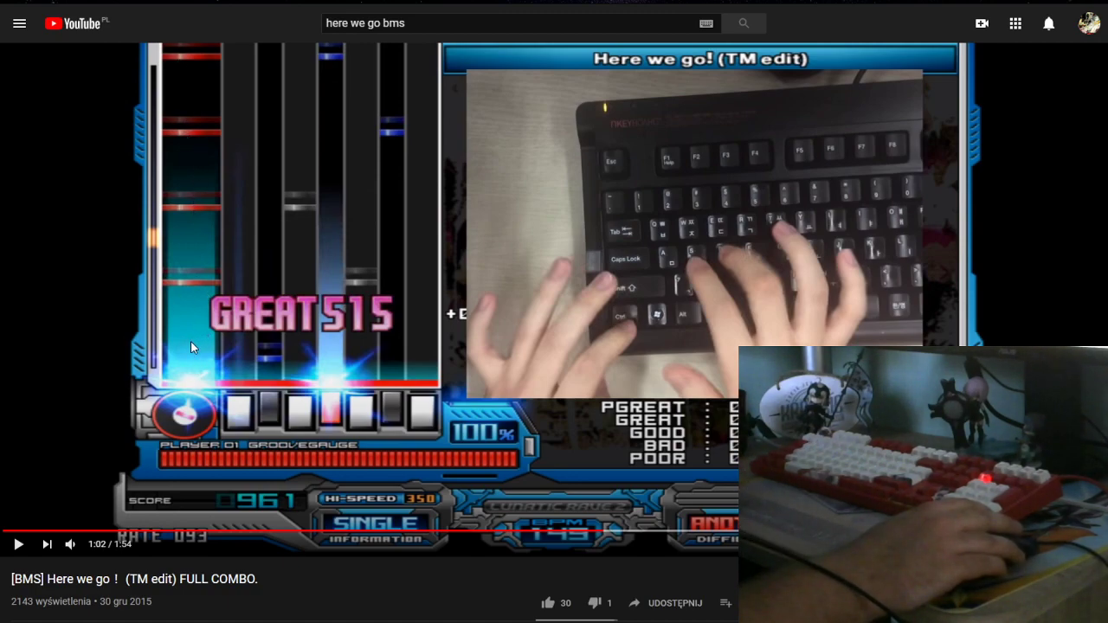
mouse_move(182, 315)
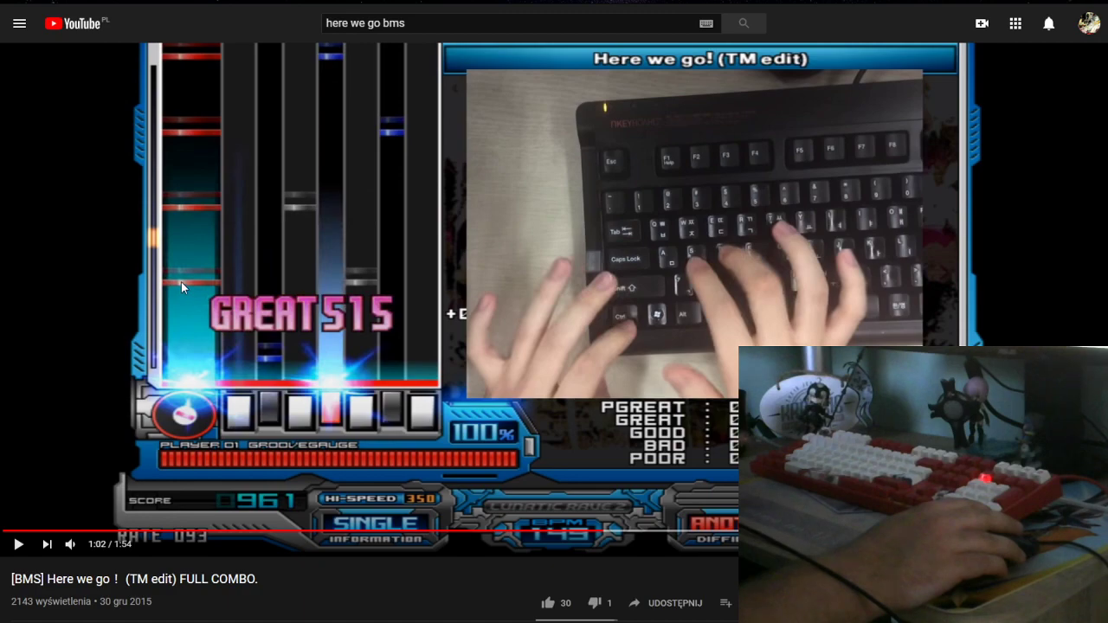
mouse_move(284, 345)
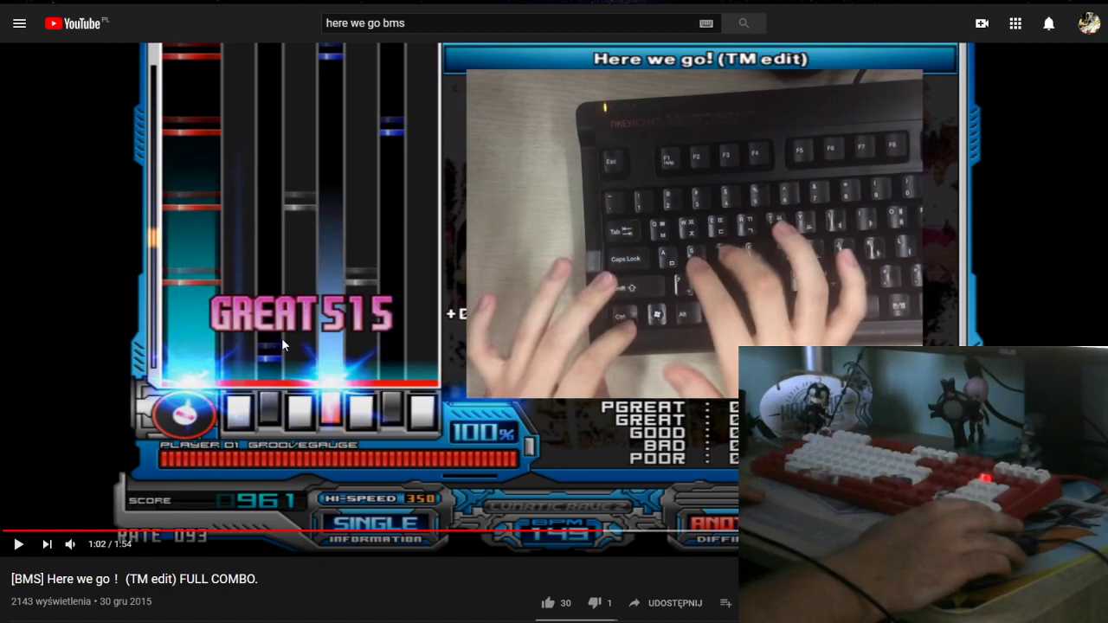
mouse_move(271, 80)
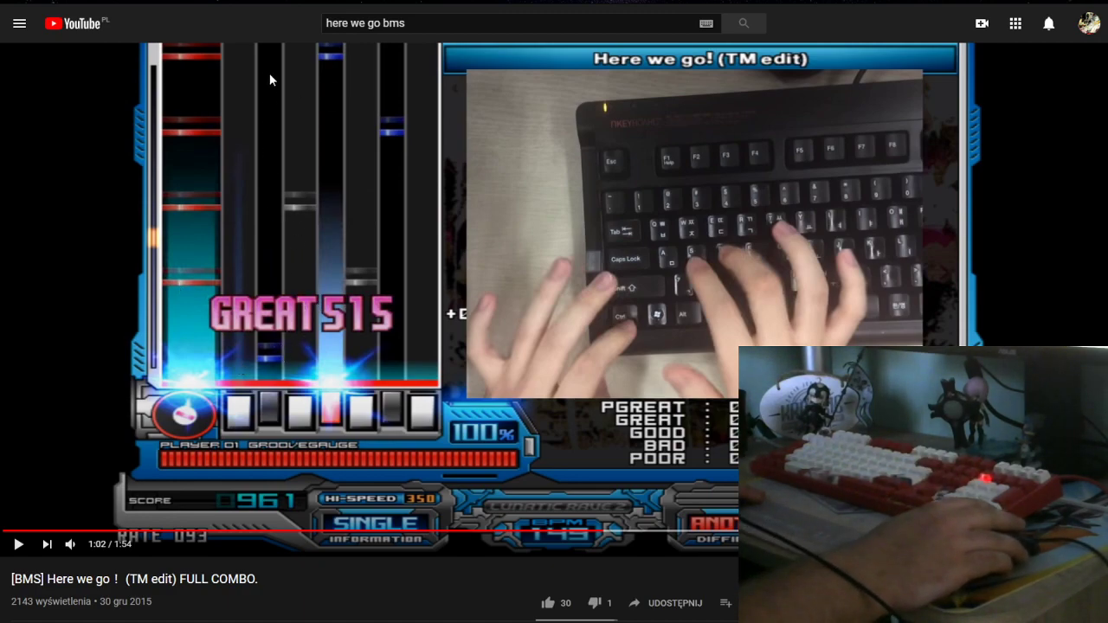
mouse_move(319, 52)
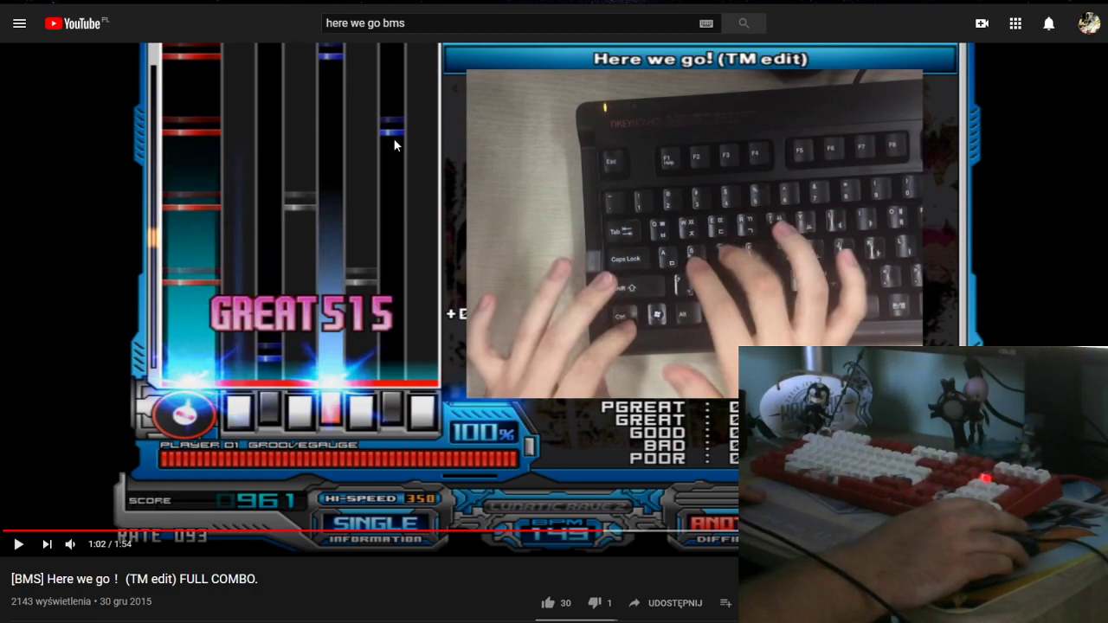
mouse_move(297, 220)
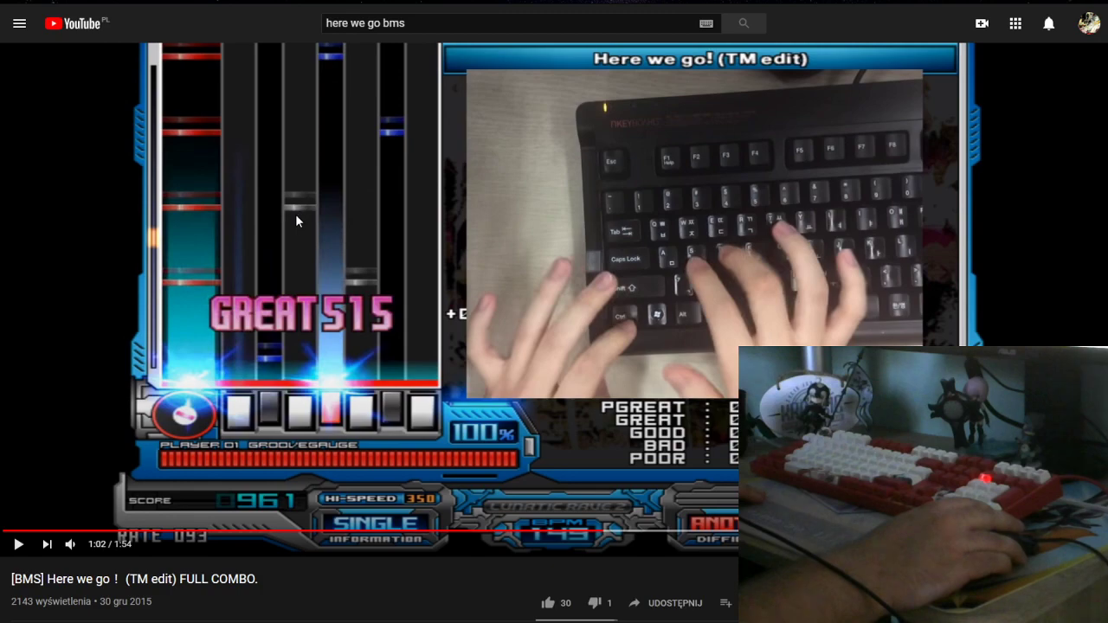
mouse_move(361, 291)
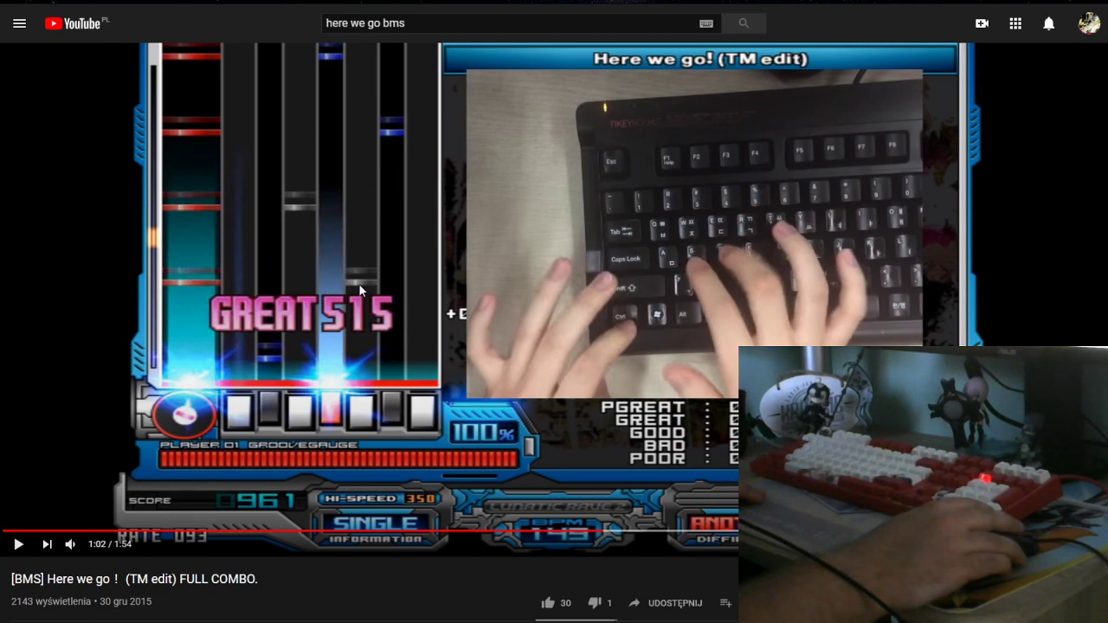
mouse_move(324, 405)
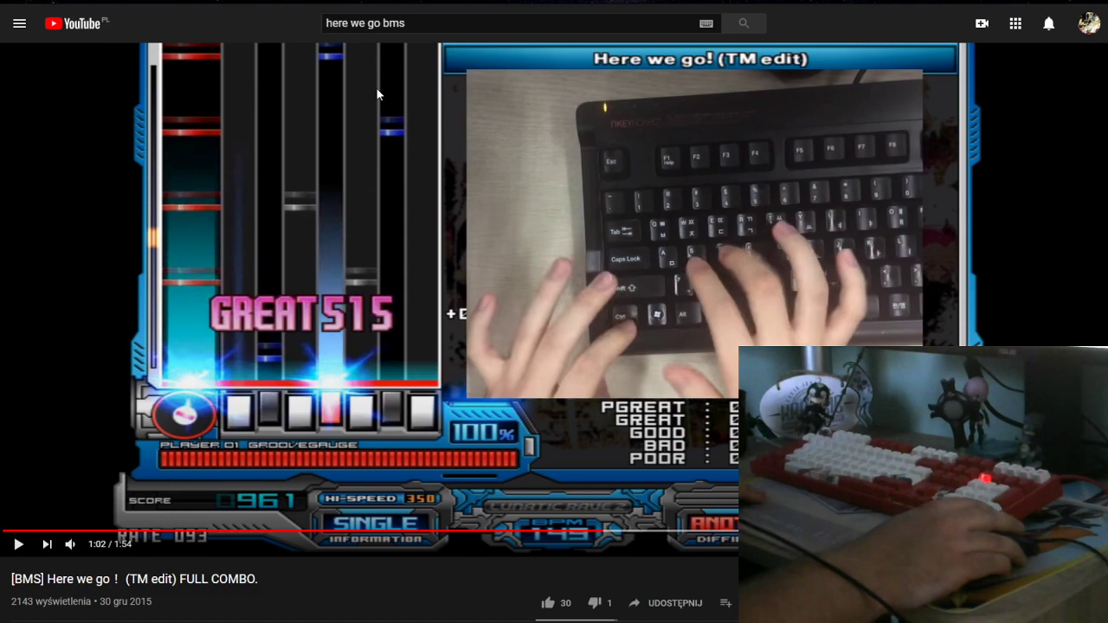
mouse_move(290, 232)
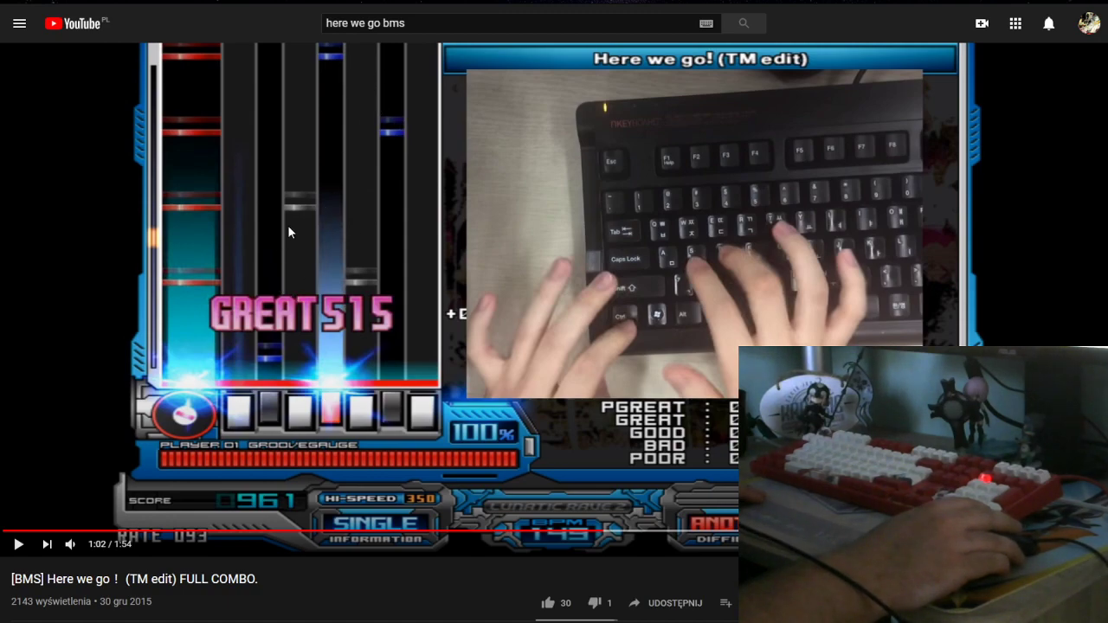
mouse_move(338, 260)
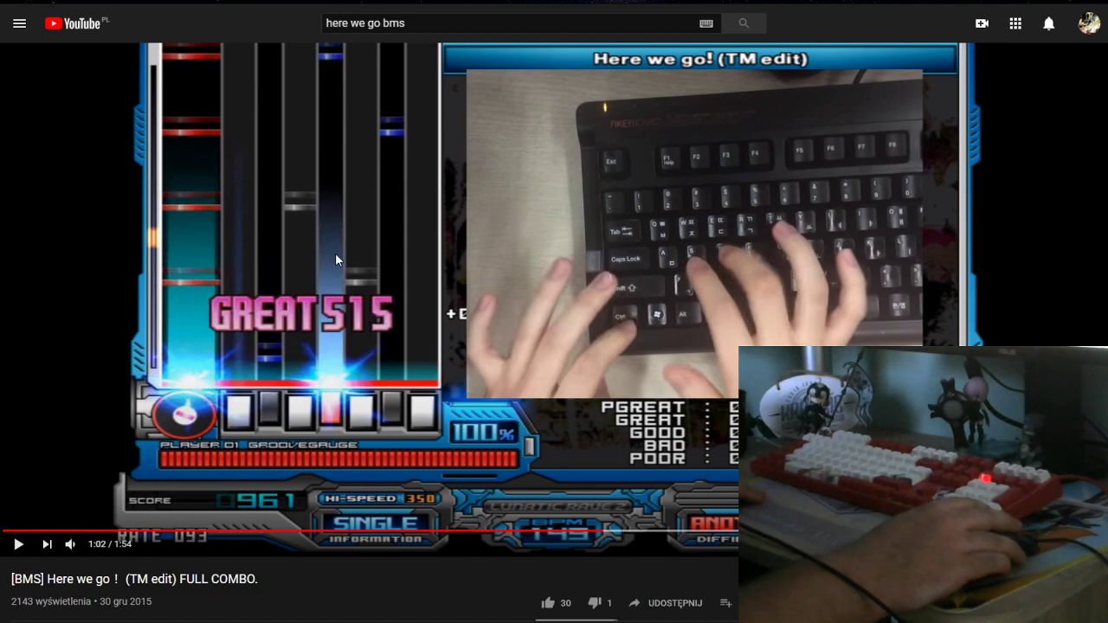
mouse_move(323, 76)
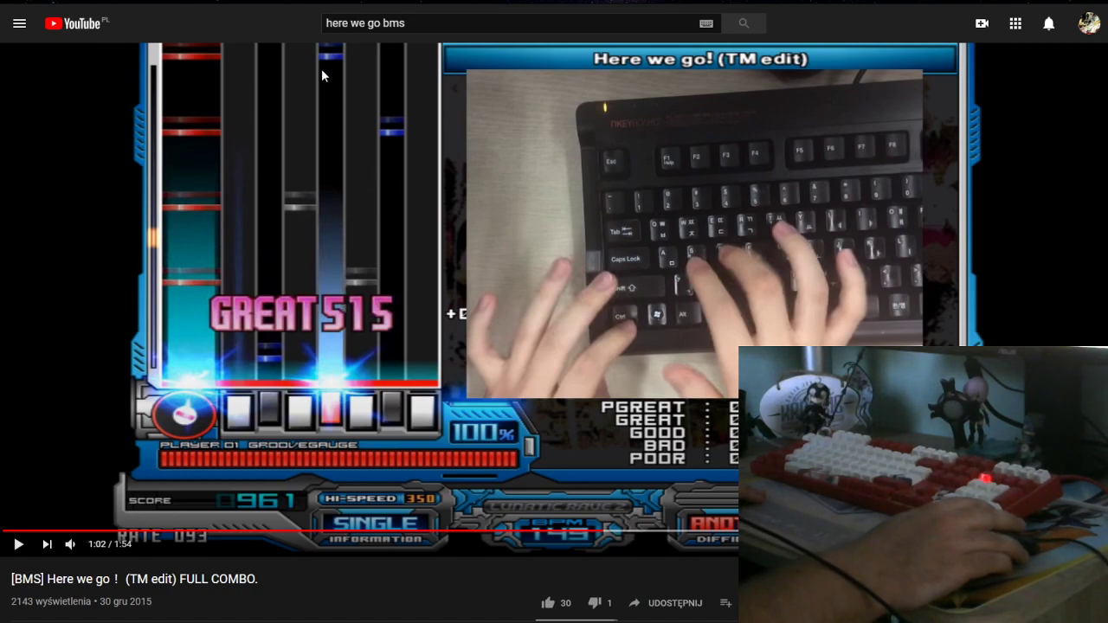
mouse_move(355, 156)
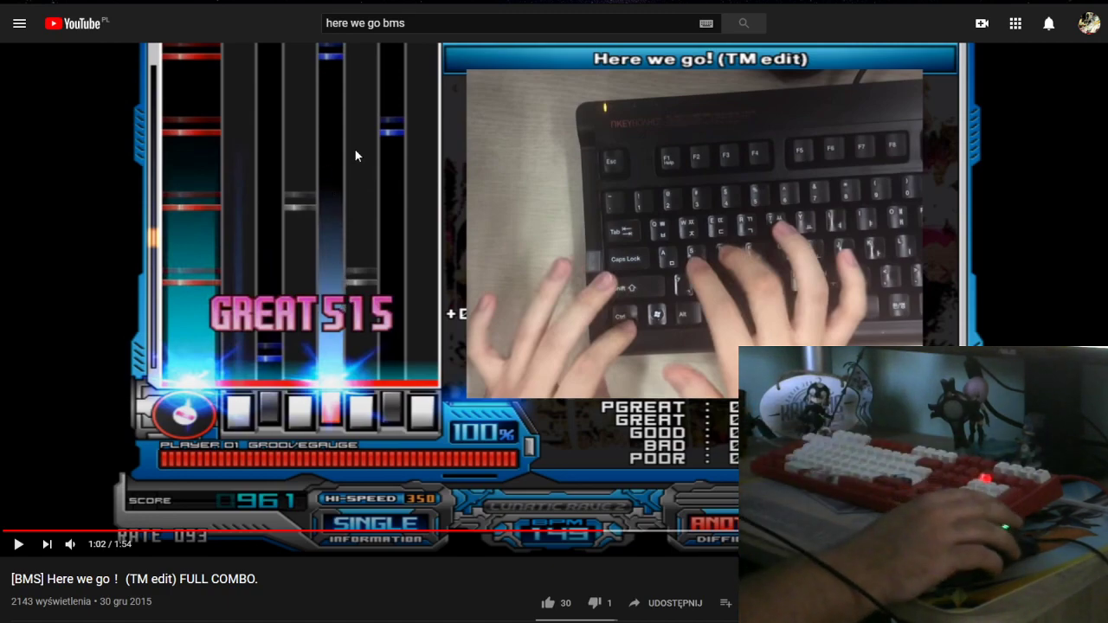
mouse_move(495, 157)
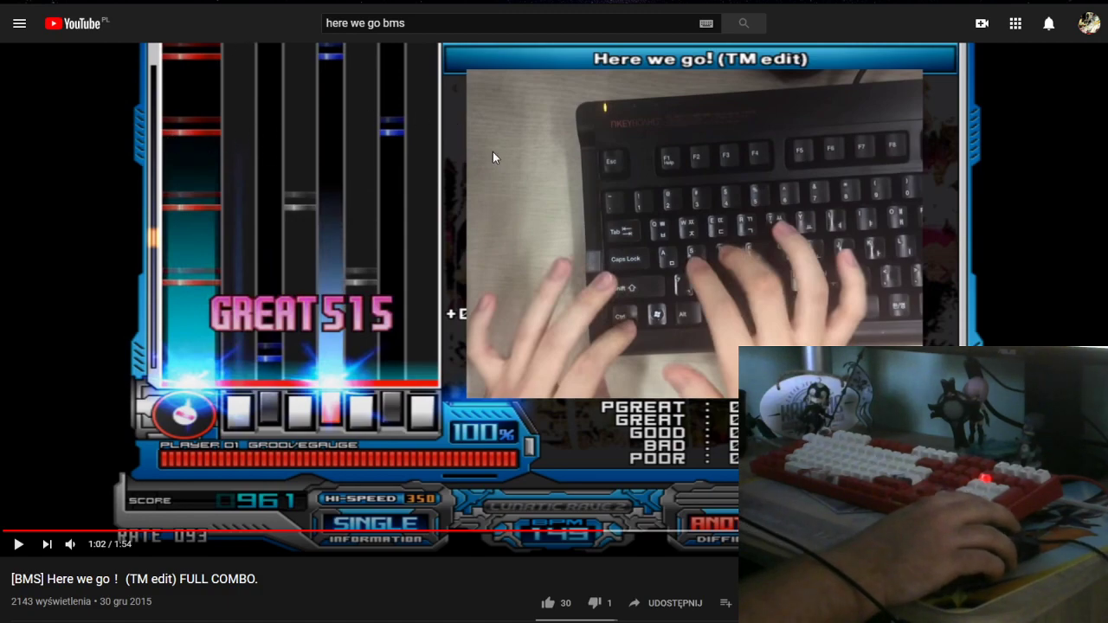
mouse_move(179, 20)
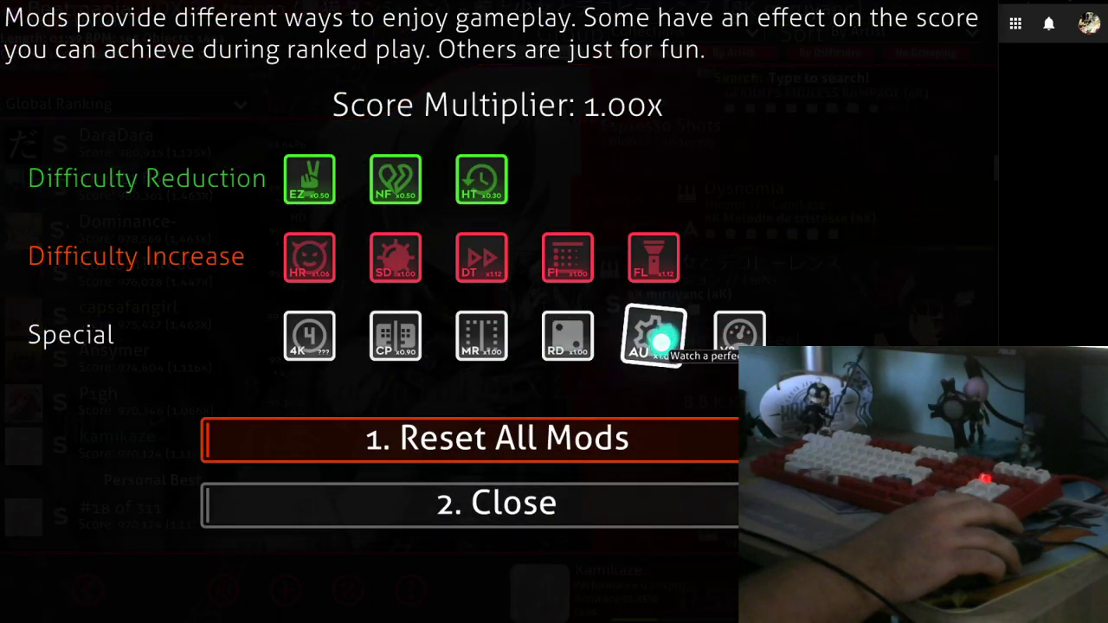
Turn on the Autoplay (AU) mod in the mods panel.
left_click(496, 502)
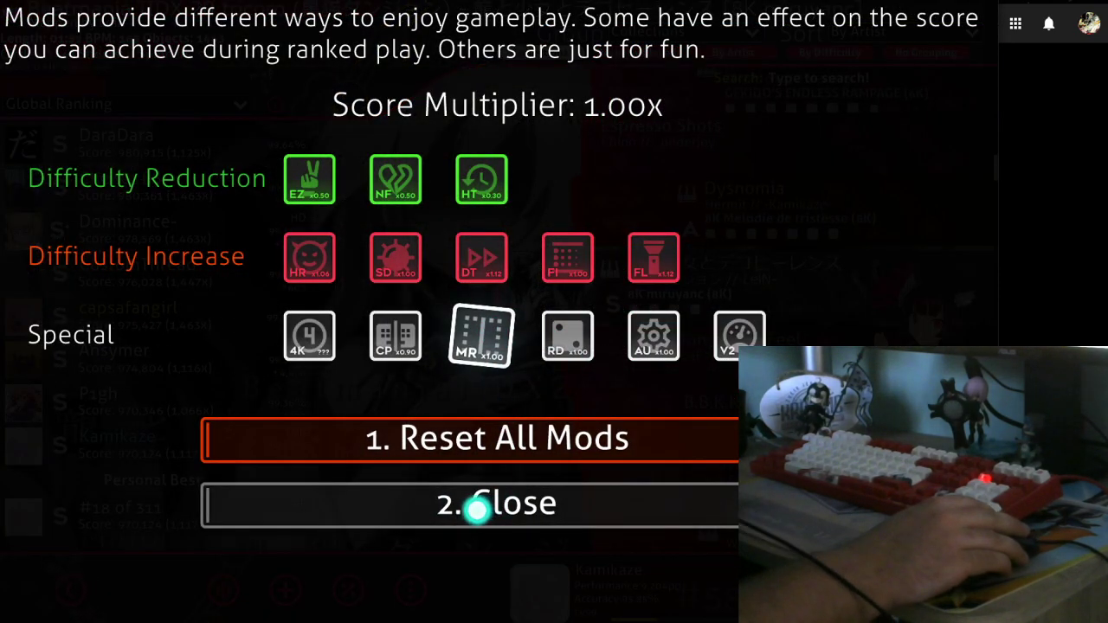
Run the Mirror-plus-Autoplay playback of the 8K miruyanc chart, then end it.
left_click(496, 502)
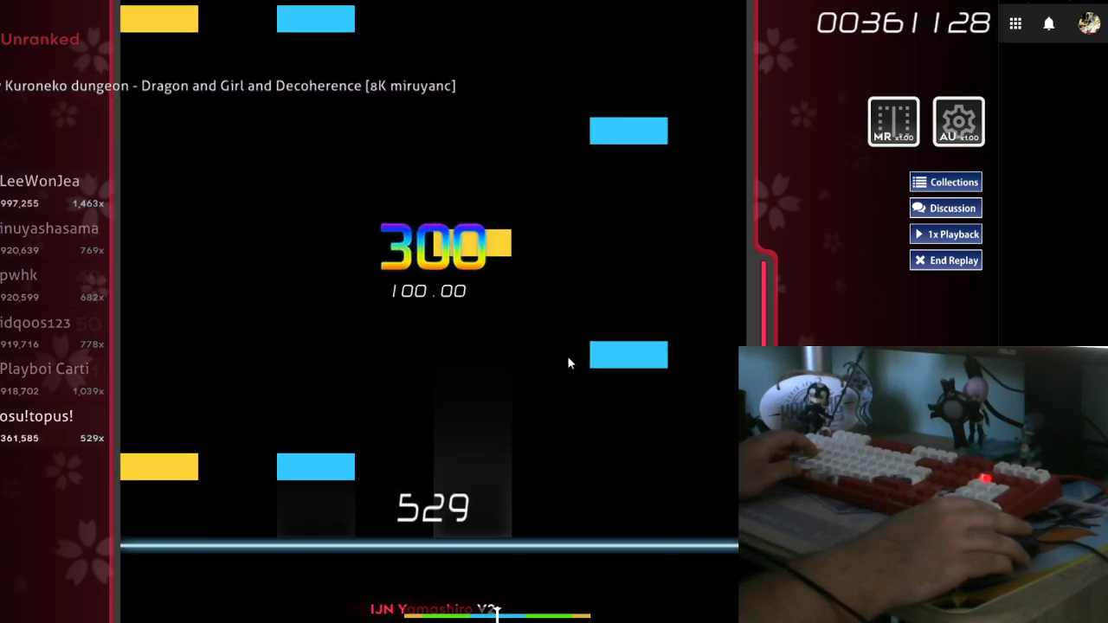
left_click(952, 259)
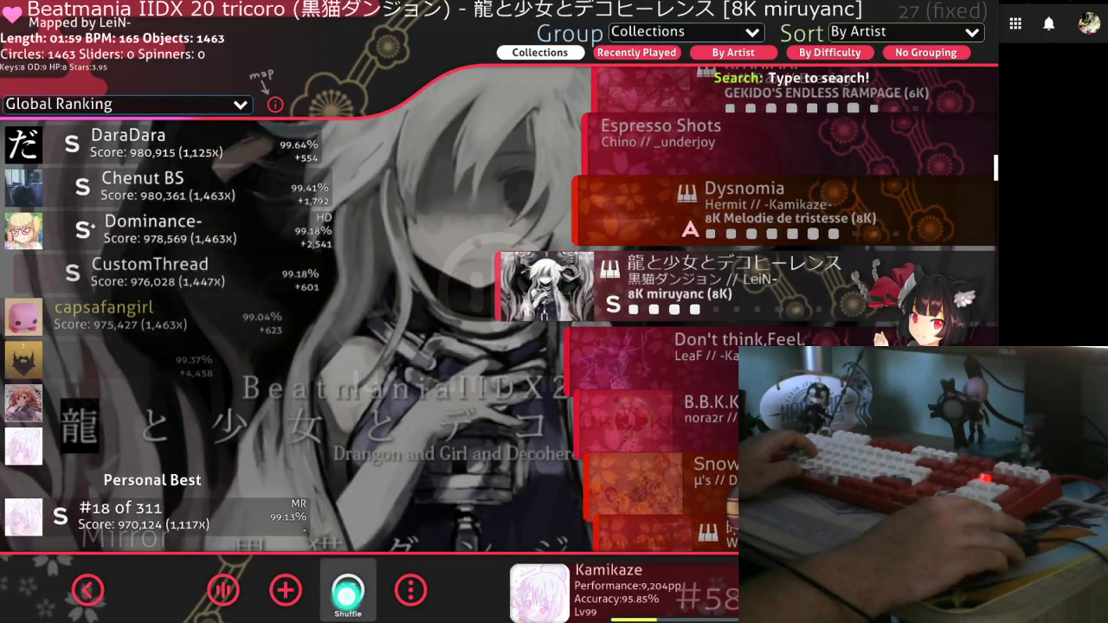
In Options' osu!mania key layout, set 8K to the right-side special style.
left_click(410, 590)
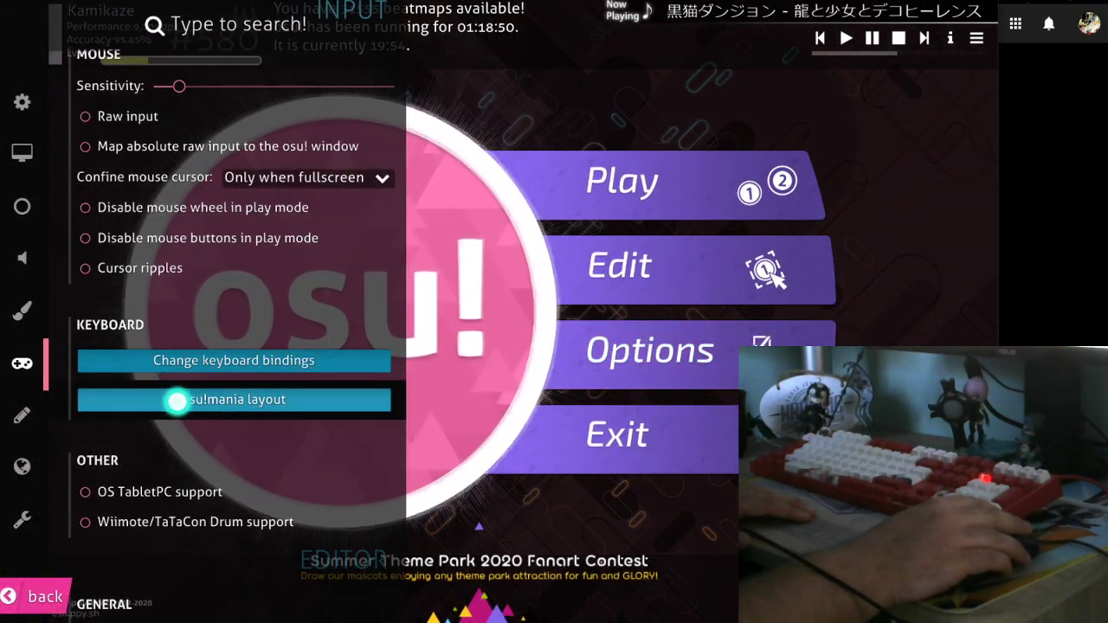
left_click(234, 360)
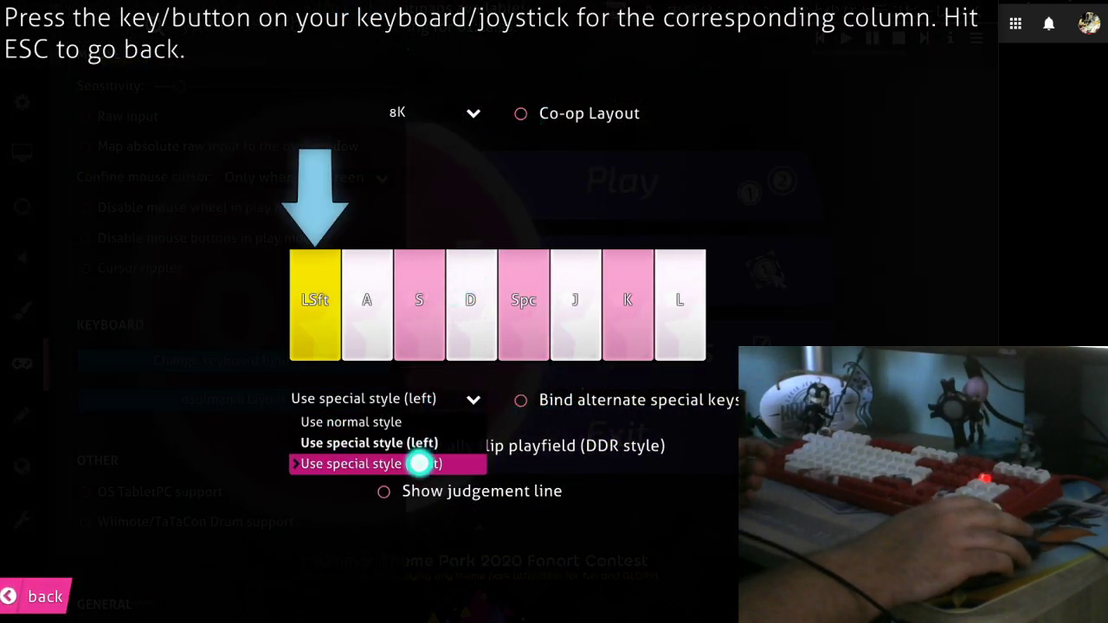
left_click(374, 463)
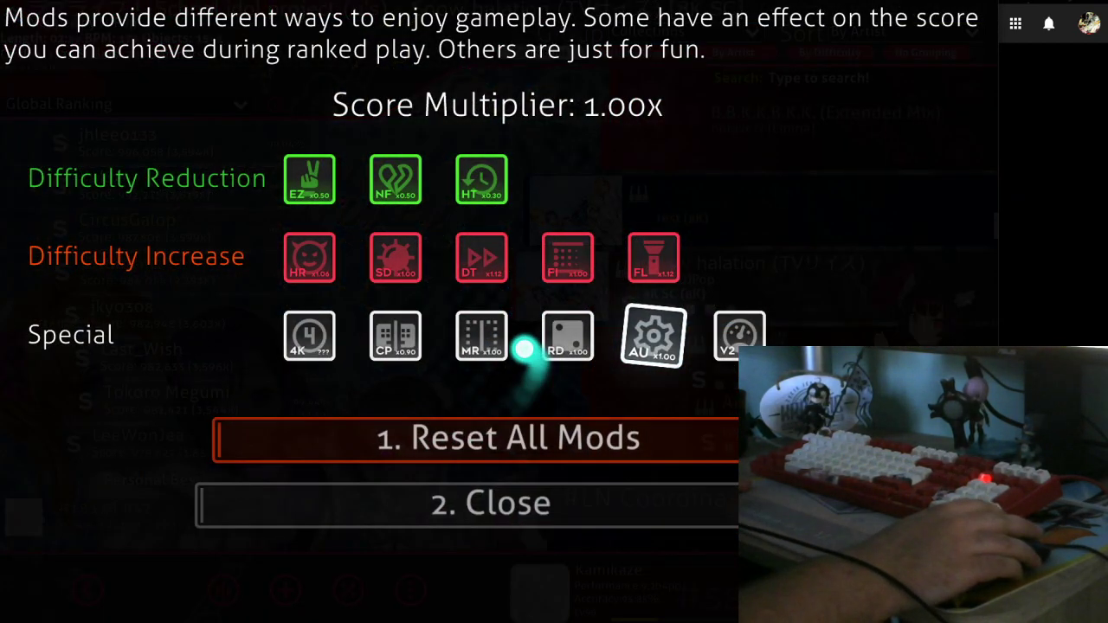
Enable the Mirror mod for the Snow halation [8K SC] autoplay.
left_click(489, 503)
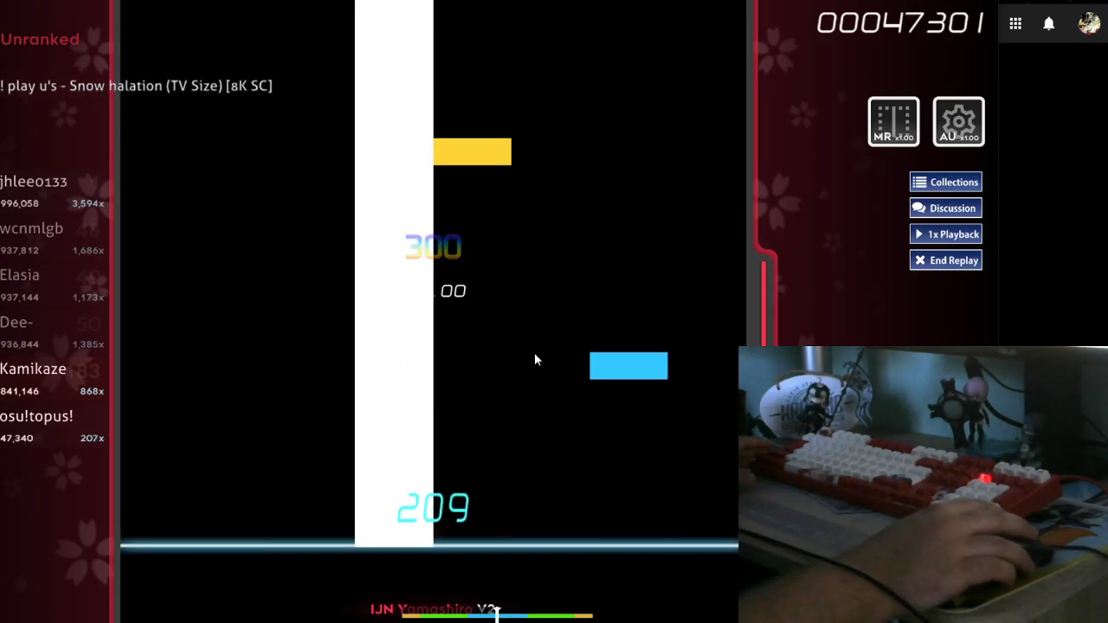
End the Snow halation autoplay run to return to song select.
left_click(952, 259)
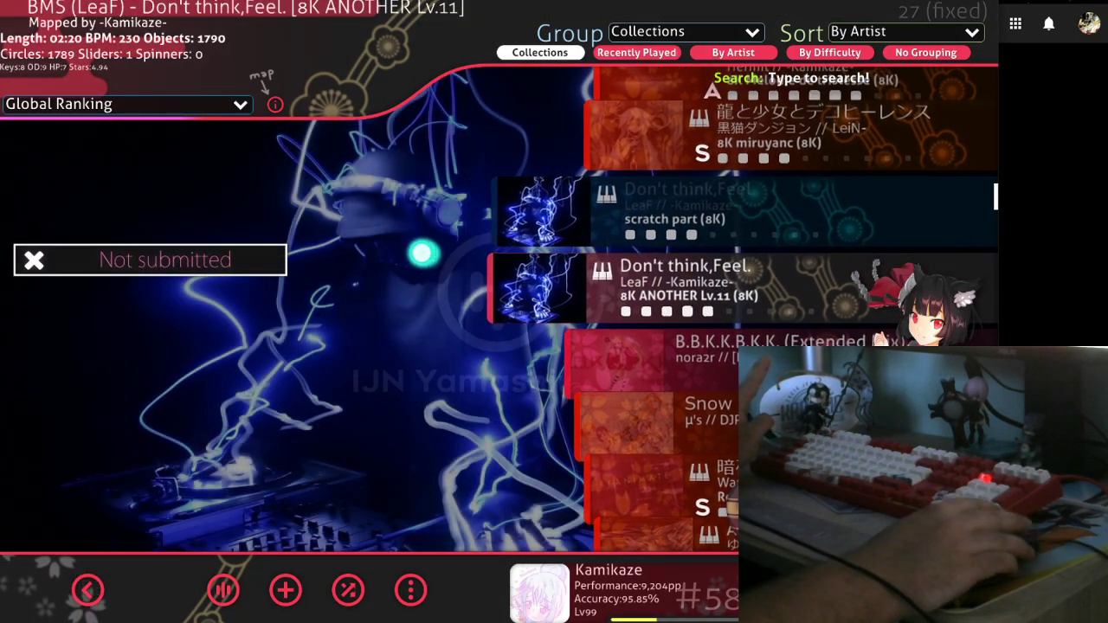
Start an Autoplay-only replay of Don't think,Feel. [8K ANOTHER], cycling speed to 0.5x and back.
left_click(284, 590)
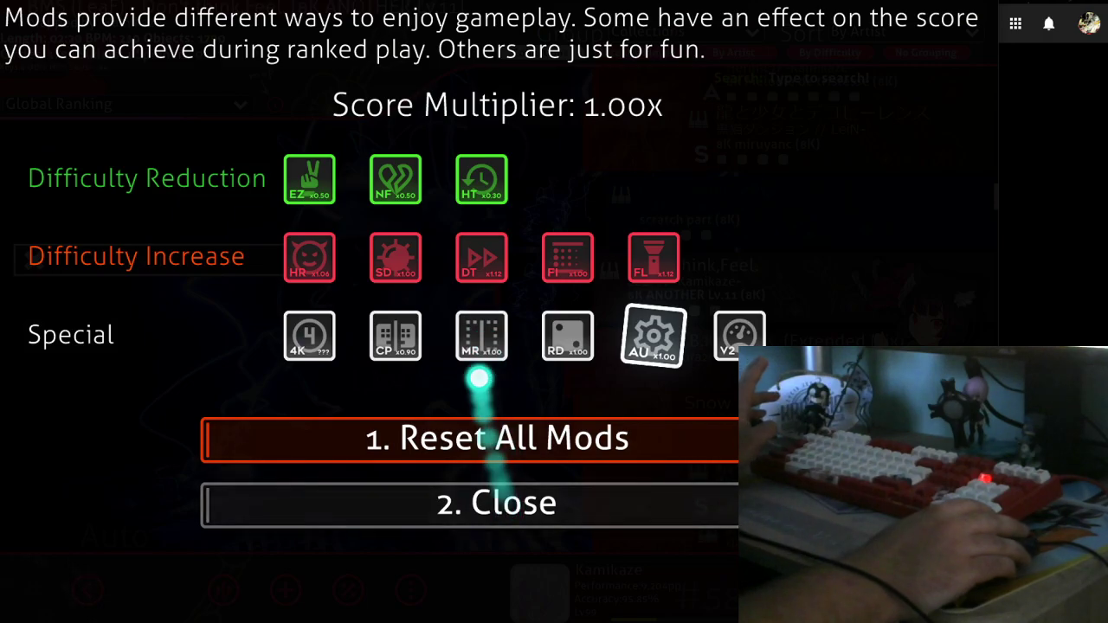
left_click(497, 503)
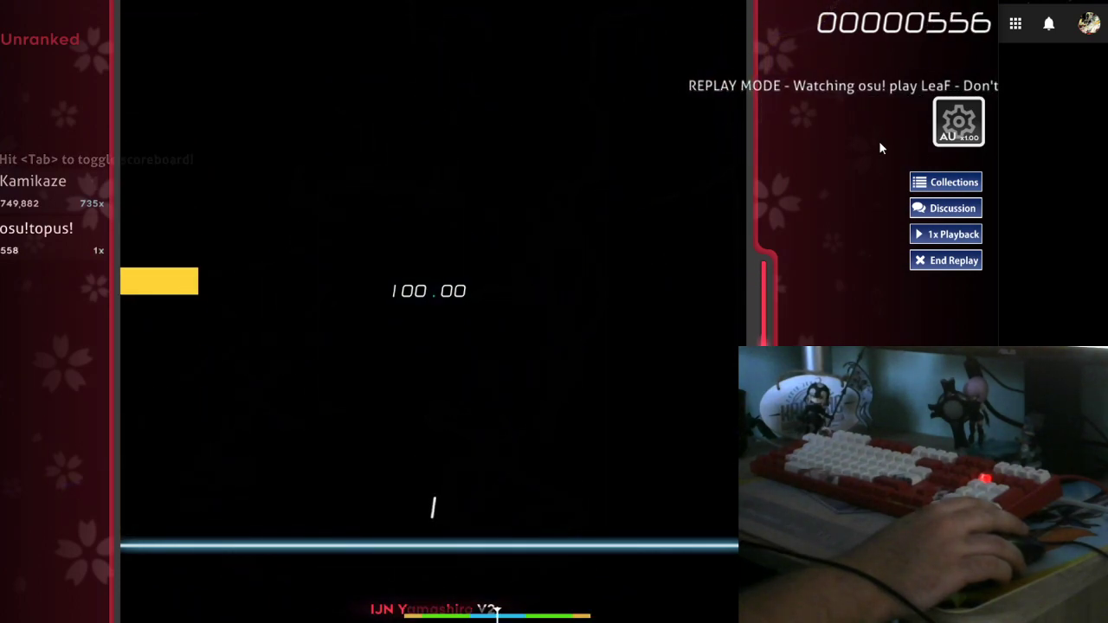
left_click(945, 233)
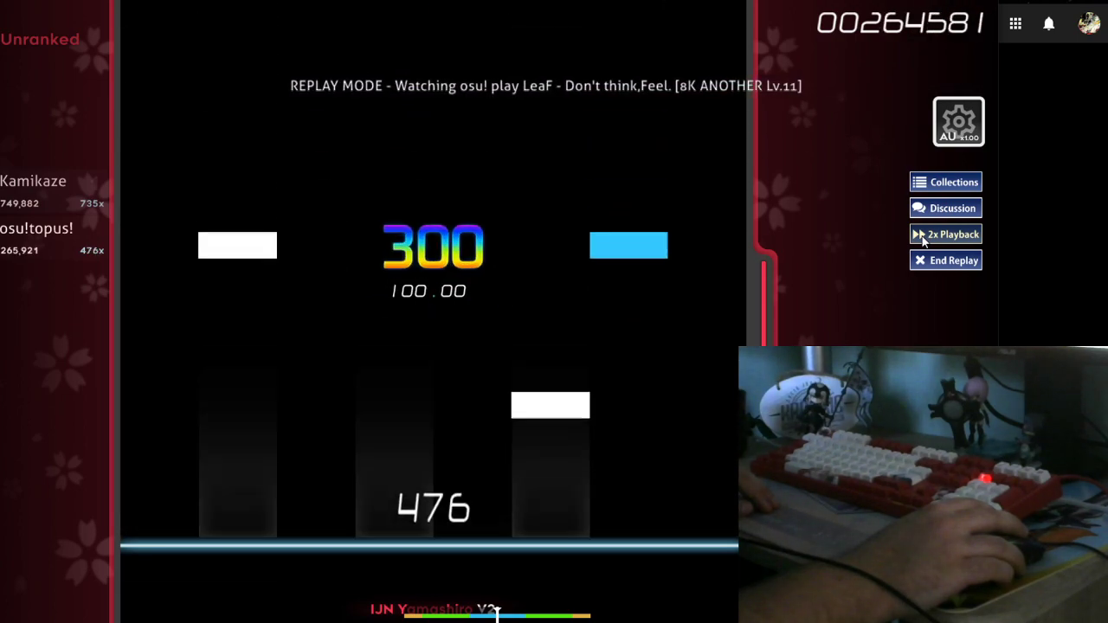
left_click(945, 234)
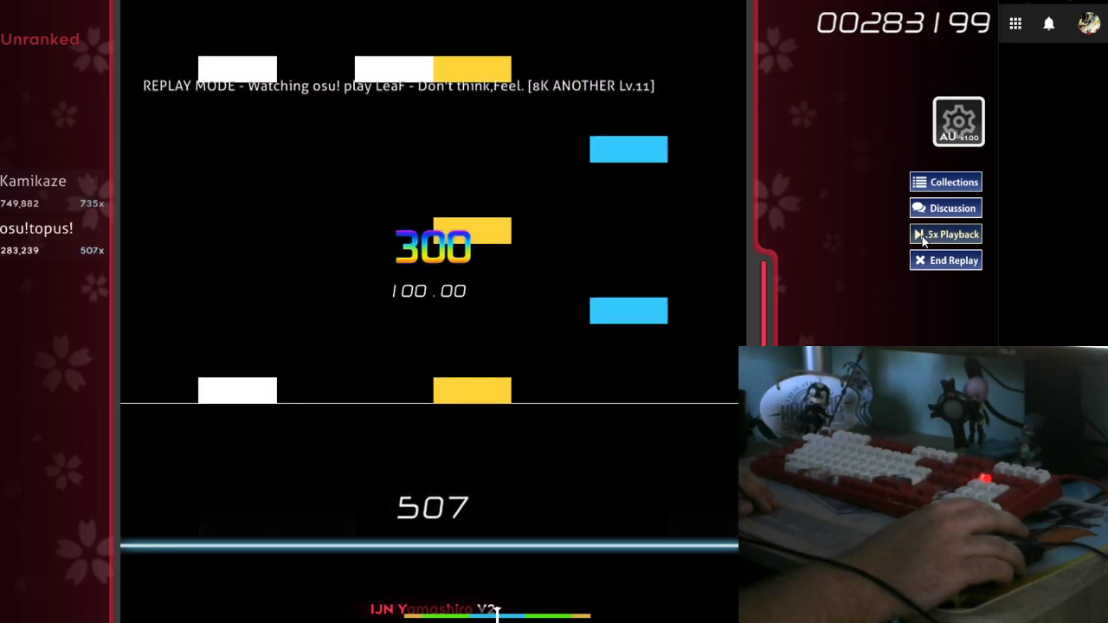
left_click(946, 234)
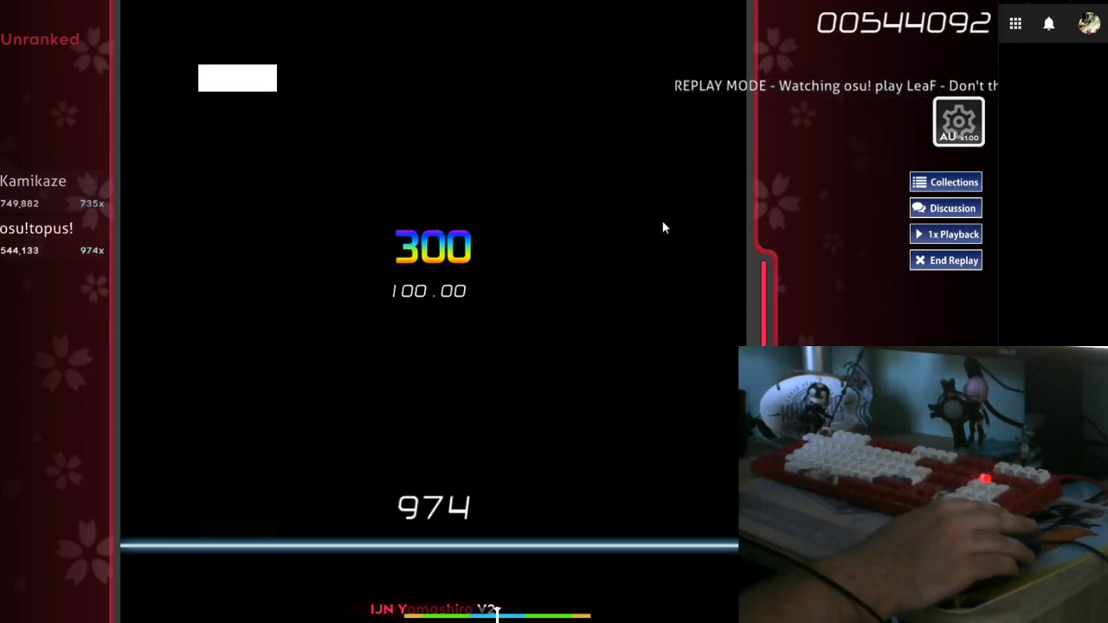
Switch the replay playback speed from 1x to 2x.
left_click(945, 260)
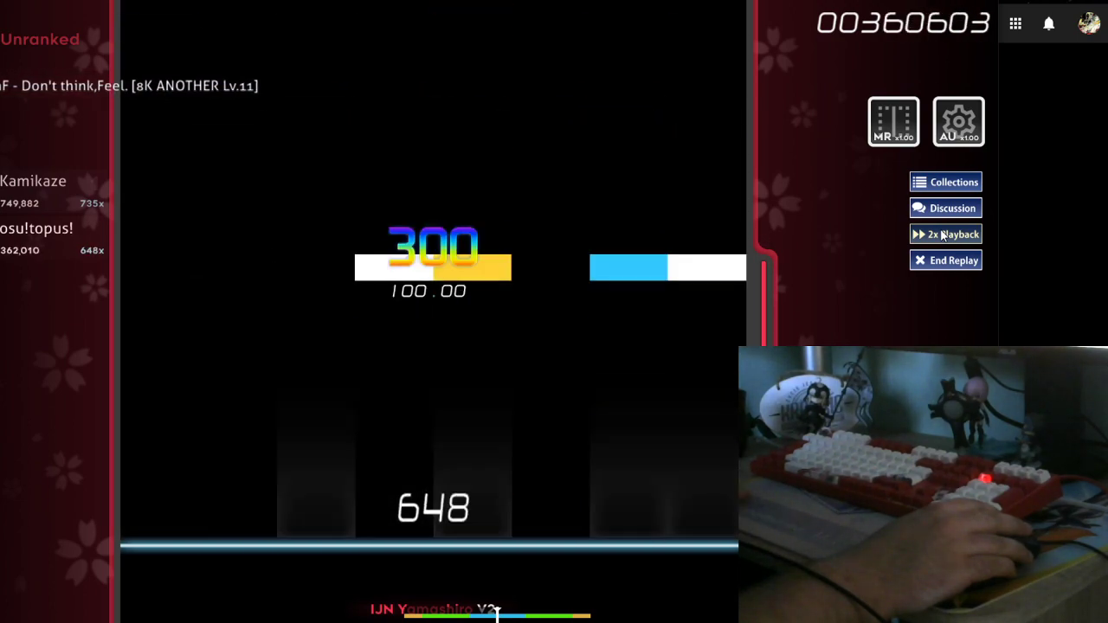
Change the replay playback speed again on Don't think,Feel. [8K ANOTHER Lv.11].
left_click(946, 234)
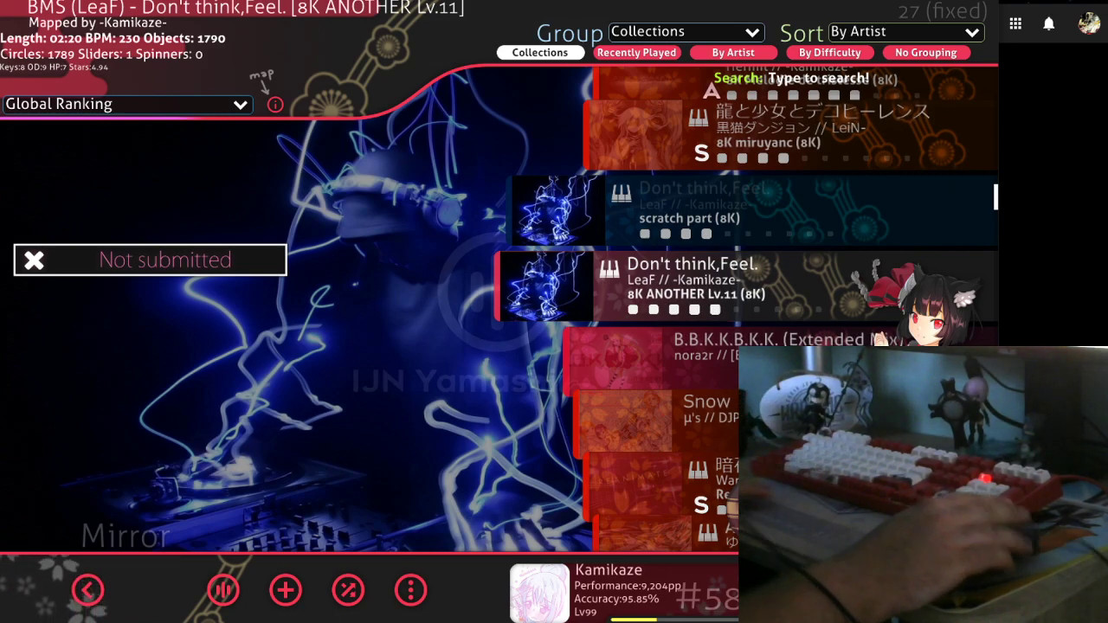
mouse_move(86, 590)
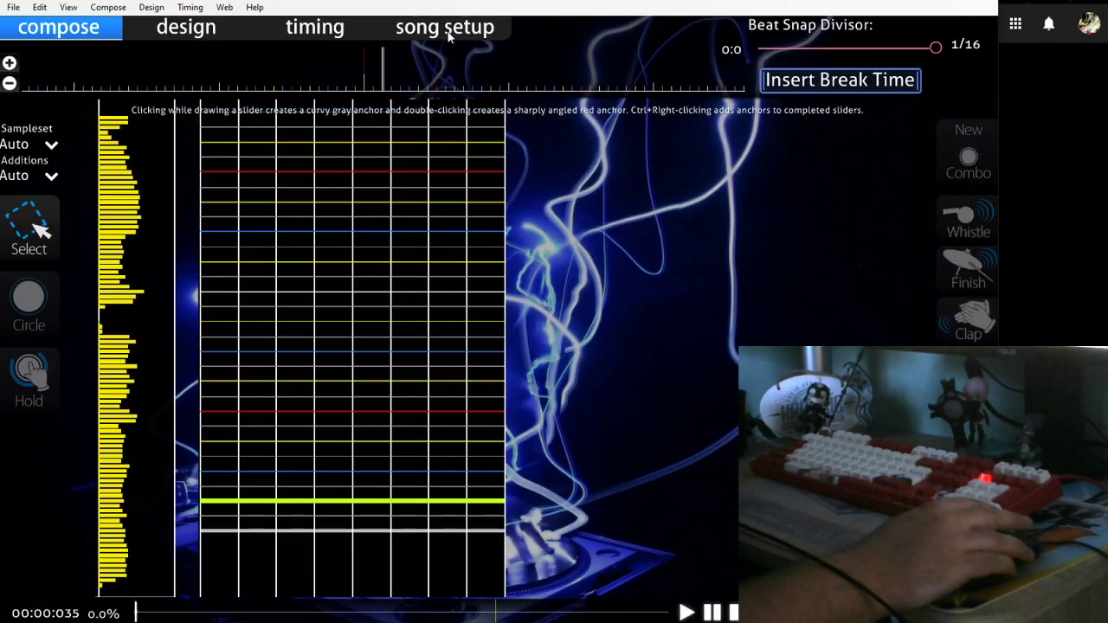
Open the chart's song setup on its Advanced settings.
left_click(444, 27)
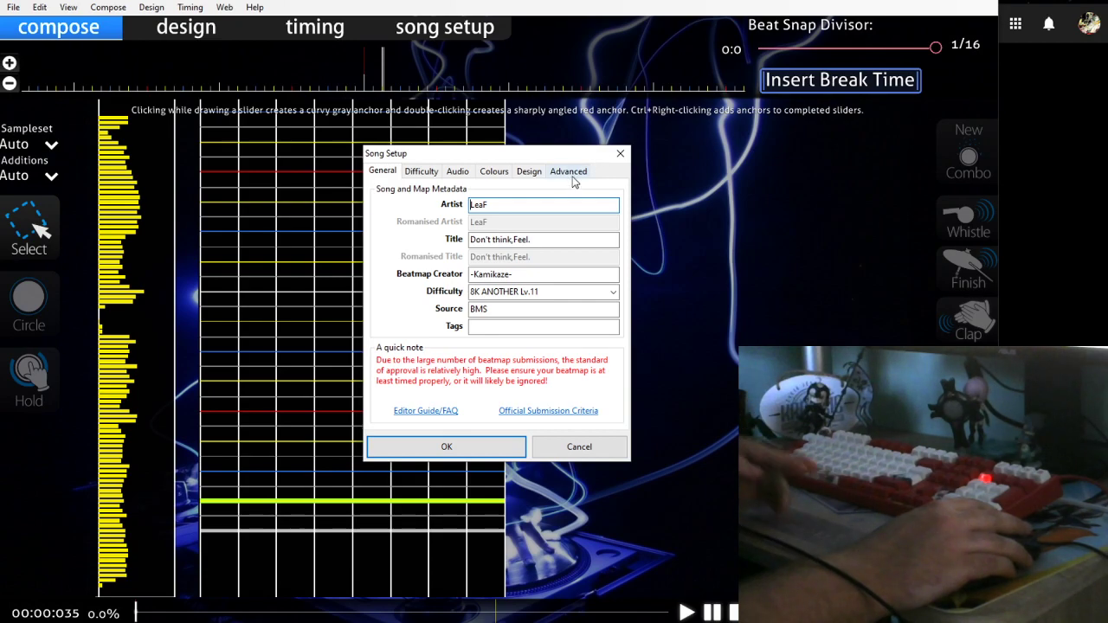
left_click(568, 171)
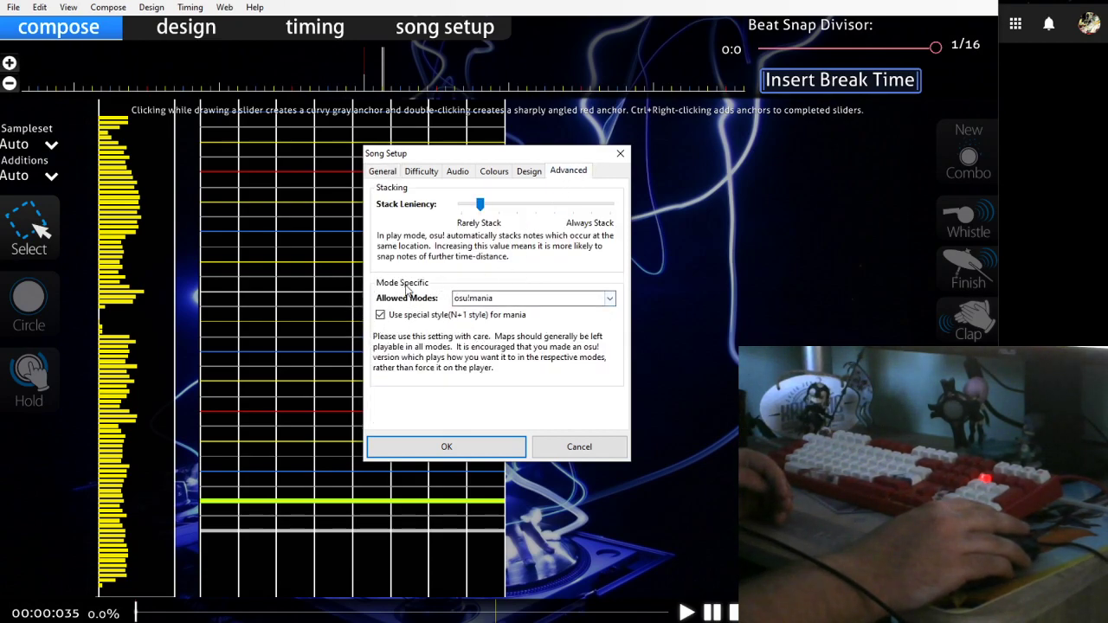
mouse_move(450, 323)
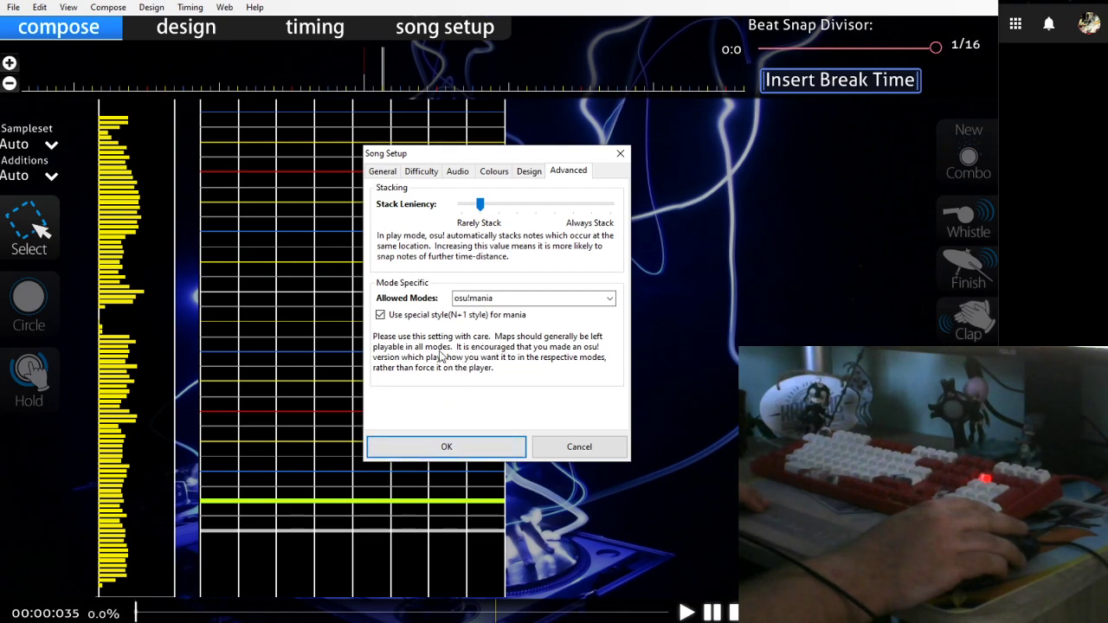
mouse_move(433, 419)
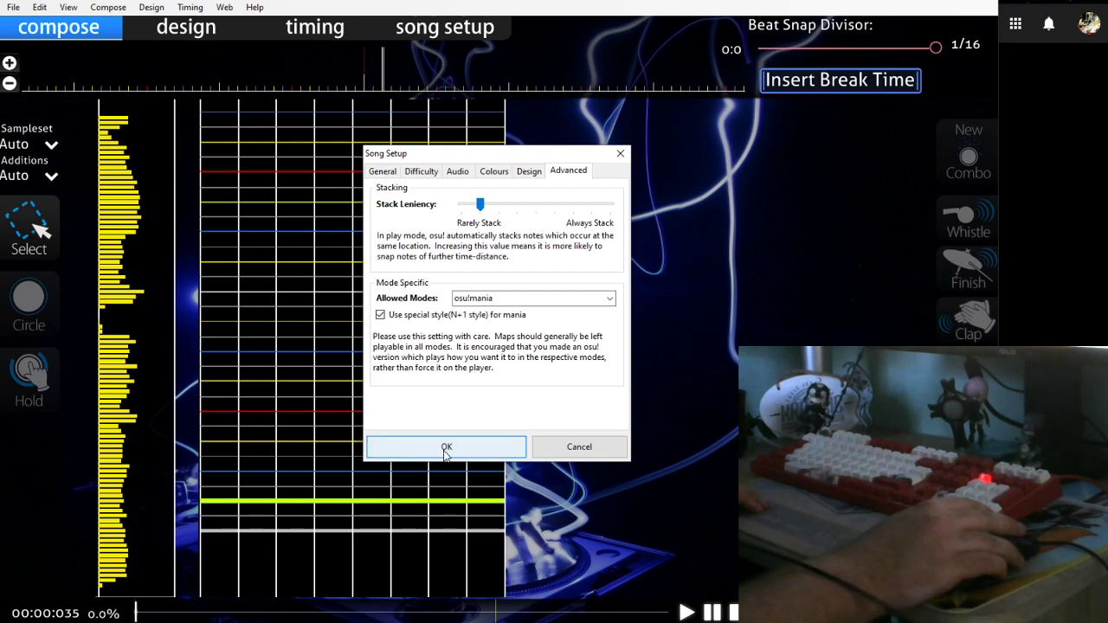
Confirm song setup, then open Snow halation (TV Size) [8K SC] in the editor.
left_click(446, 447)
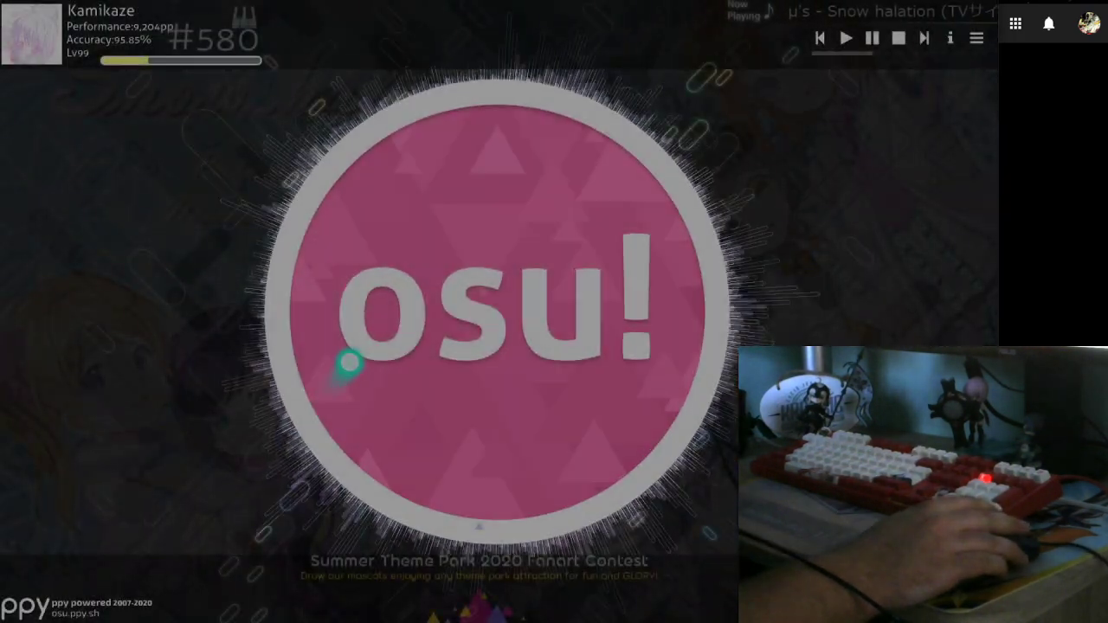
left_click(234, 360)
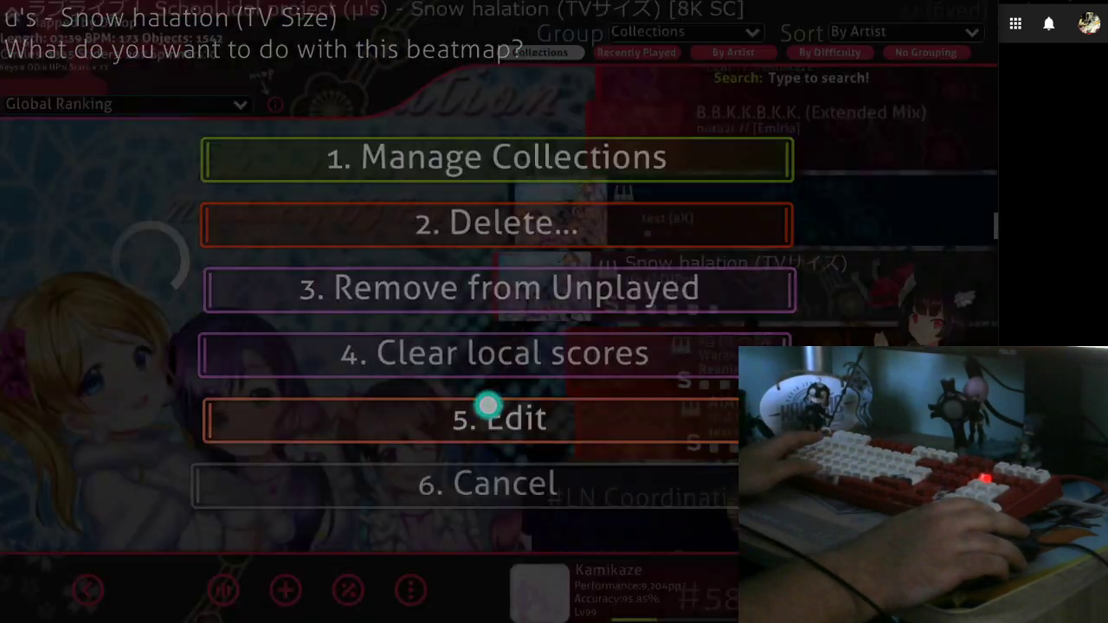
left_click(496, 418)
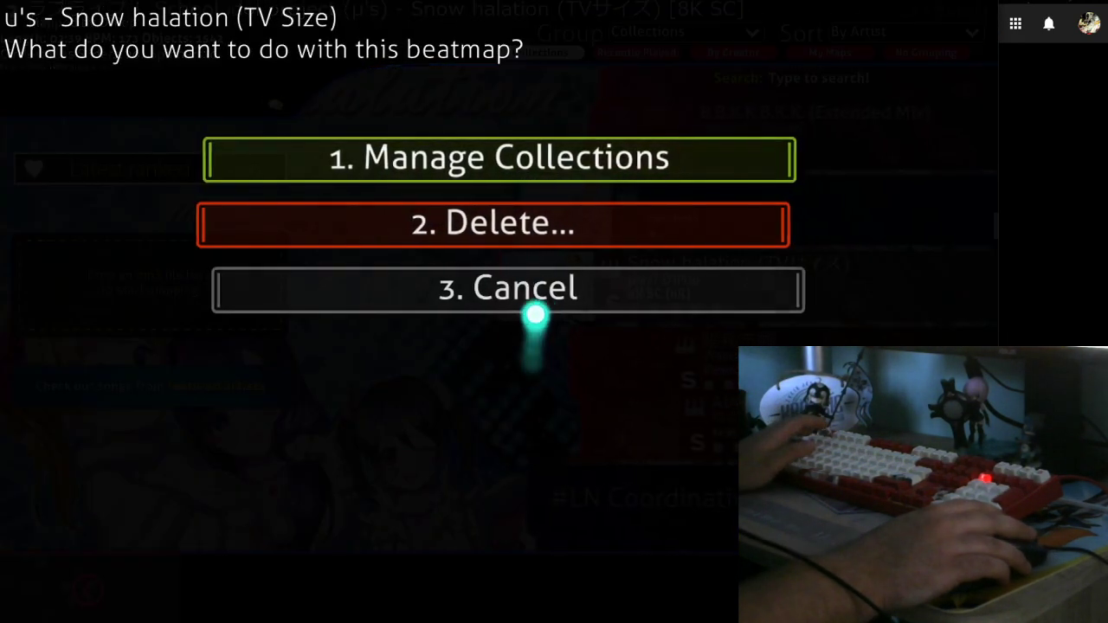
left_click(506, 288)
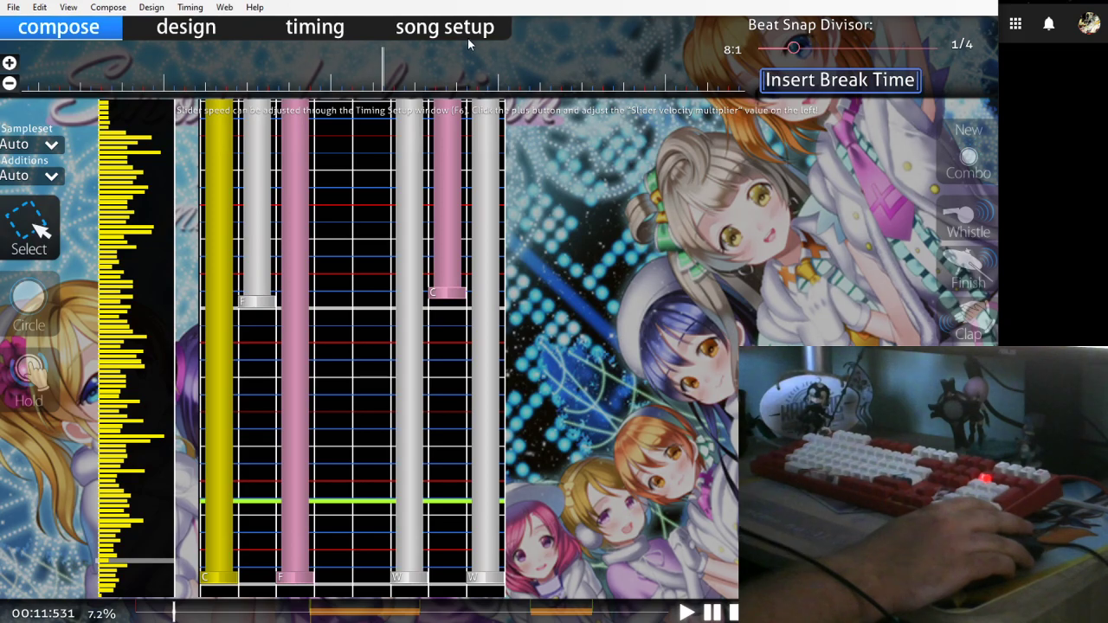
Open the song setup for the Snow halation chart.
left_click(444, 27)
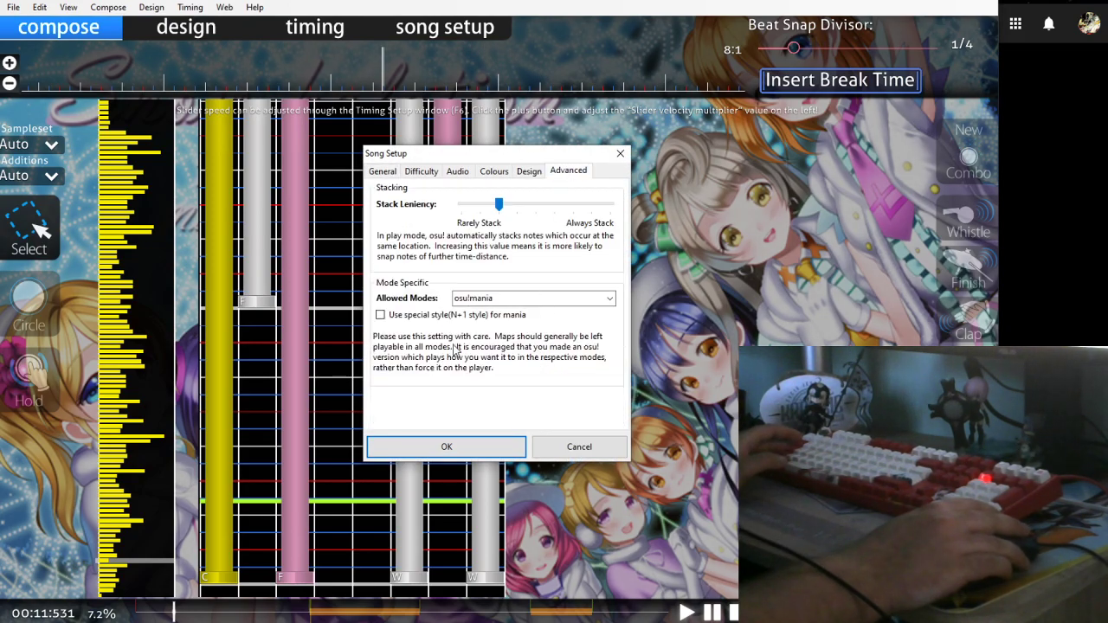
mouse_move(380, 314)
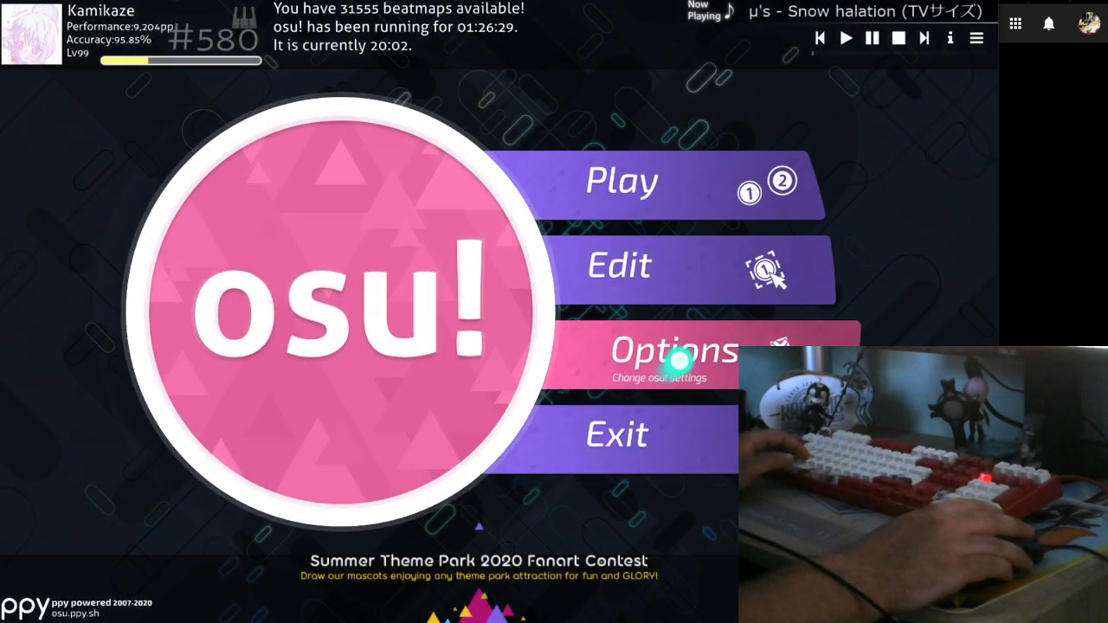
View the 8K osu!mania layout in Options, then autoplay Snow halation (TV Size) [8K SC].
left_click(674, 350)
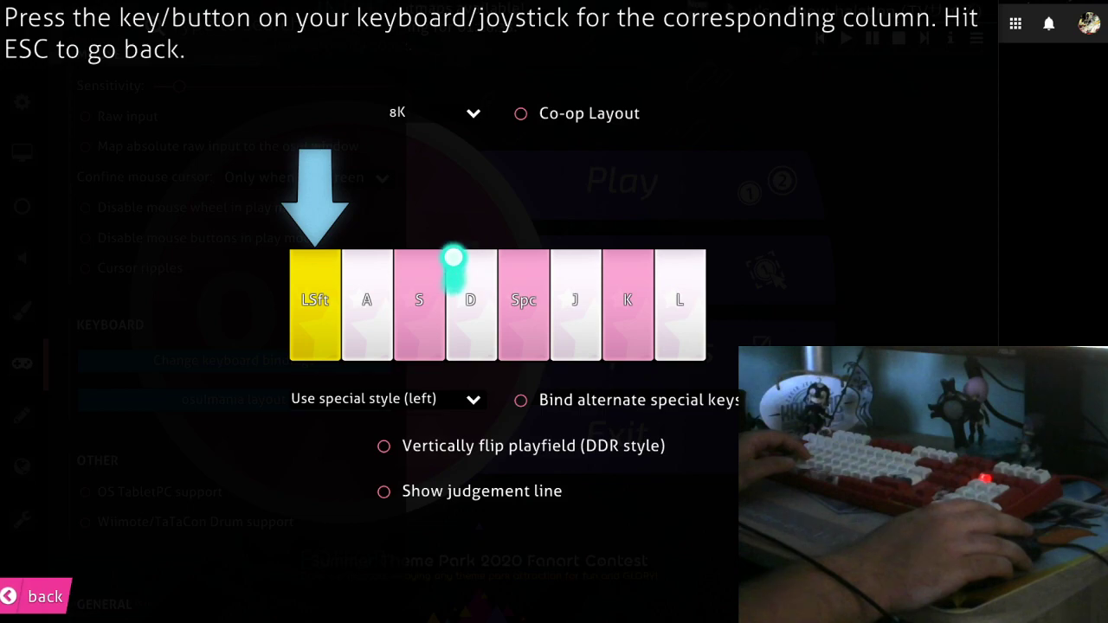
left_click(385, 400)
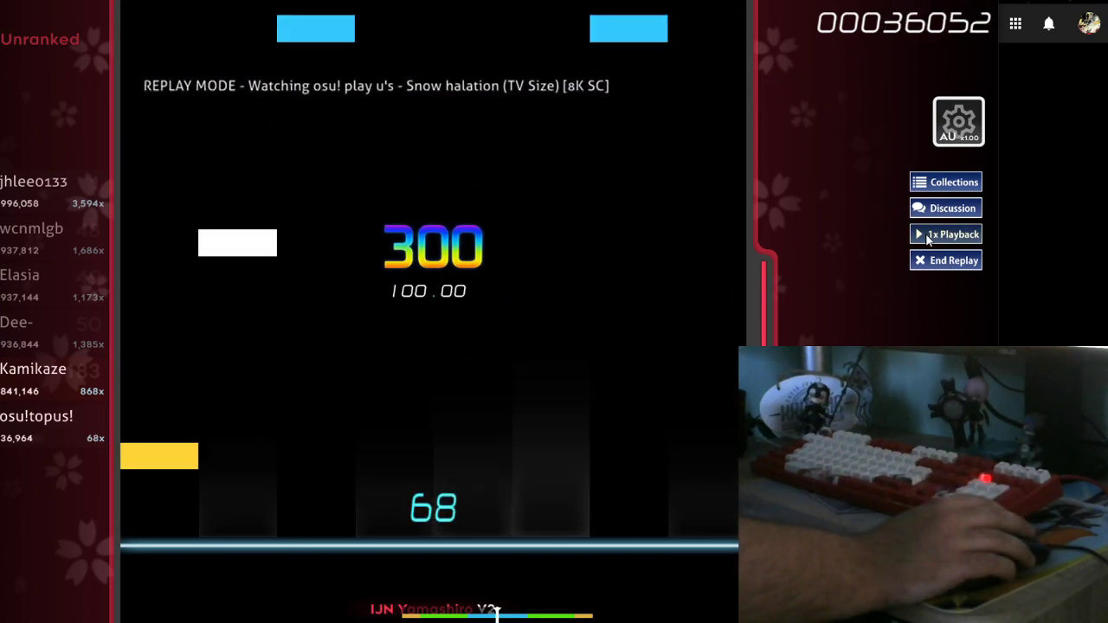
Speed the Snow halation replay up to 2x, then 5x, and exit to song select.
left_click(946, 234)
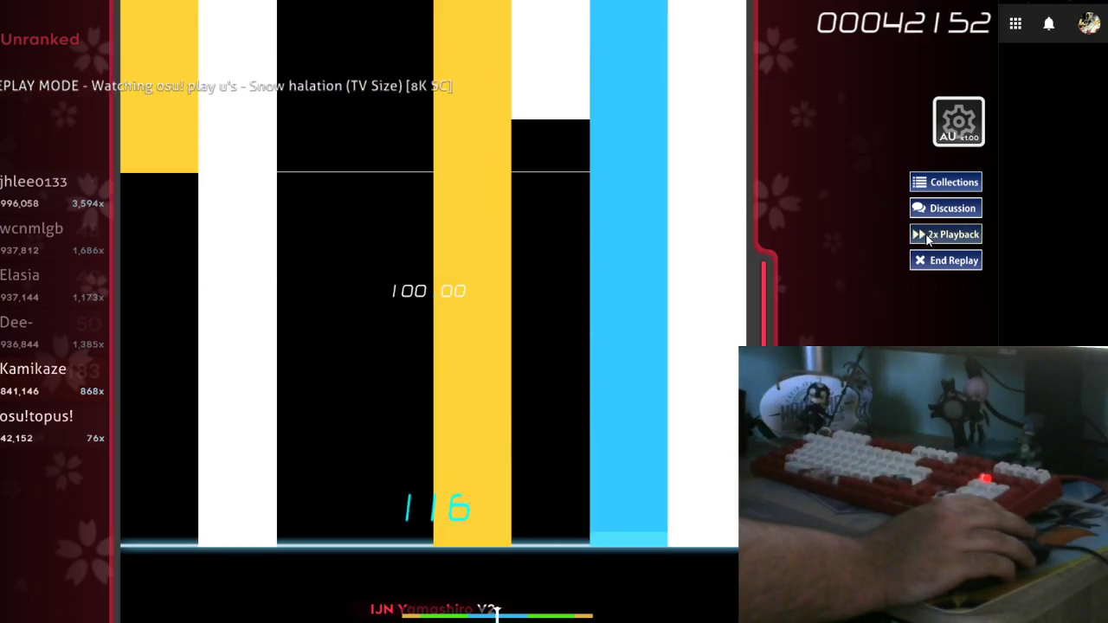
left_click(946, 234)
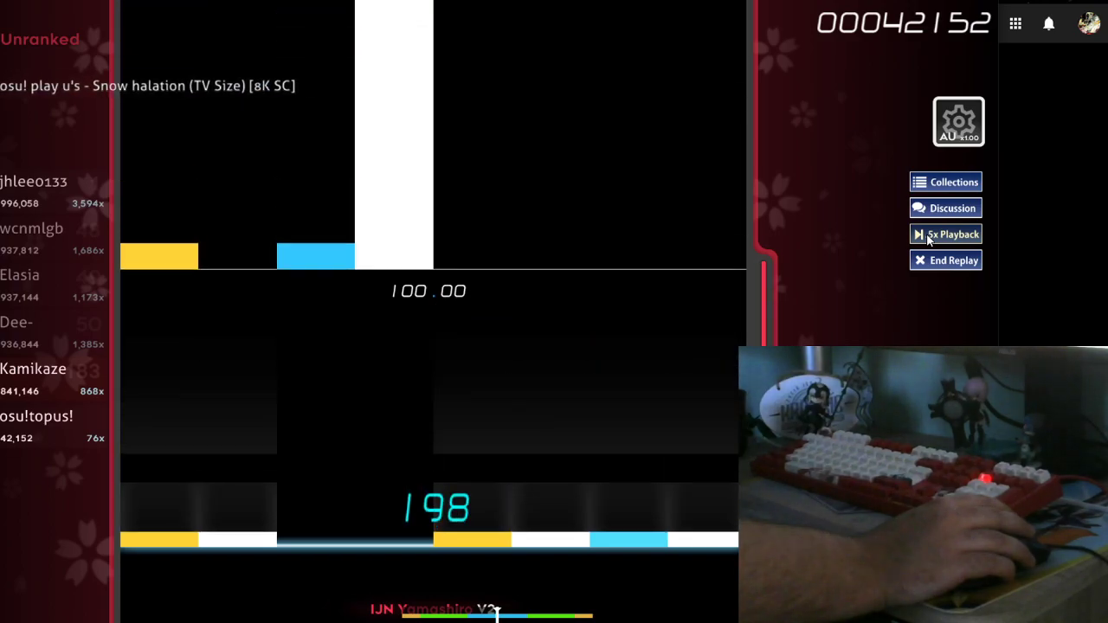
left_click(945, 260)
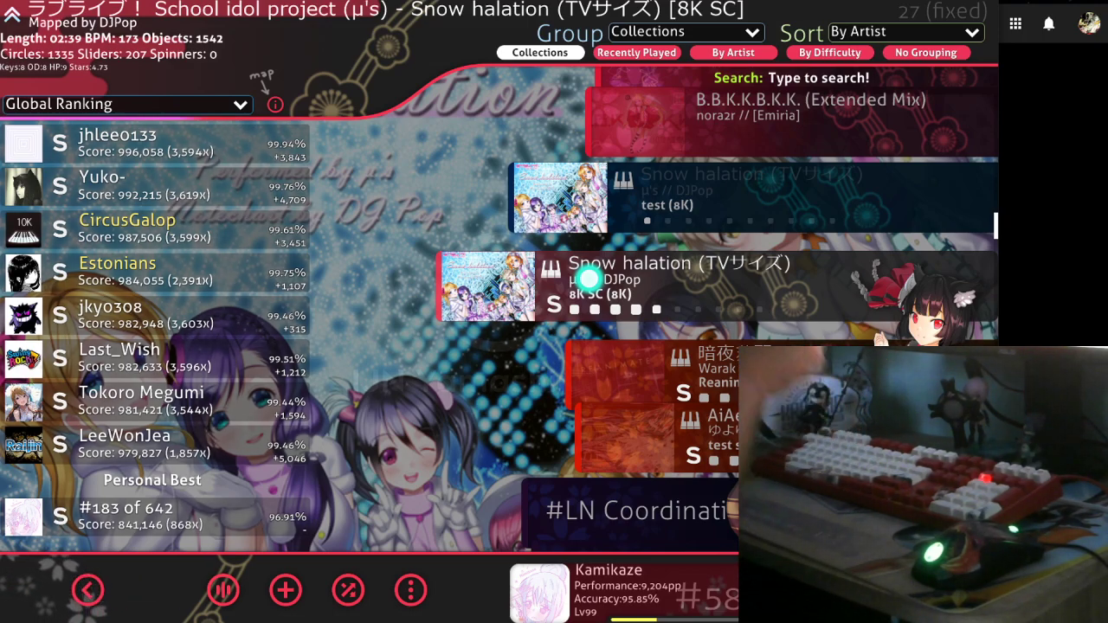
mouse_move(88, 590)
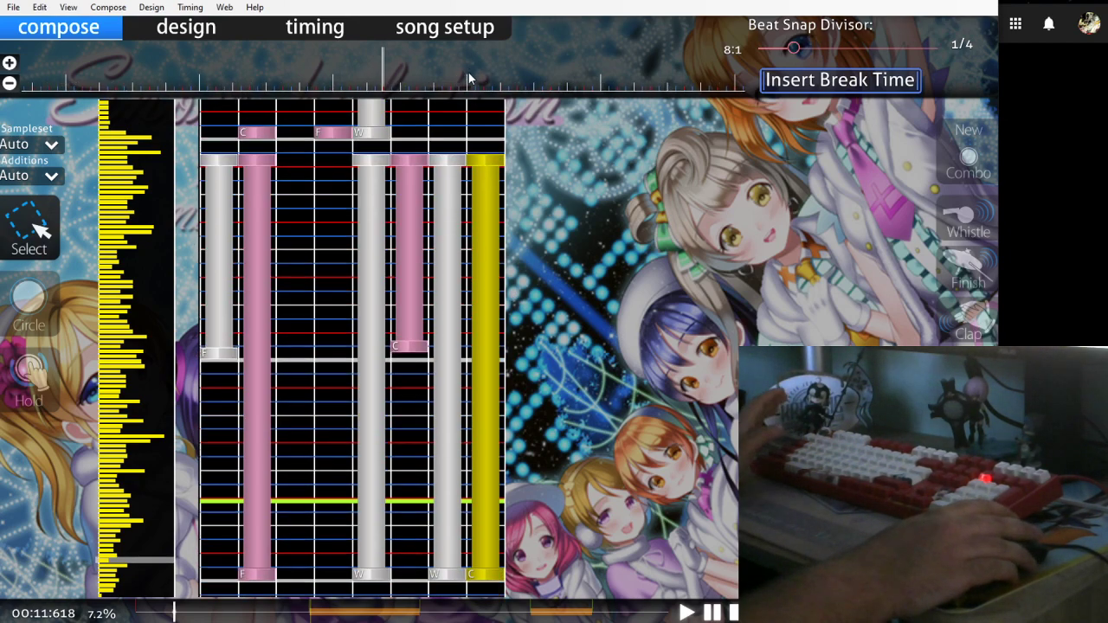
mouse_move(565, 206)
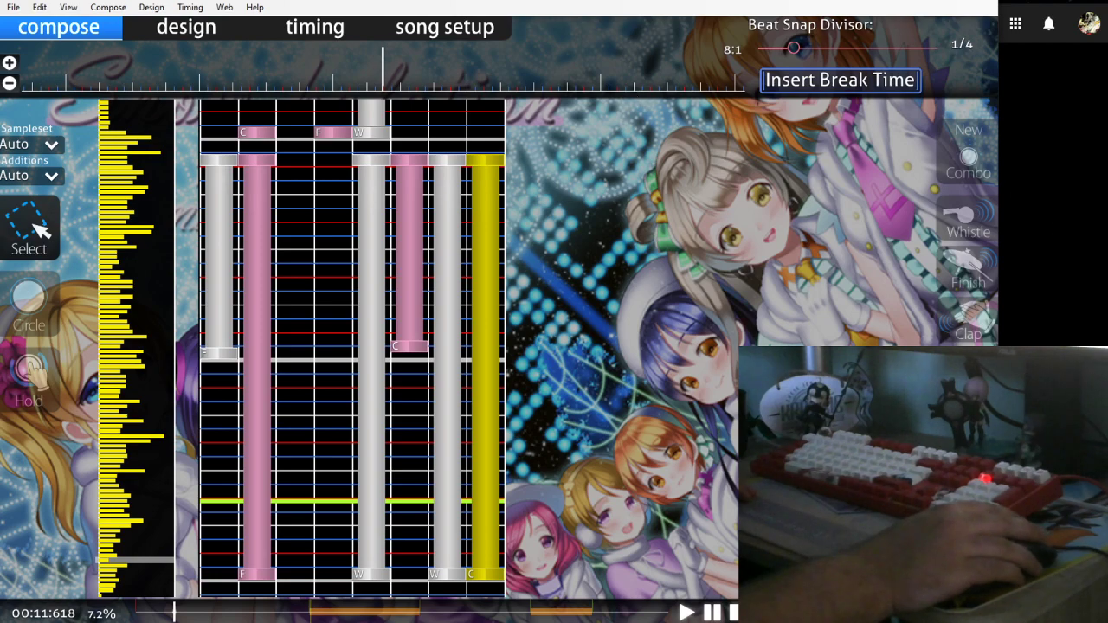
mouse_move(554, 289)
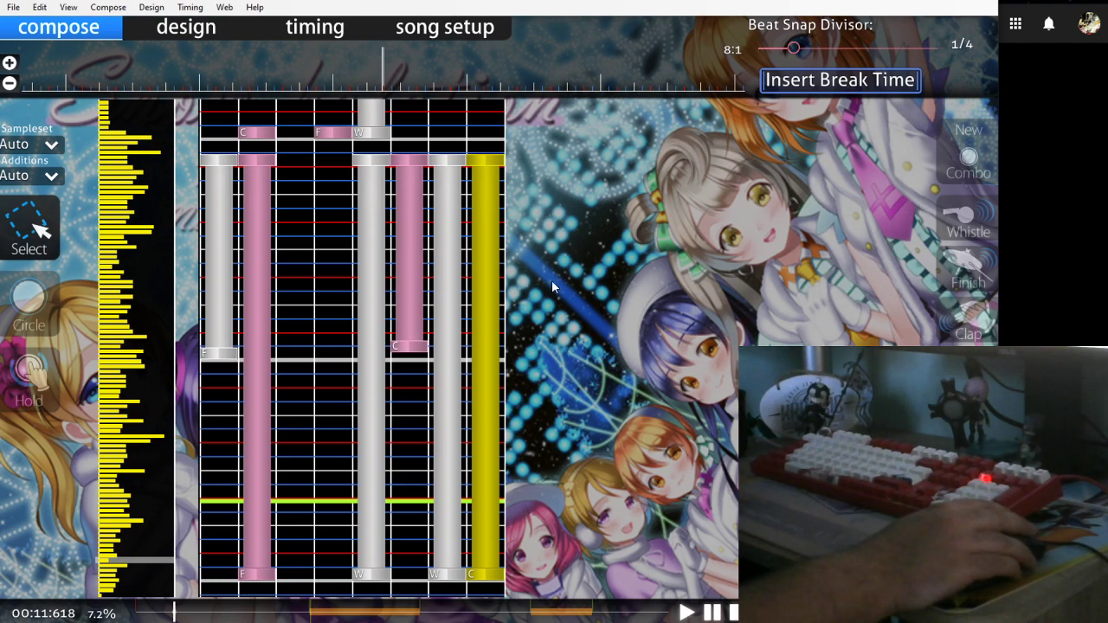
mouse_move(583, 325)
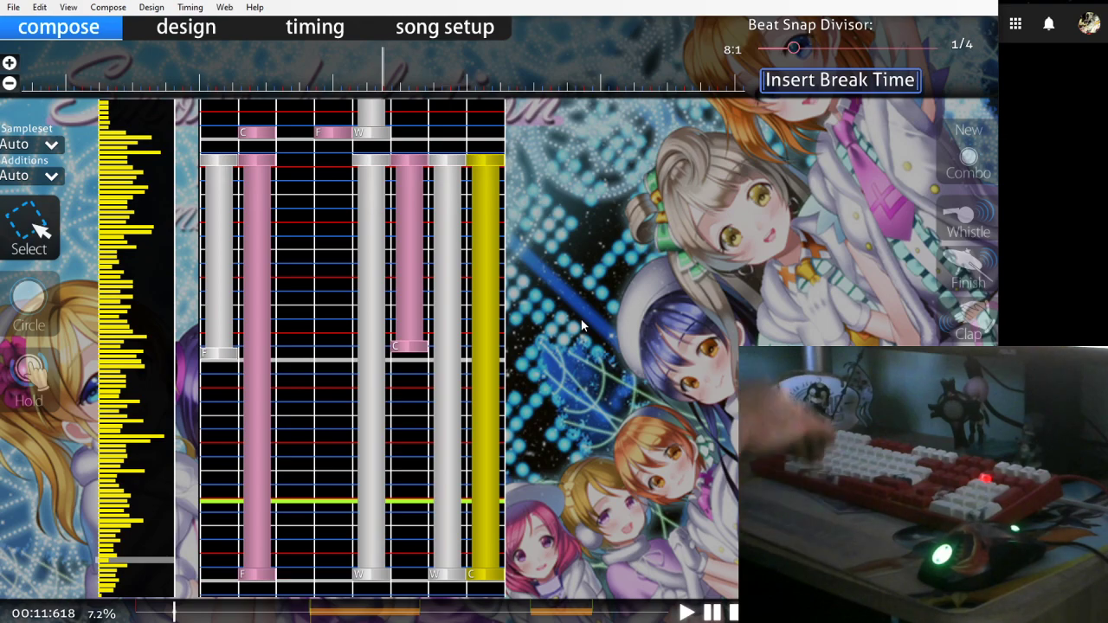
mouse_move(113, 164)
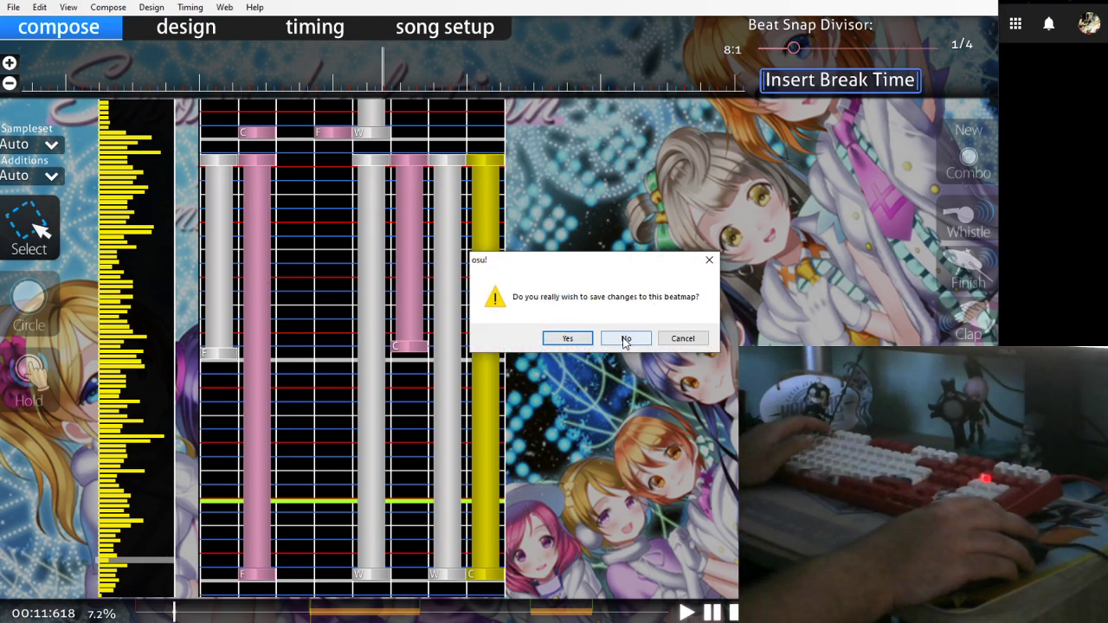
Close the editor without saving, skip the Dysnomia 8K replay, and open its beatmap options.
left_click(625, 338)
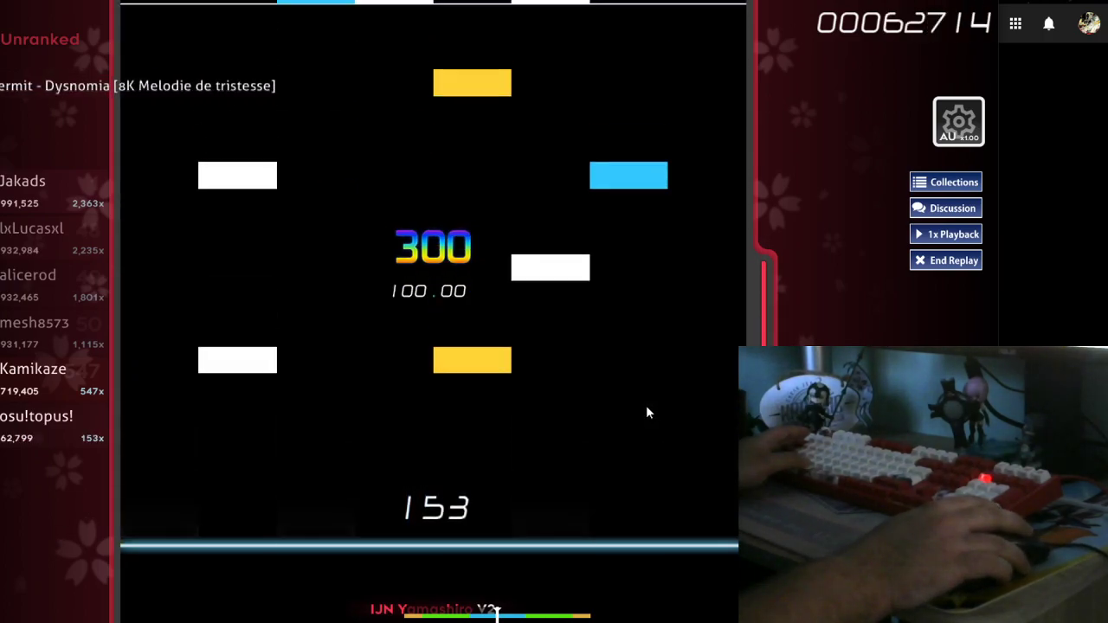
left_click(946, 260)
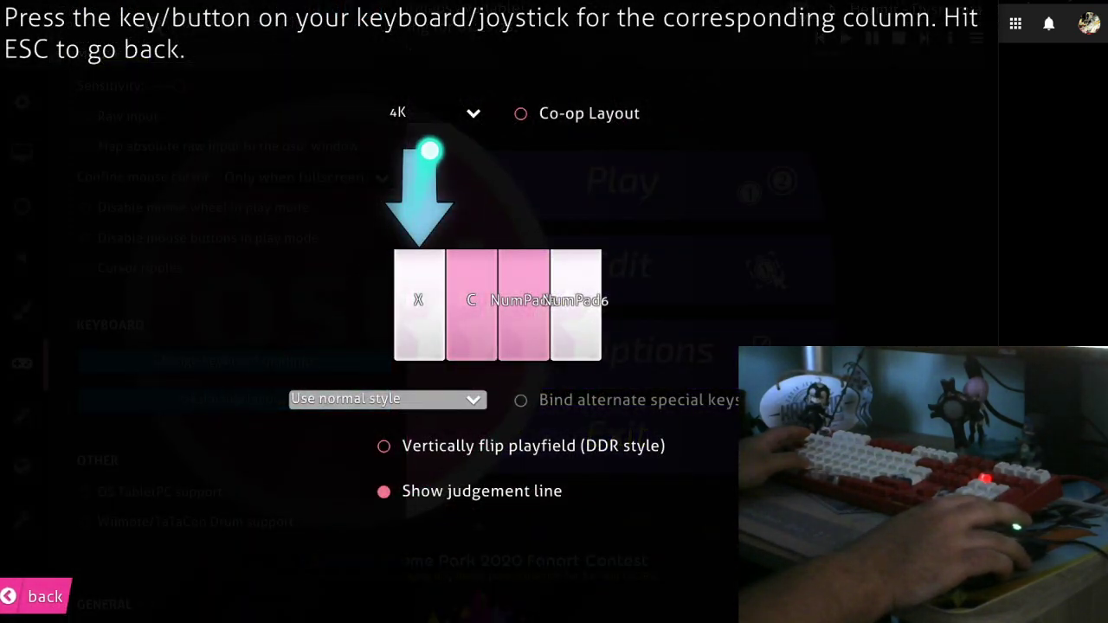
left_click(386, 399)
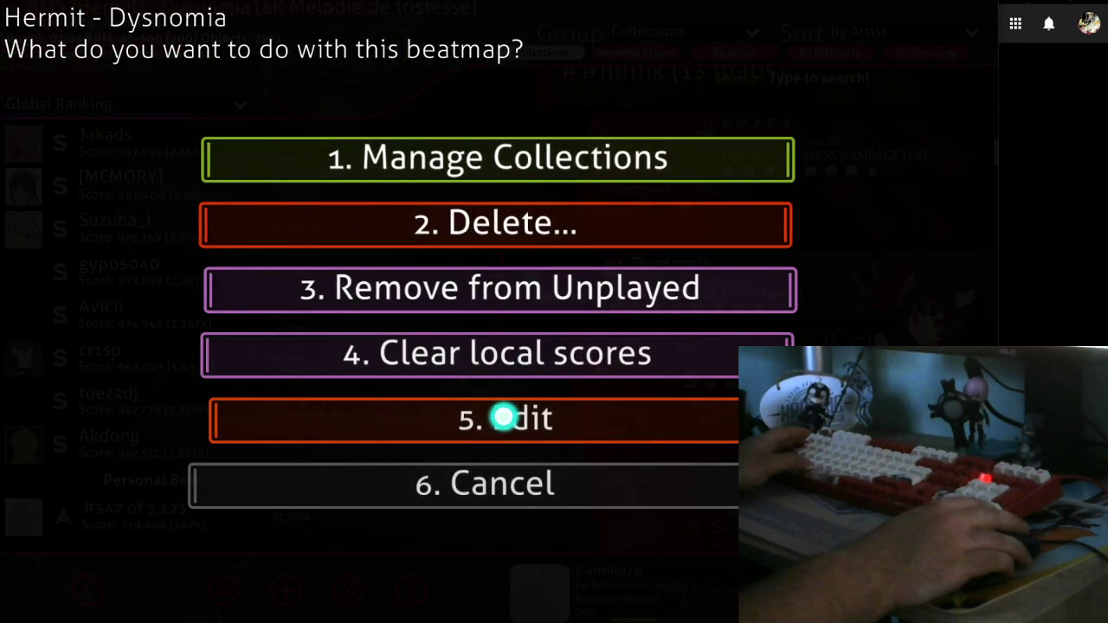
Open the 8K Hermit - Dysnomia chart in the editor.
left_click(497, 418)
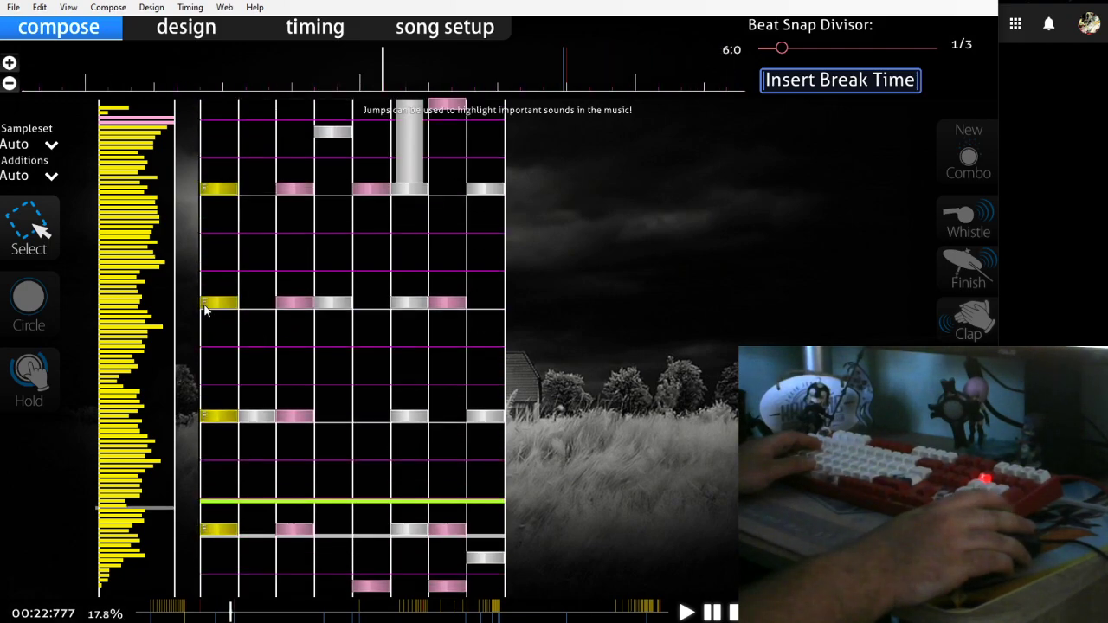
mouse_move(493, 245)
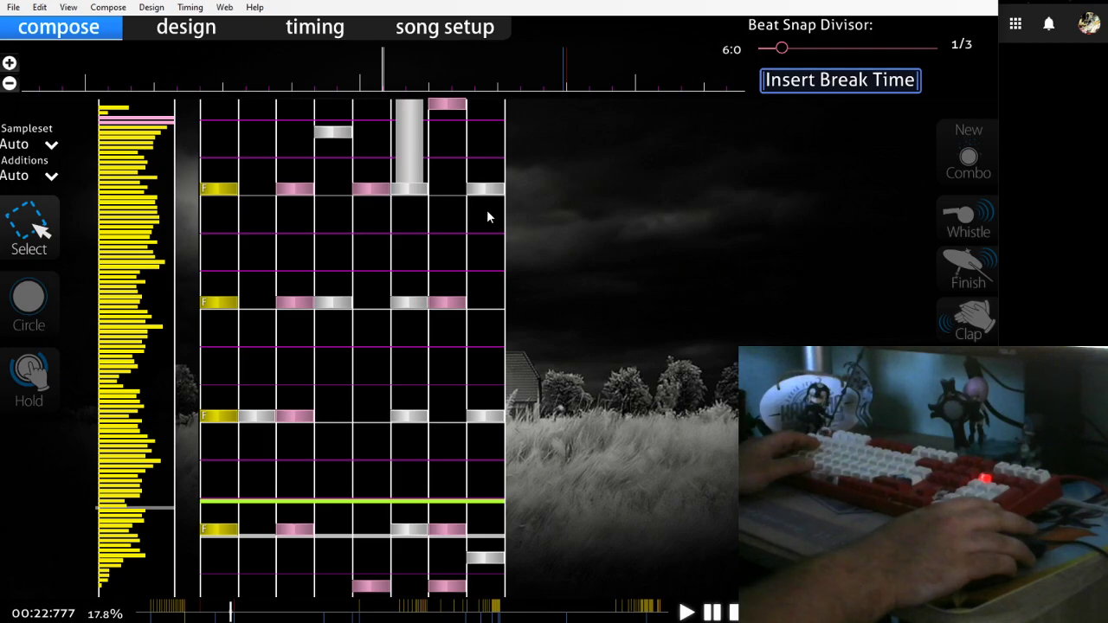
mouse_move(483, 218)
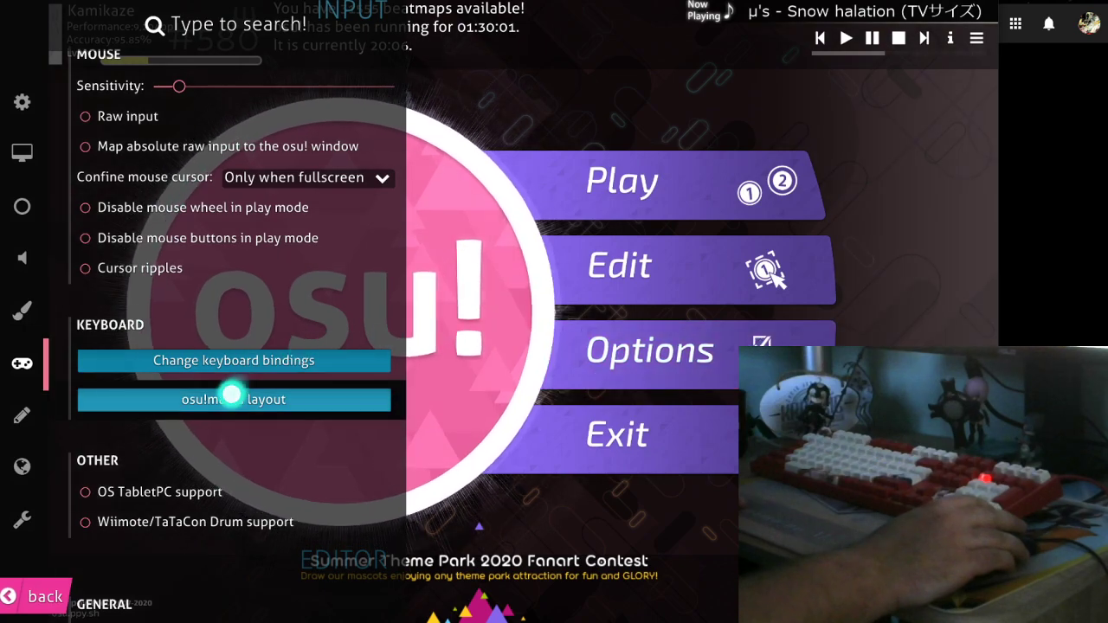
Set the 6K osu!mania key layout style to Use special style (right).
left_click(233, 399)
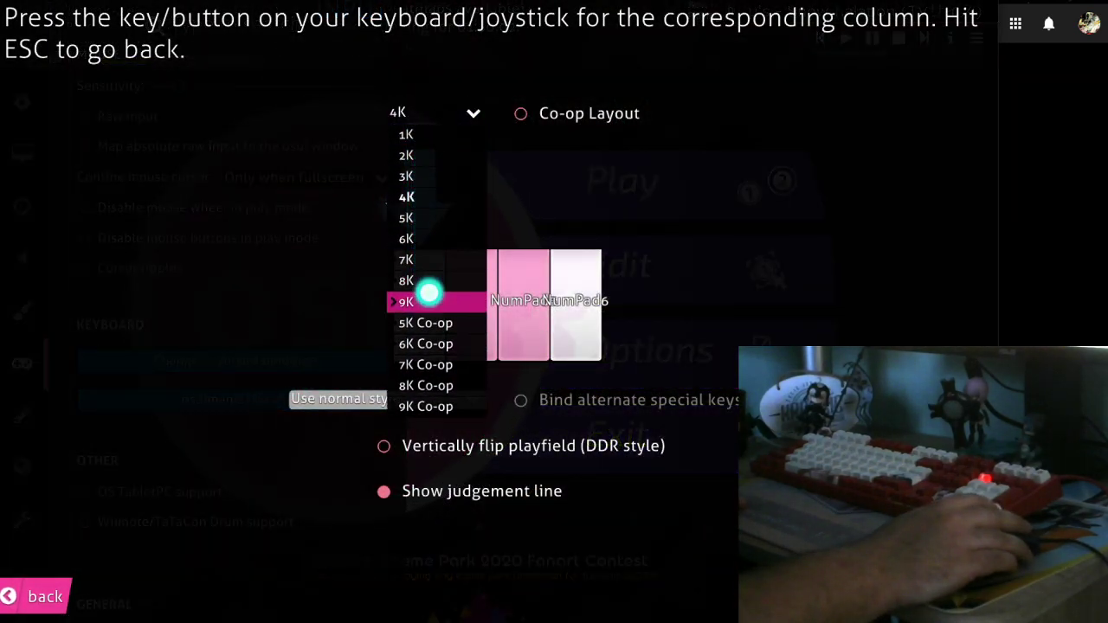
left_click(406, 280)
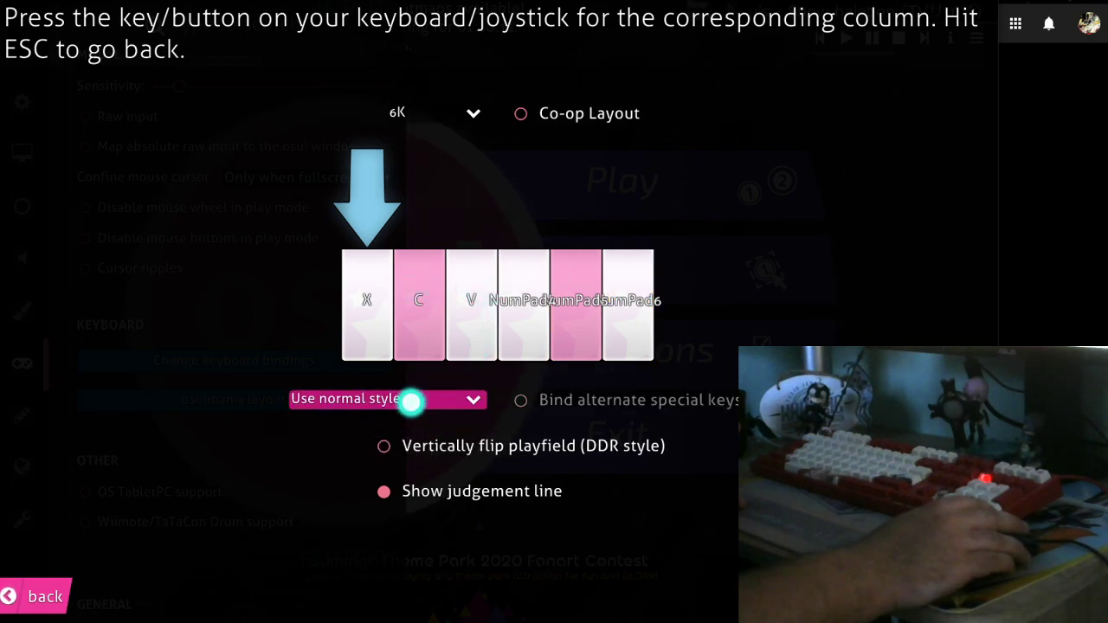
left_click(387, 399)
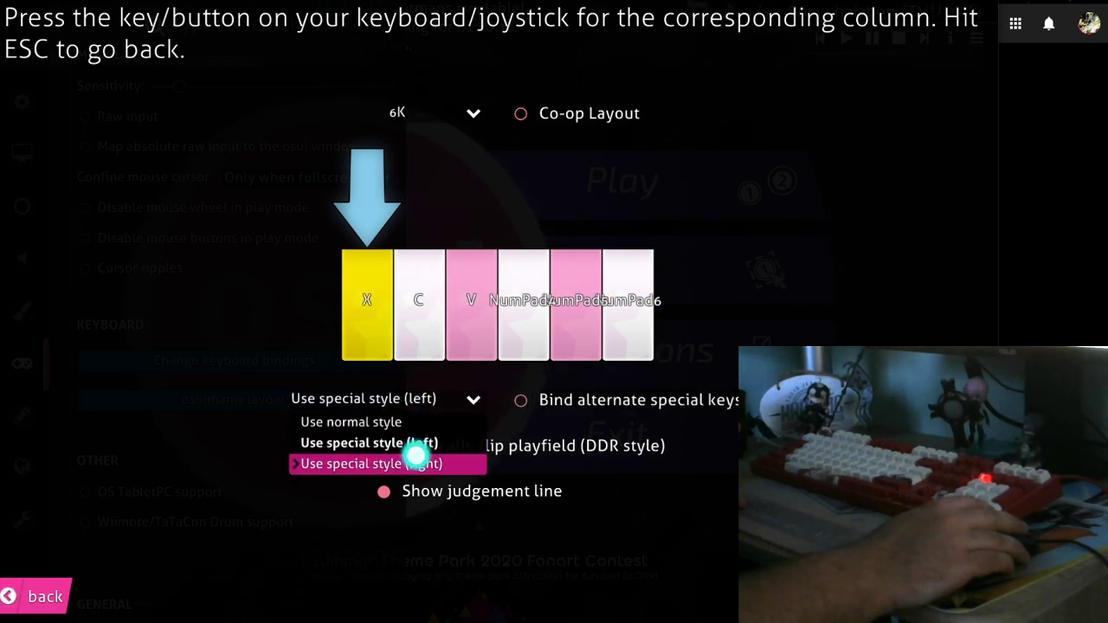
left_click(387, 464)
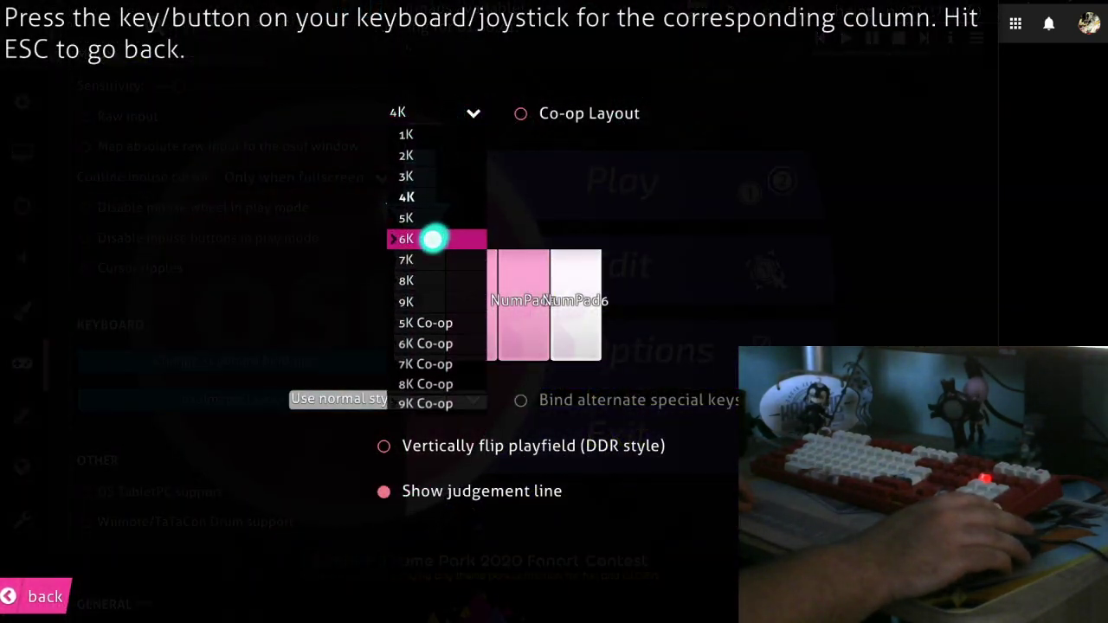
left_click(406, 239)
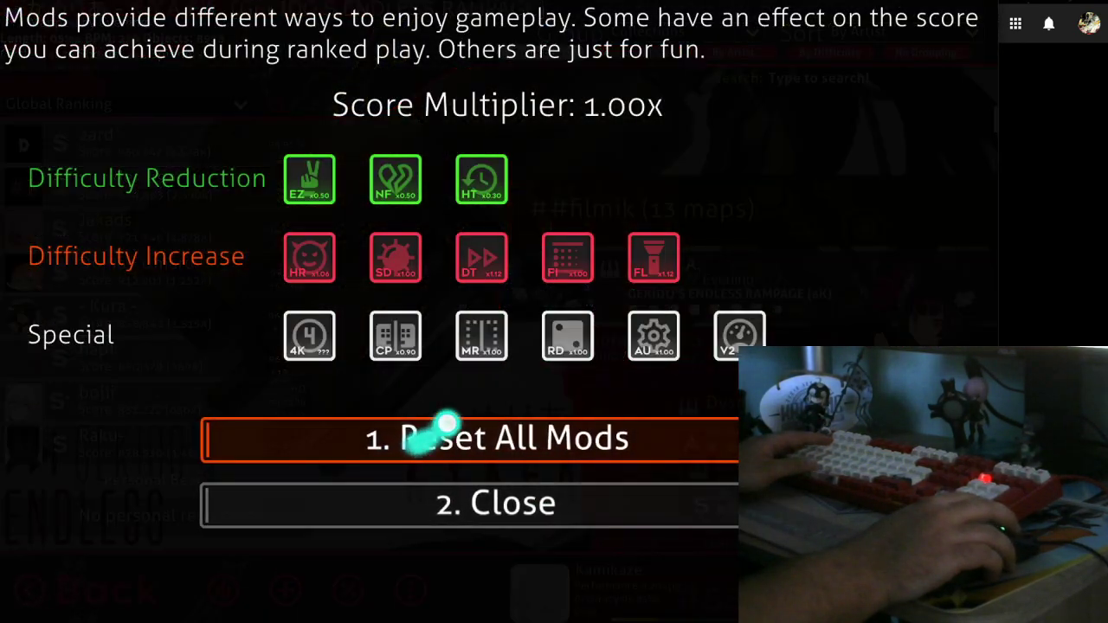
Reset all mods, then open and exit K.Y.A.F.A. [GEKIDO'S ENDLESS RAMPAGE] in the editor.
left_click(497, 502)
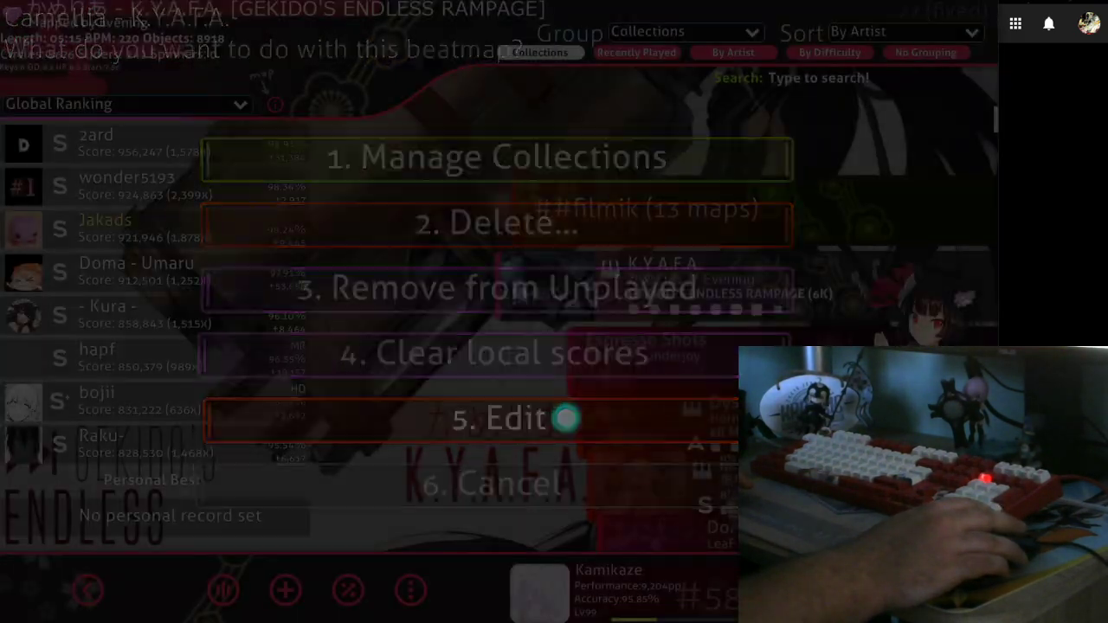
left_click(494, 418)
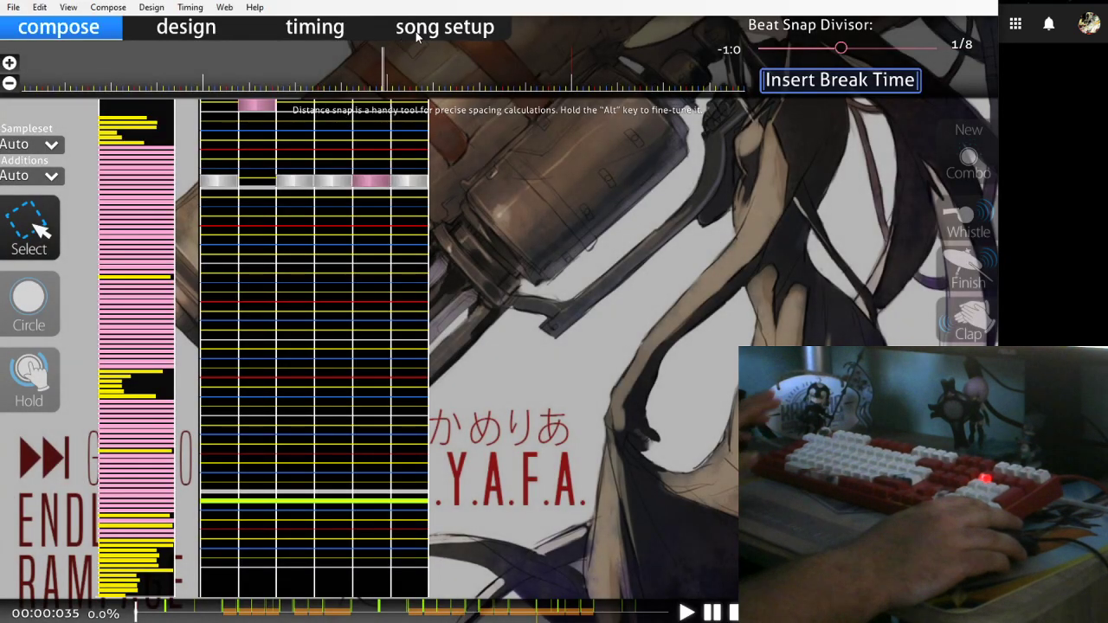
left_click(443, 27)
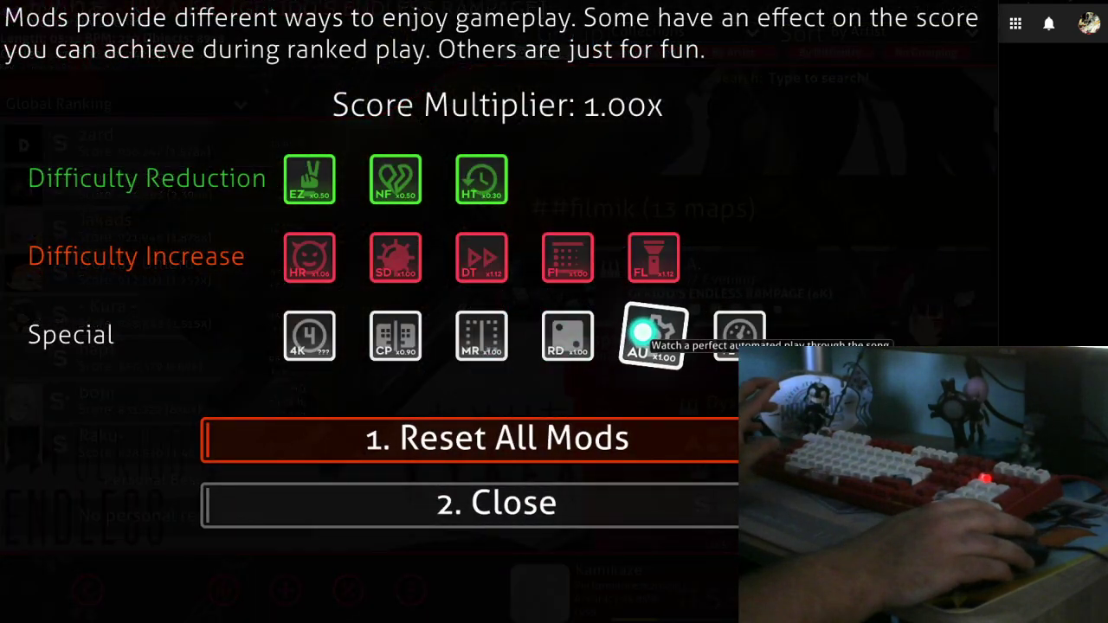
Enable the Auto mod and run the K.Y.A.F.A. 6K autoplay through to song select.
left_click(496, 502)
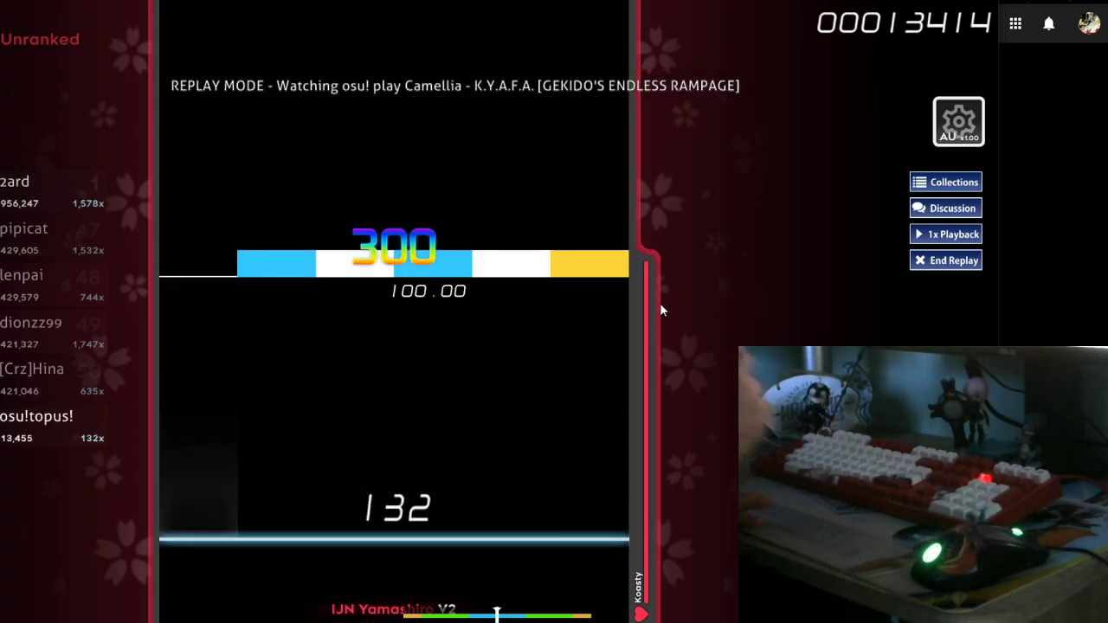
left_click(953, 260)
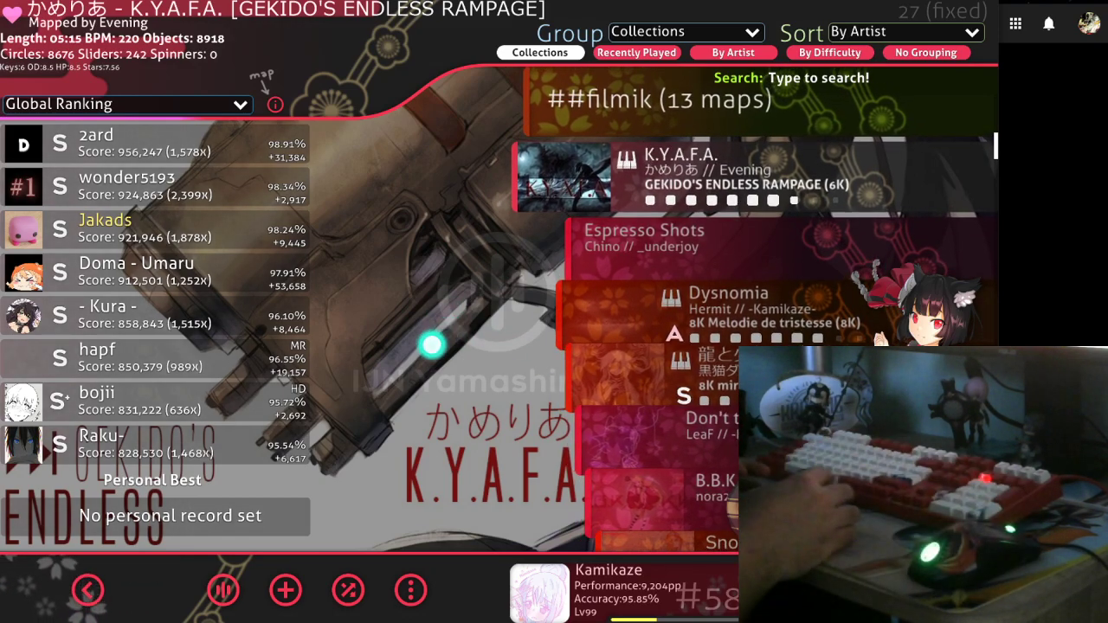
mouse_move(87, 590)
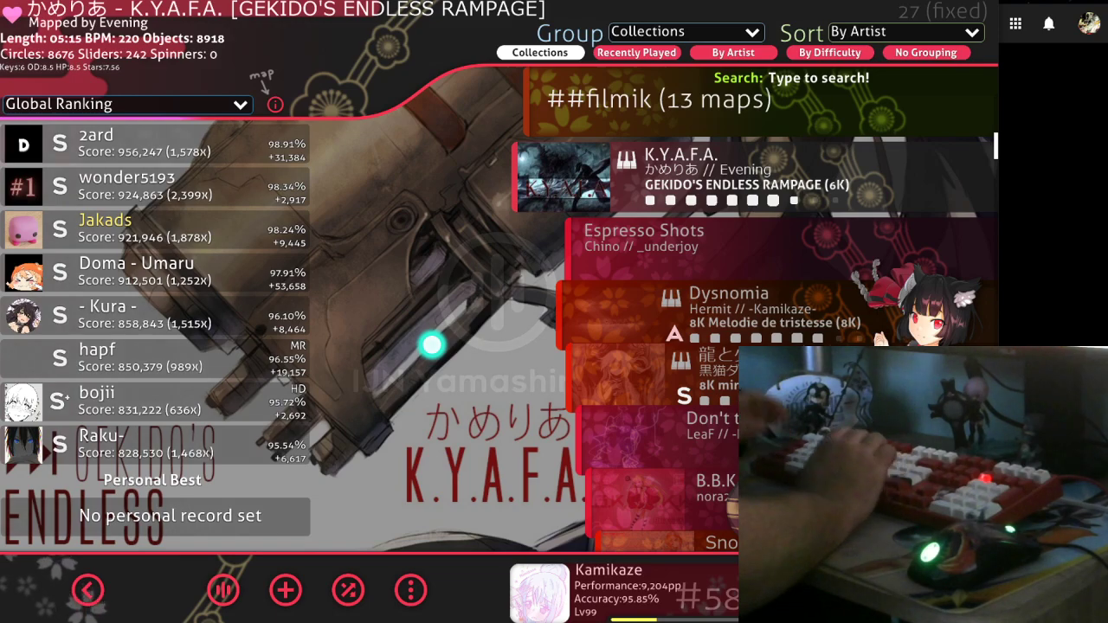
mouse_move(87, 590)
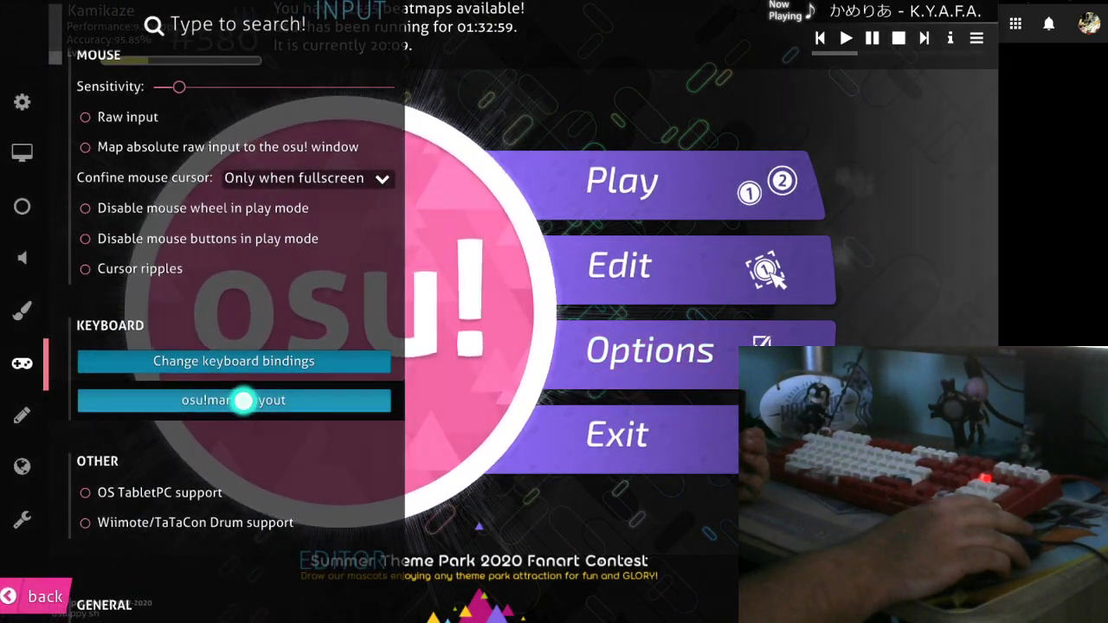
Verify the 6K layout still uses special style (right), then close Options.
left_click(234, 400)
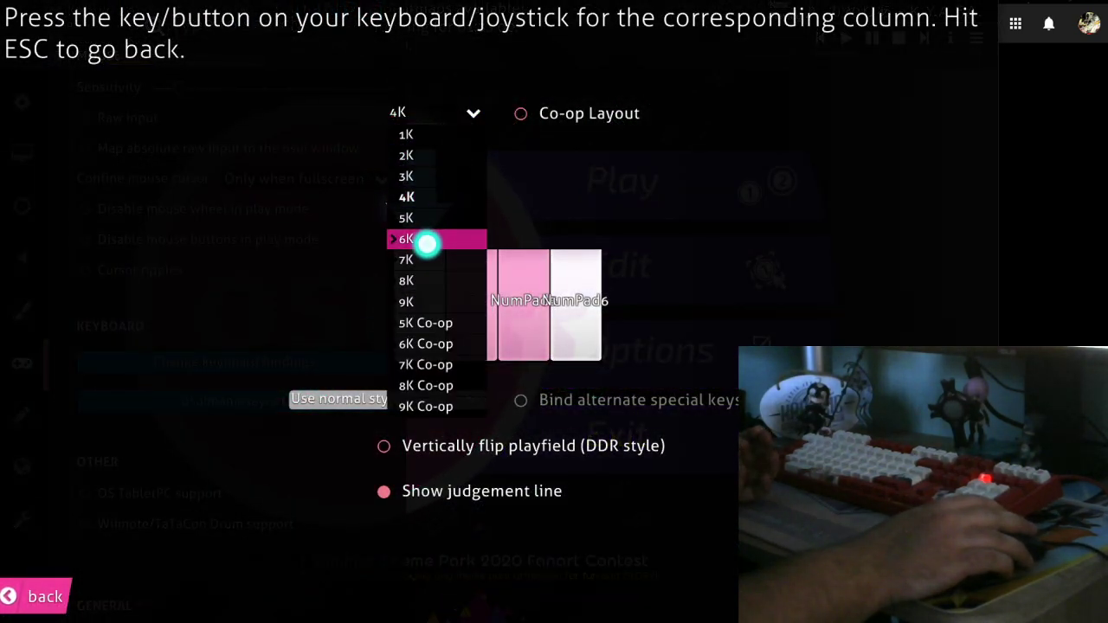
left_click(407, 239)
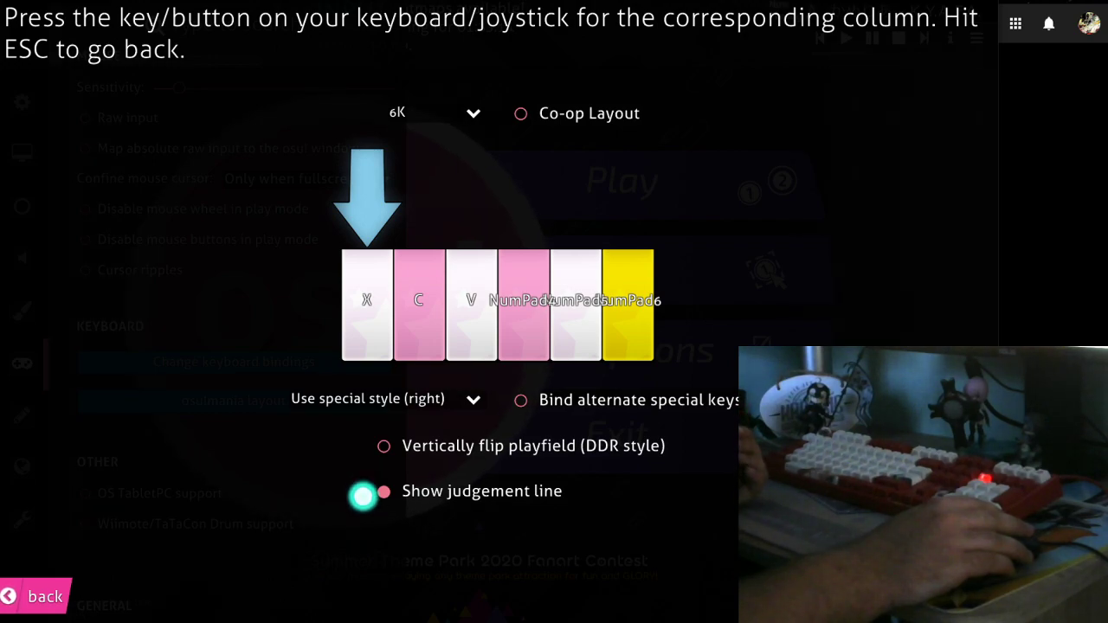
left_click(383, 491)
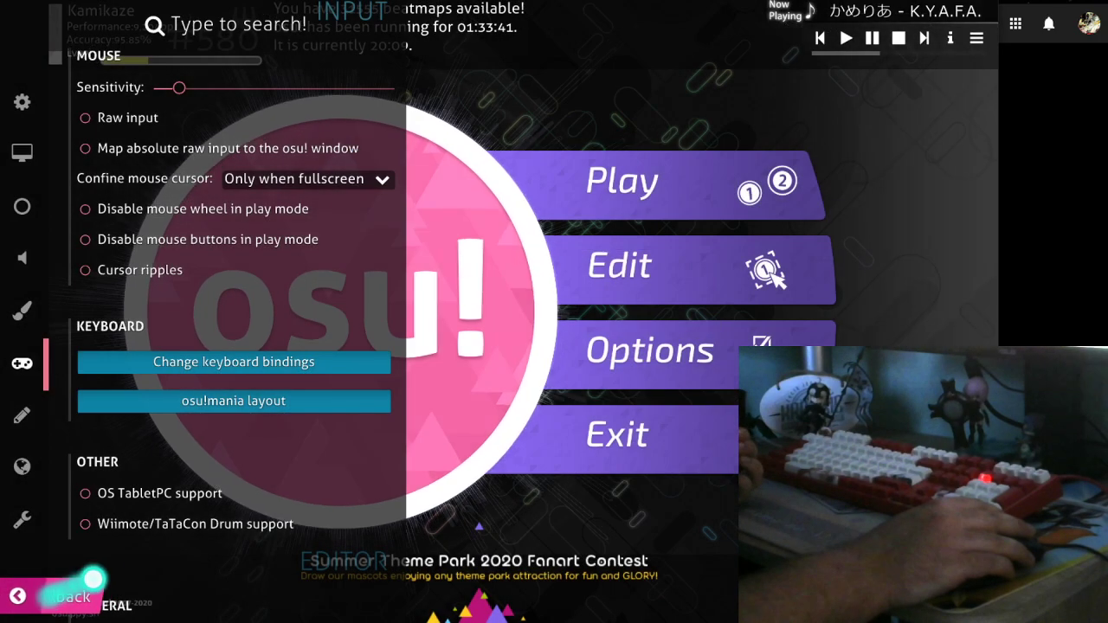
left_click(52, 598)
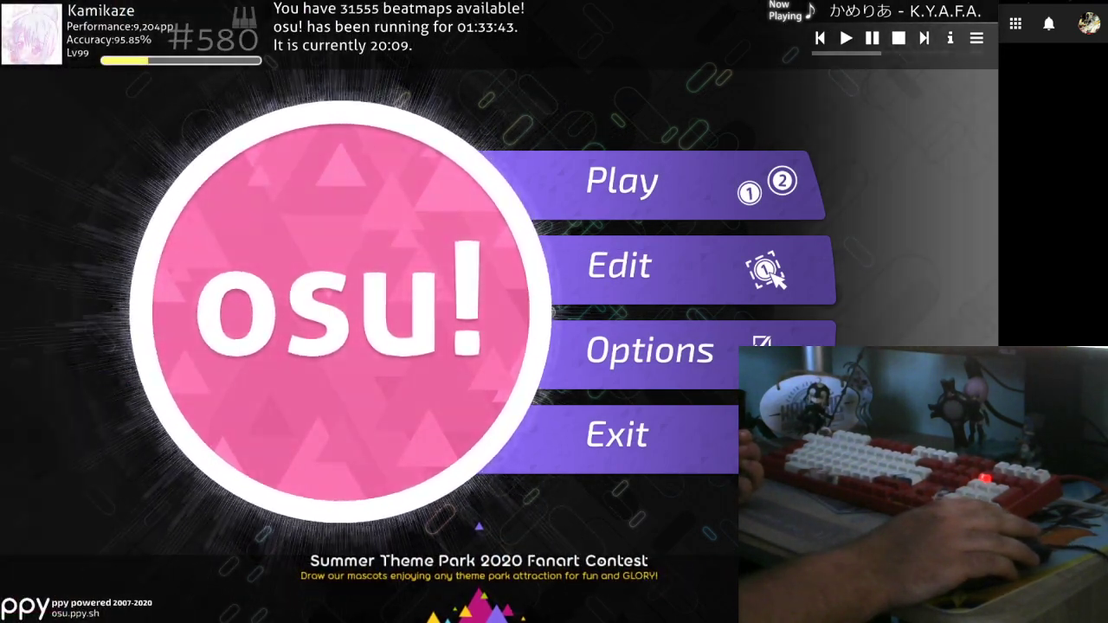